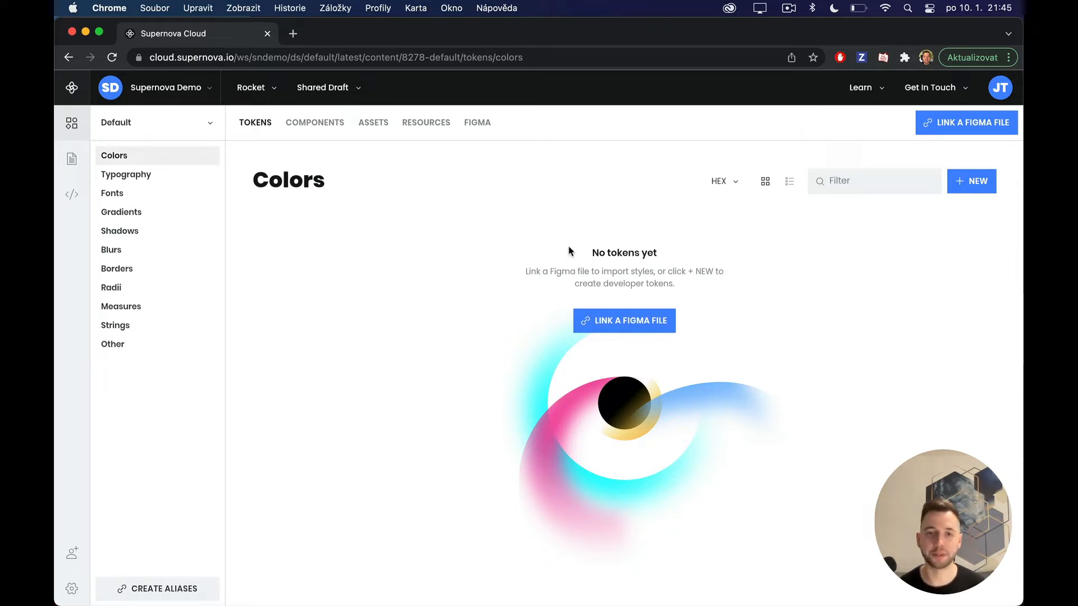
pyautogui.moveTo(401, 336)
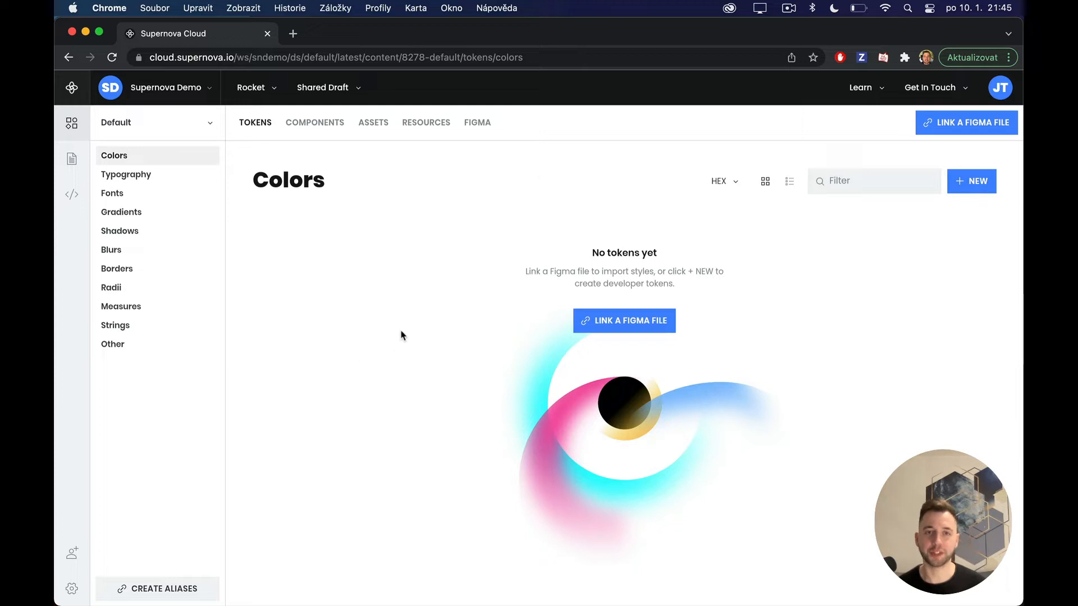
pyautogui.moveTo(357, 307)
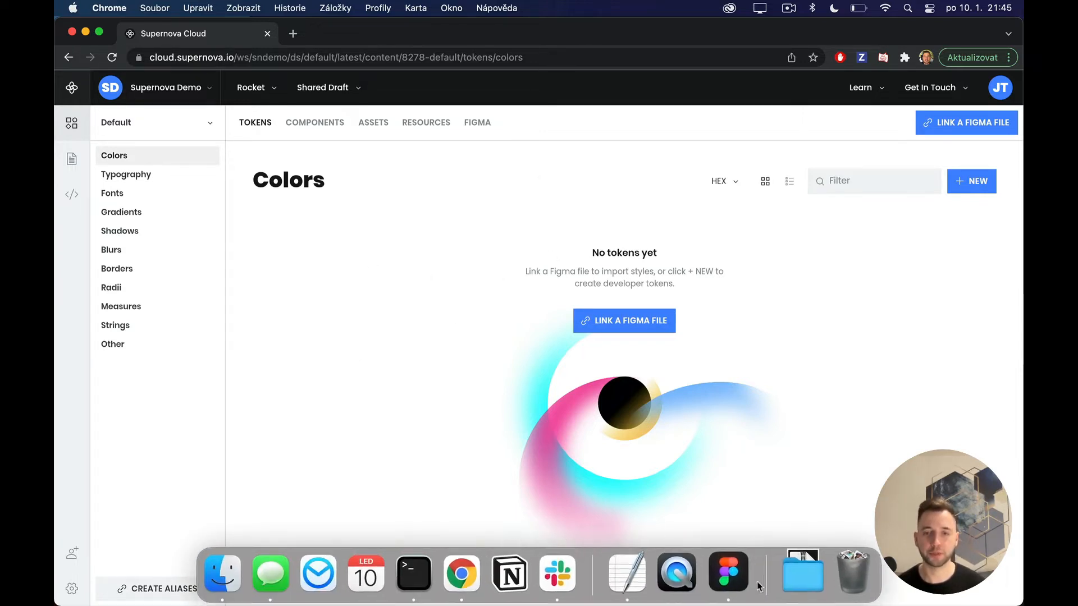
# In Figma, view the Cloud Components file, then return to Supernova Demo and open Share.
pyautogui.click(727, 574)
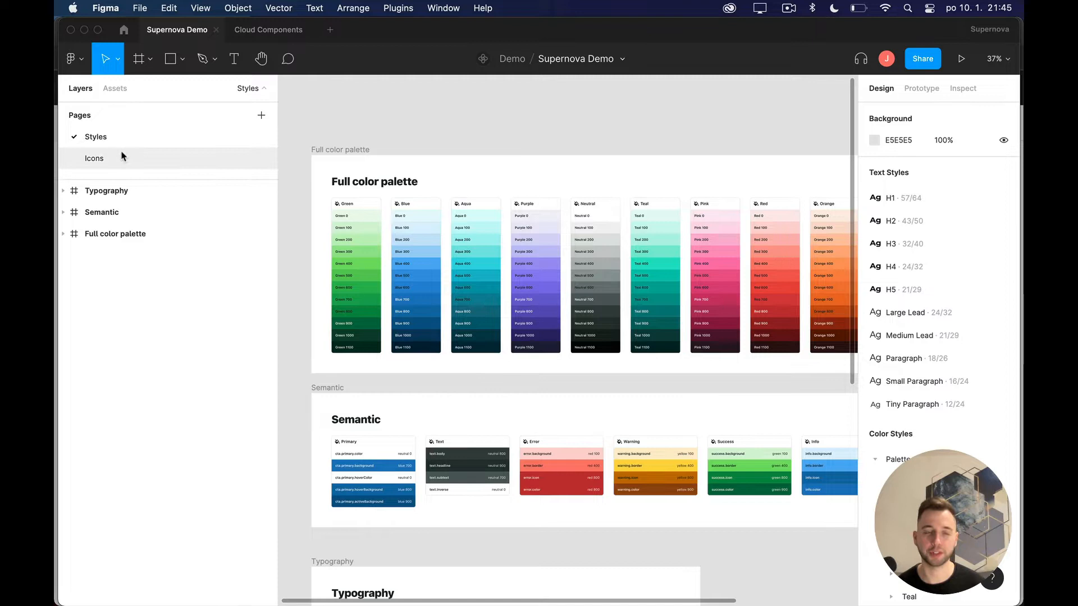
pyautogui.moveTo(320, 141)
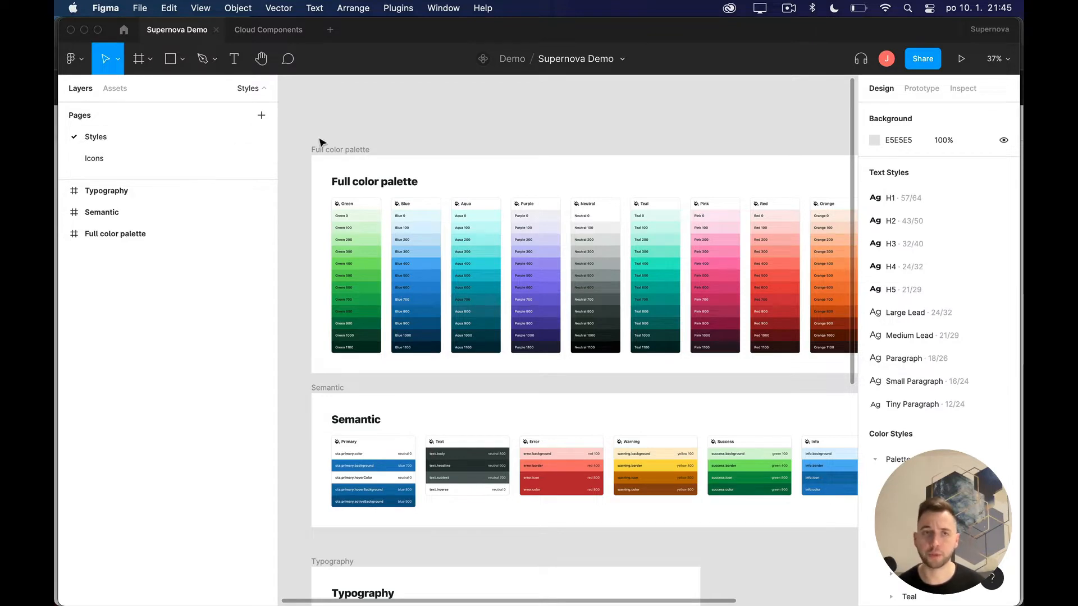
pyautogui.click(269, 30)
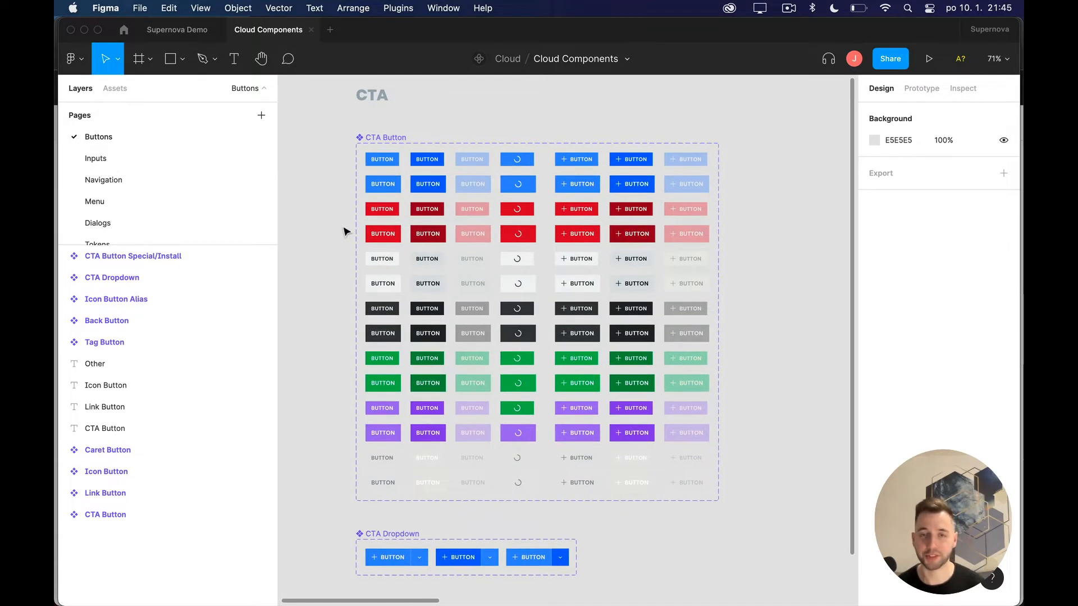
pyautogui.scroll(3)
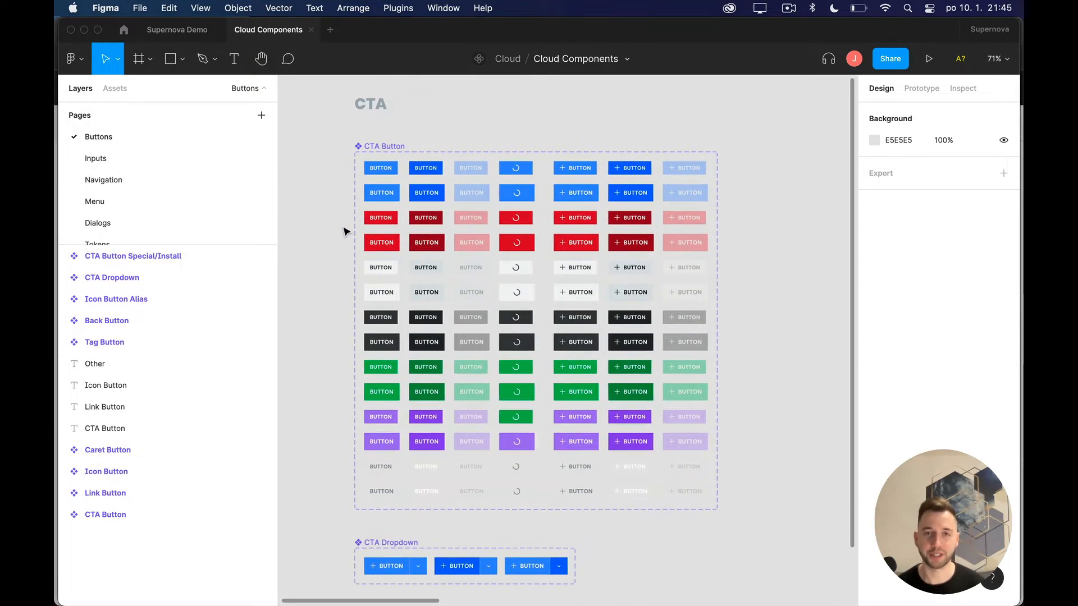
pyautogui.moveTo(323, 191)
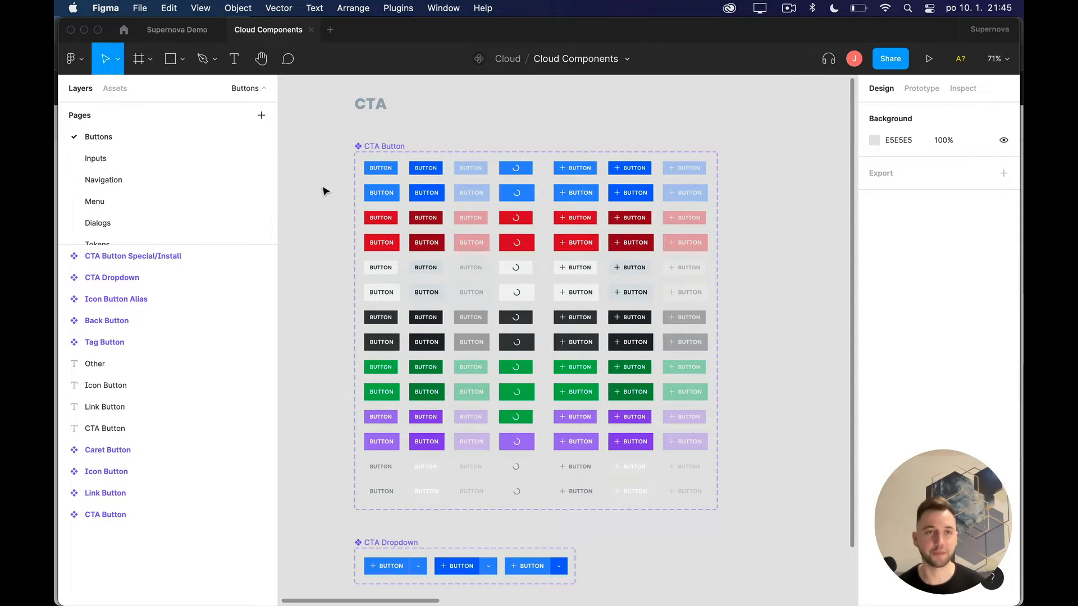
pyautogui.click(177, 30)
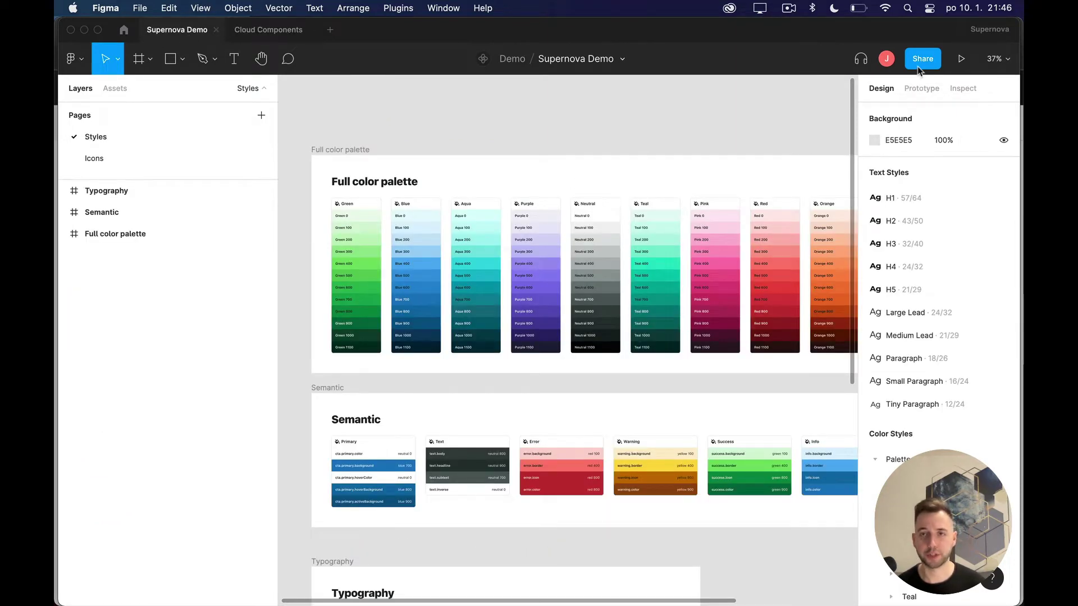
pyautogui.click(921, 58)
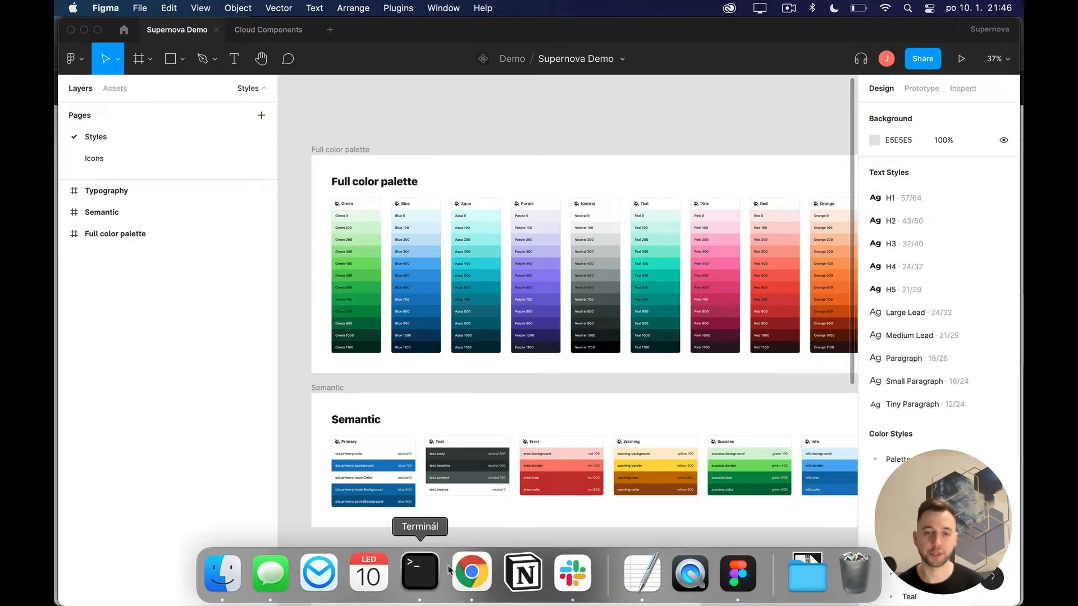
# Link the Supernova Demo Figma file, importing Palette and Semantic color tokens.
pyautogui.click(471, 571)
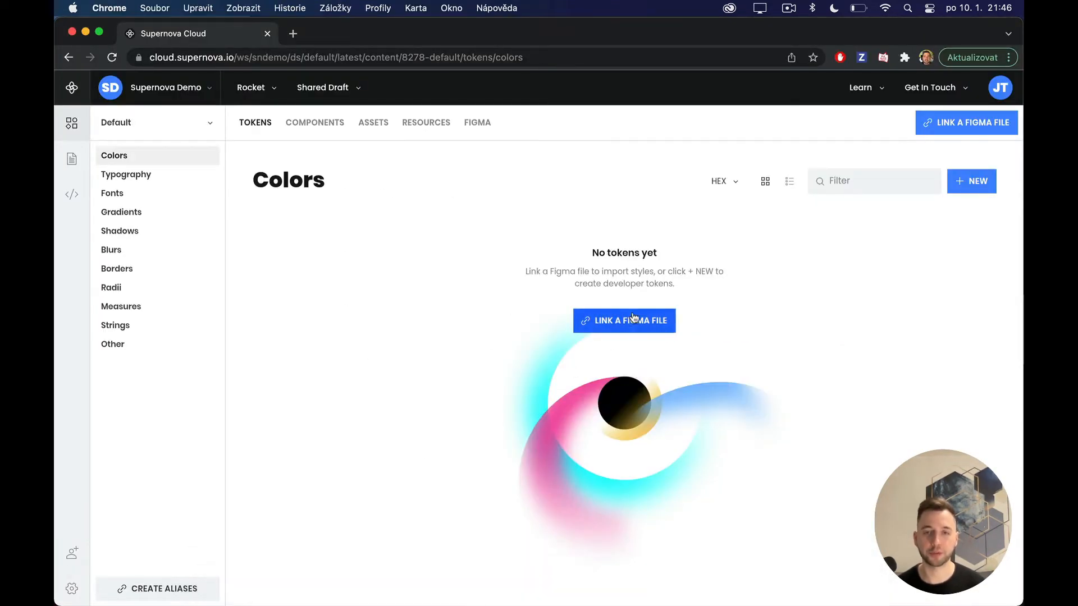
pyautogui.click(624, 321)
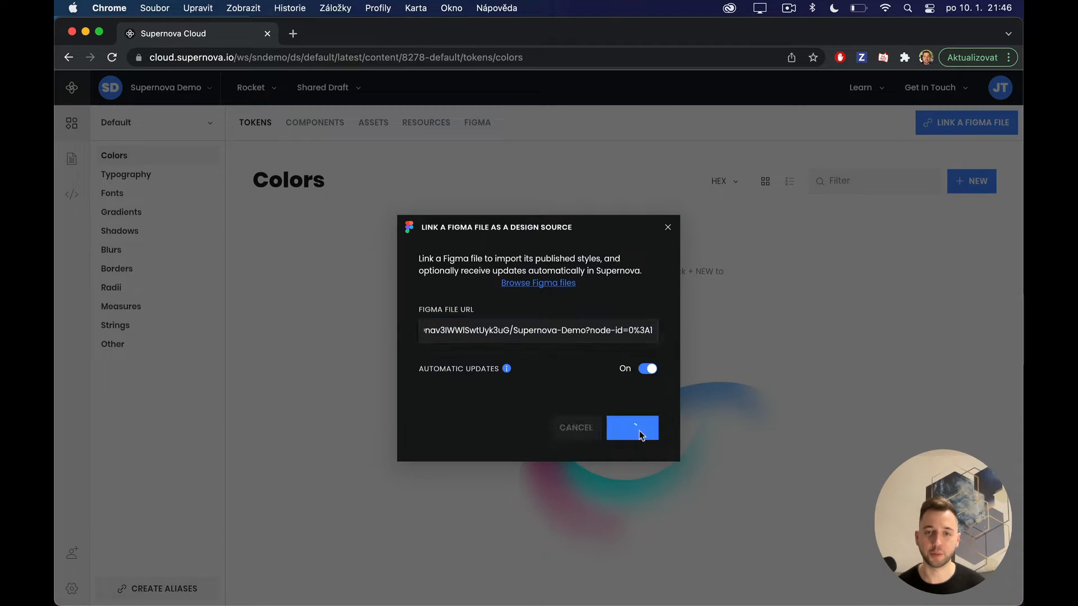
pyautogui.click(631, 428)
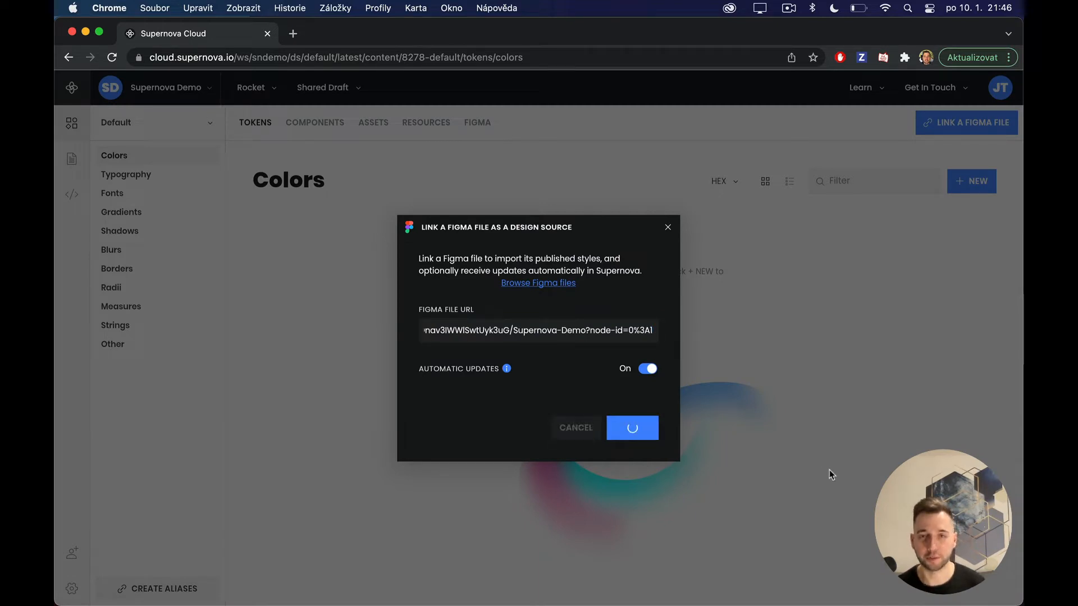
pyautogui.click(631, 428)
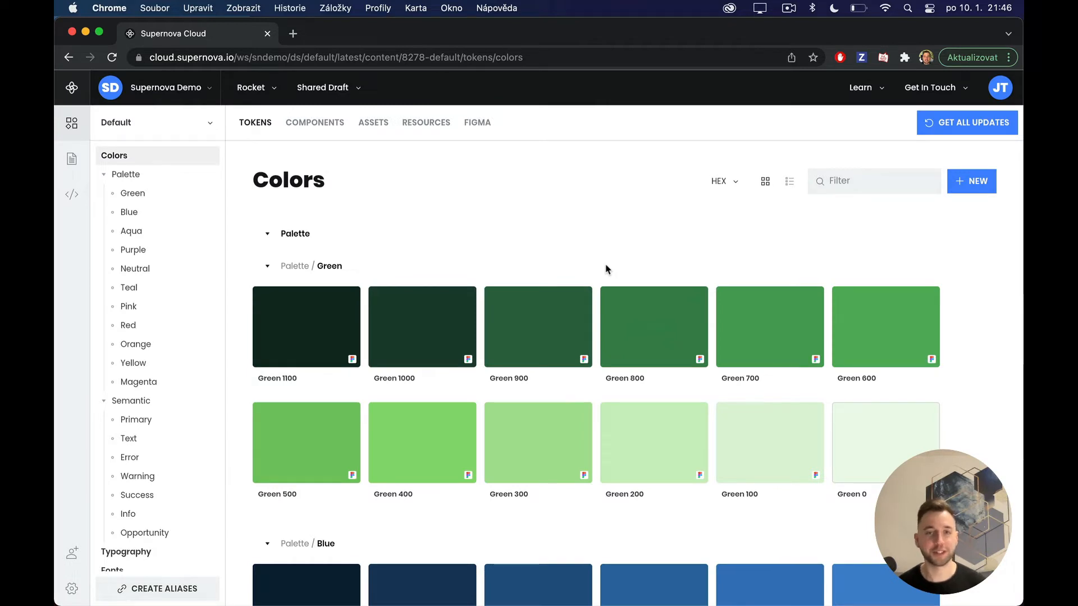
pyautogui.moveTo(680, 570)
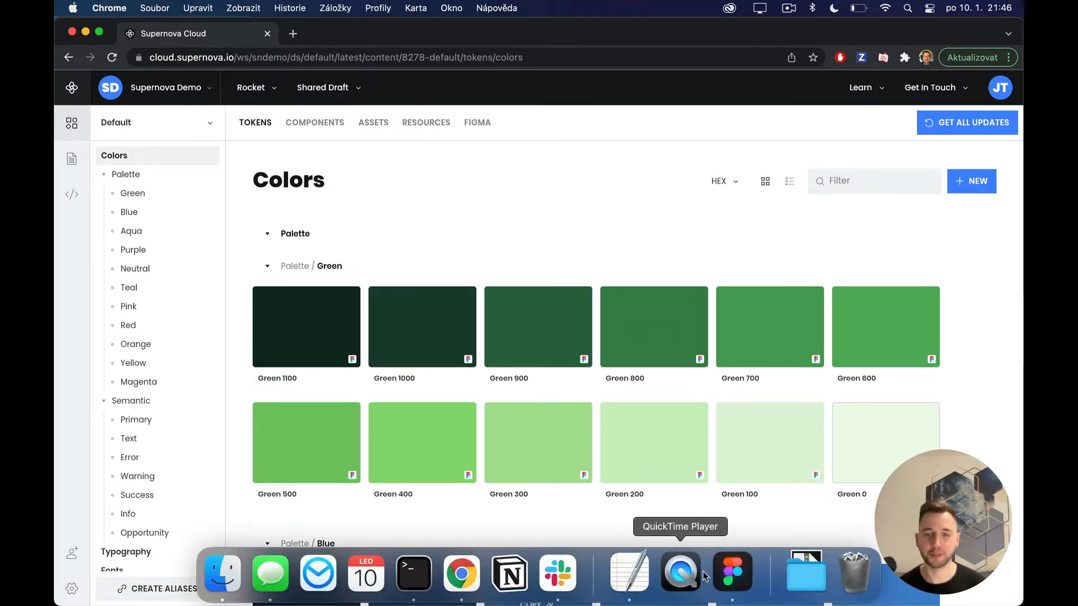
pyautogui.click(733, 570)
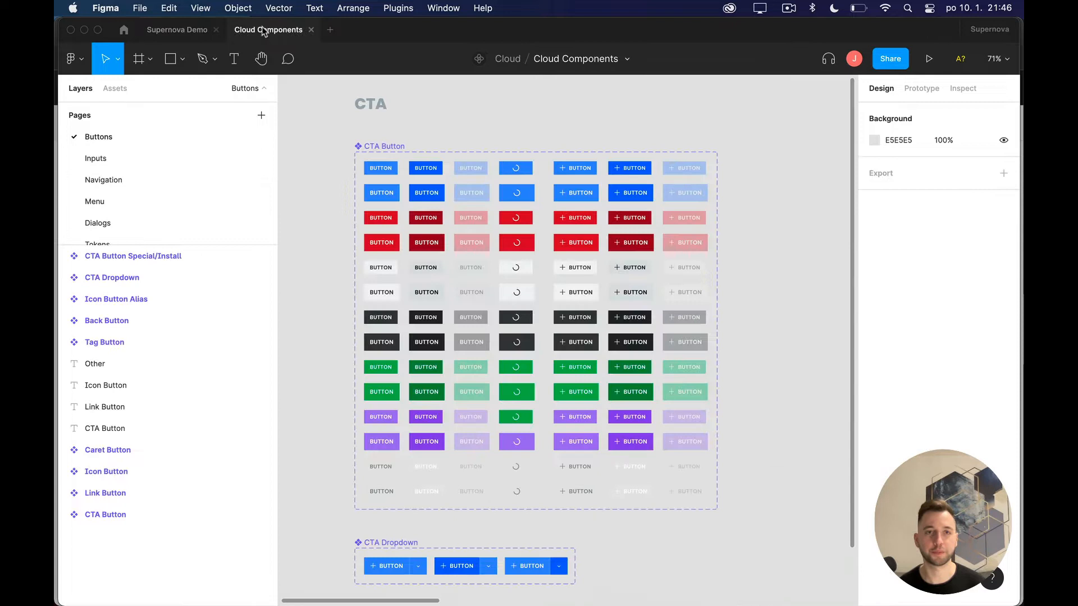
pyautogui.click(889, 58)
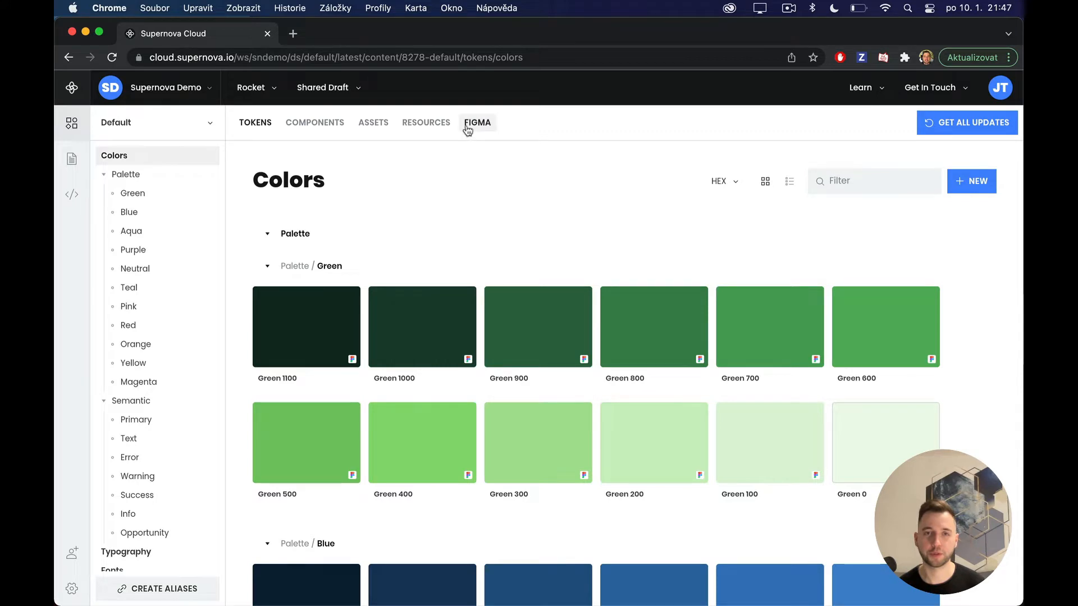
# Link the Cloud Components Figma file and dismiss the 240-component import summary.
pyautogui.click(477, 123)
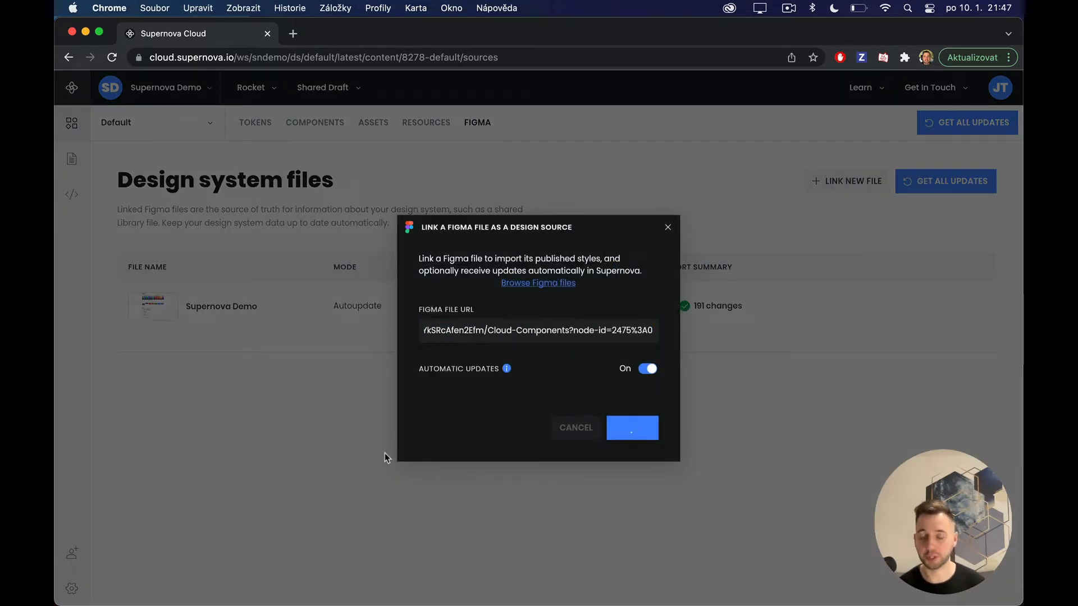
pyautogui.click(631, 428)
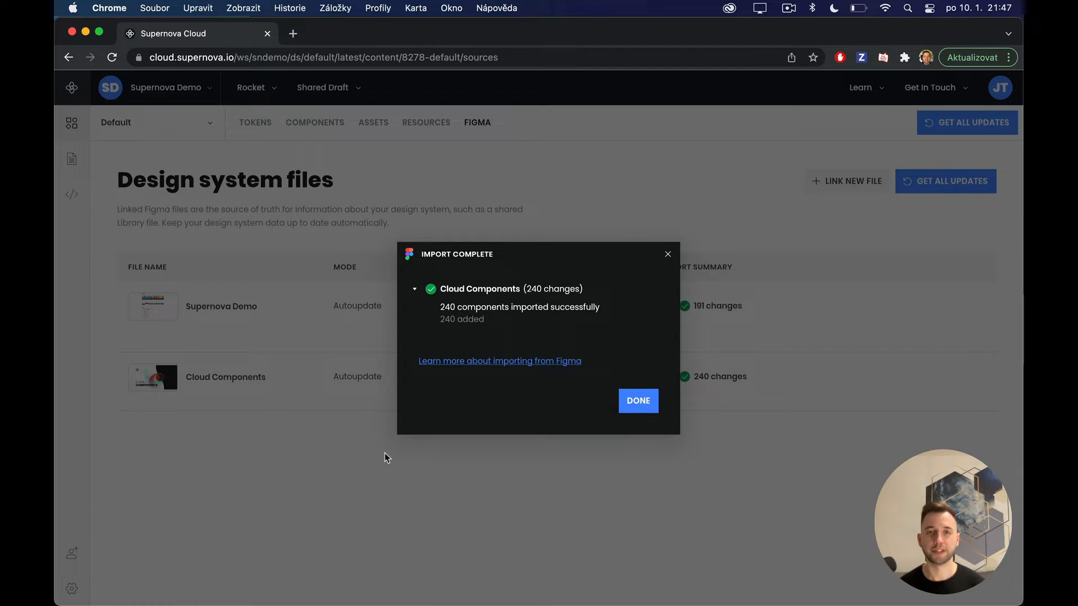
pyautogui.moveTo(464, 325)
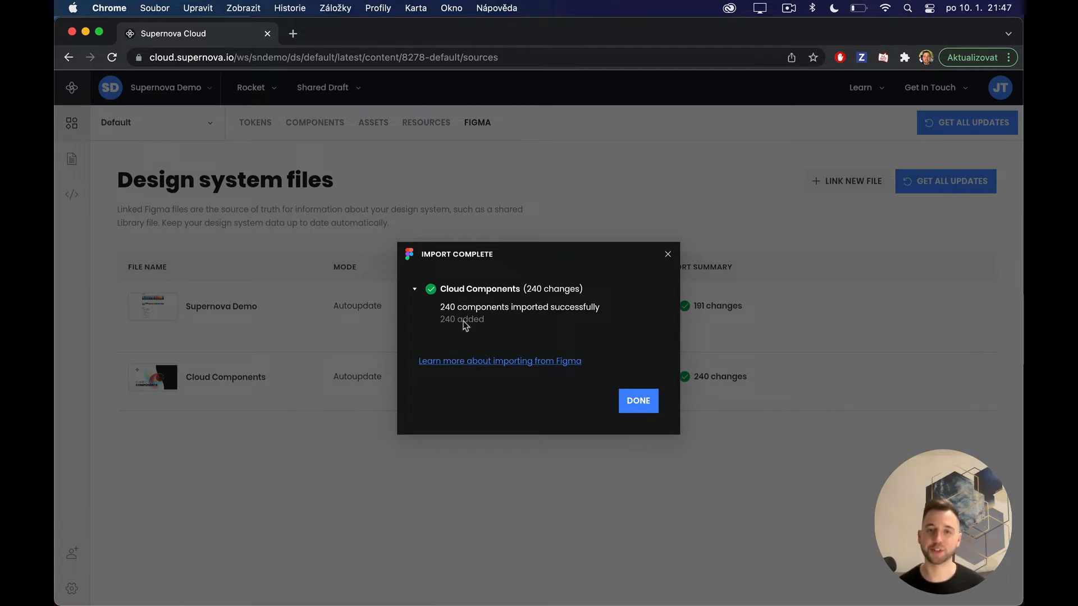
pyautogui.moveTo(485, 314)
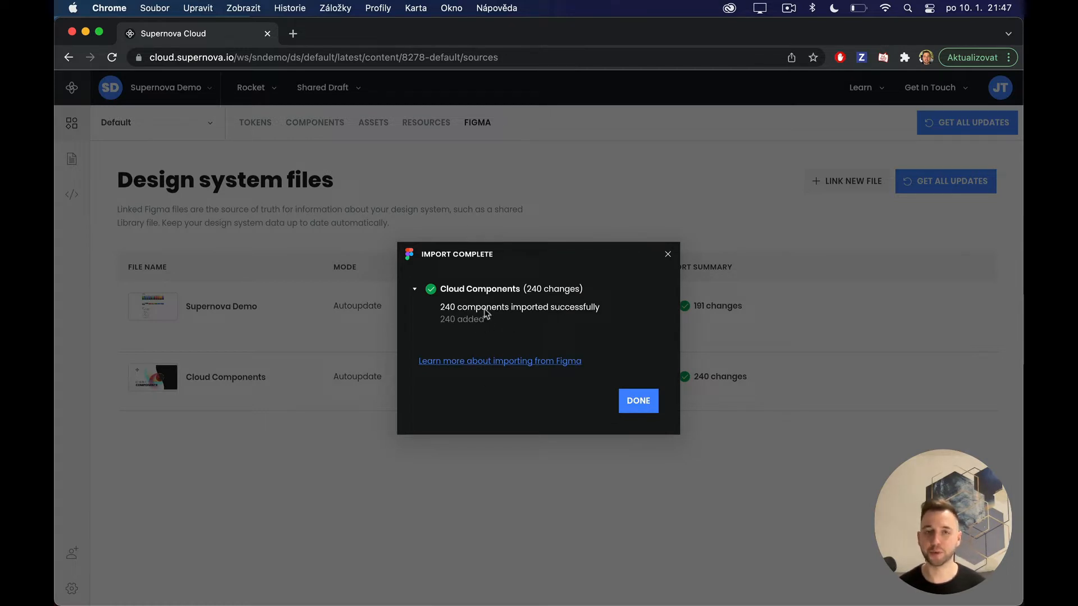
pyautogui.moveTo(586, 375)
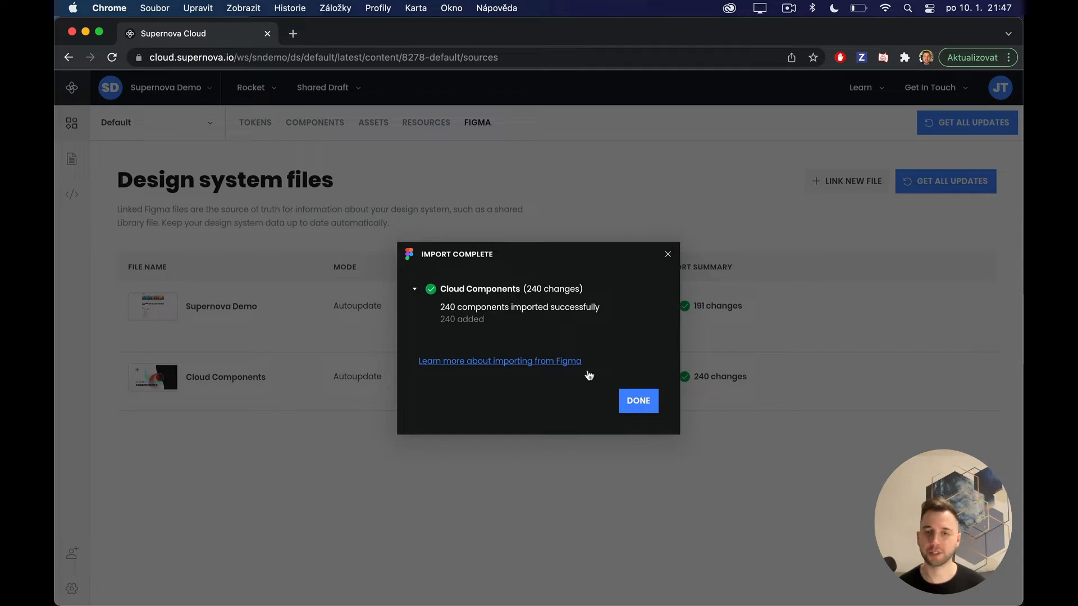
pyautogui.click(637, 401)
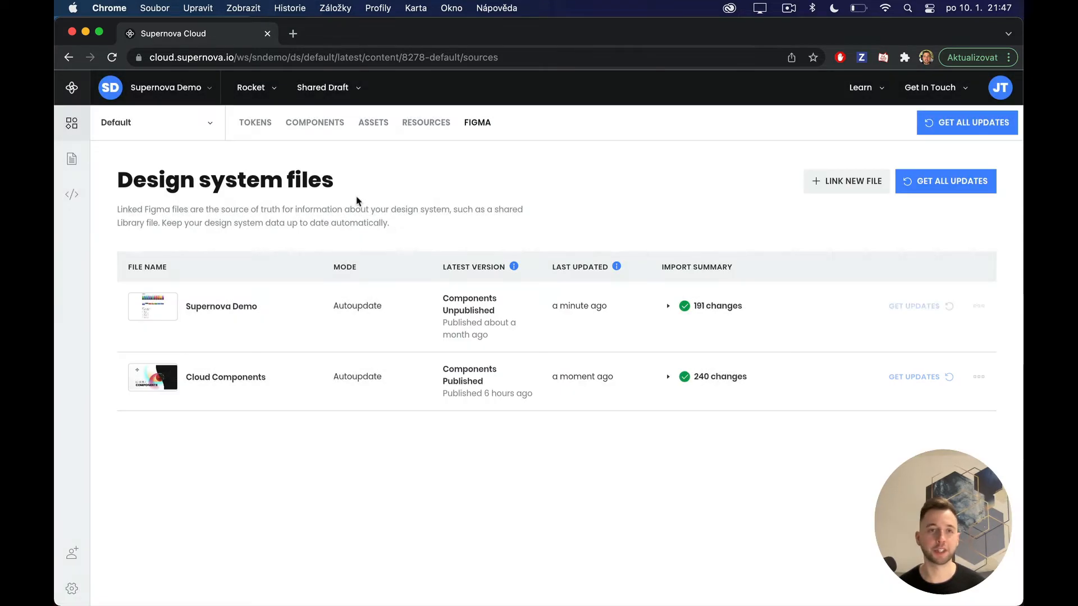
# Review the imported color tokens, Inputs components, then the Regular icon assets.
pyautogui.click(254, 123)
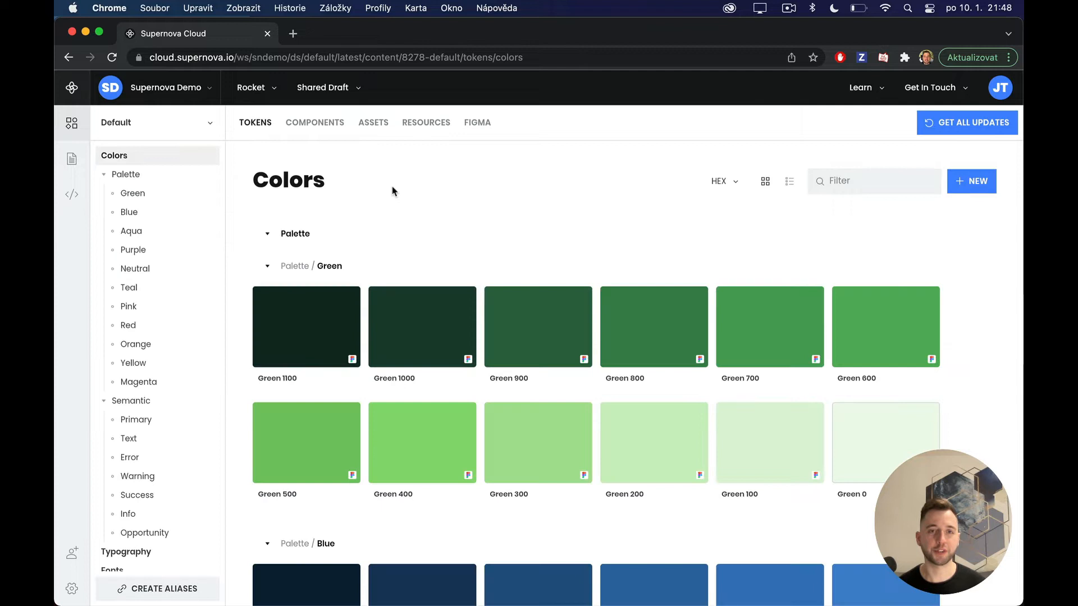
pyautogui.moveTo(416, 248)
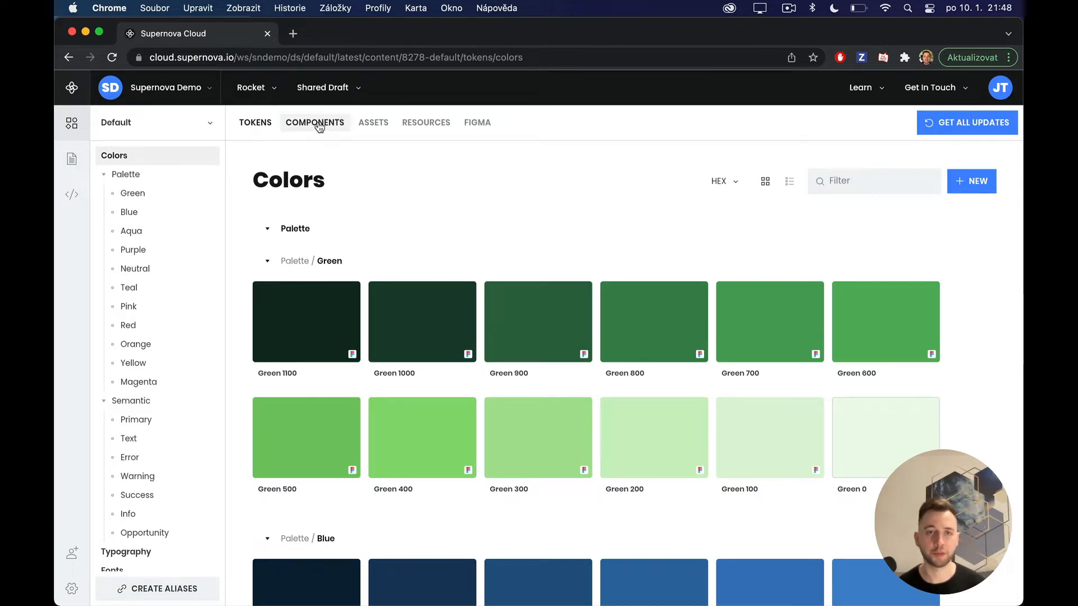
pyautogui.click(315, 123)
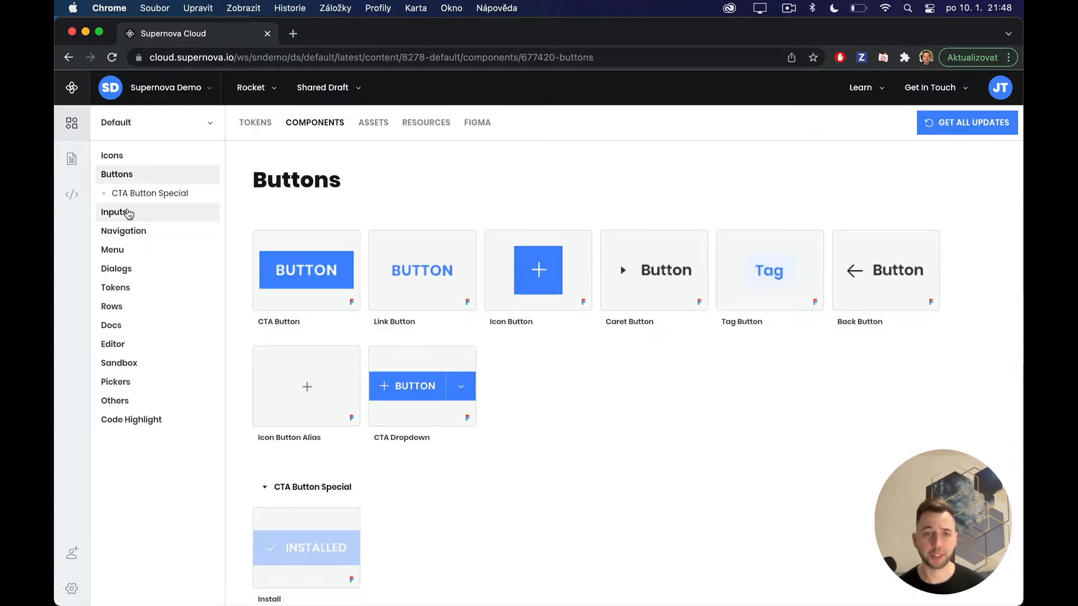
pyautogui.click(115, 211)
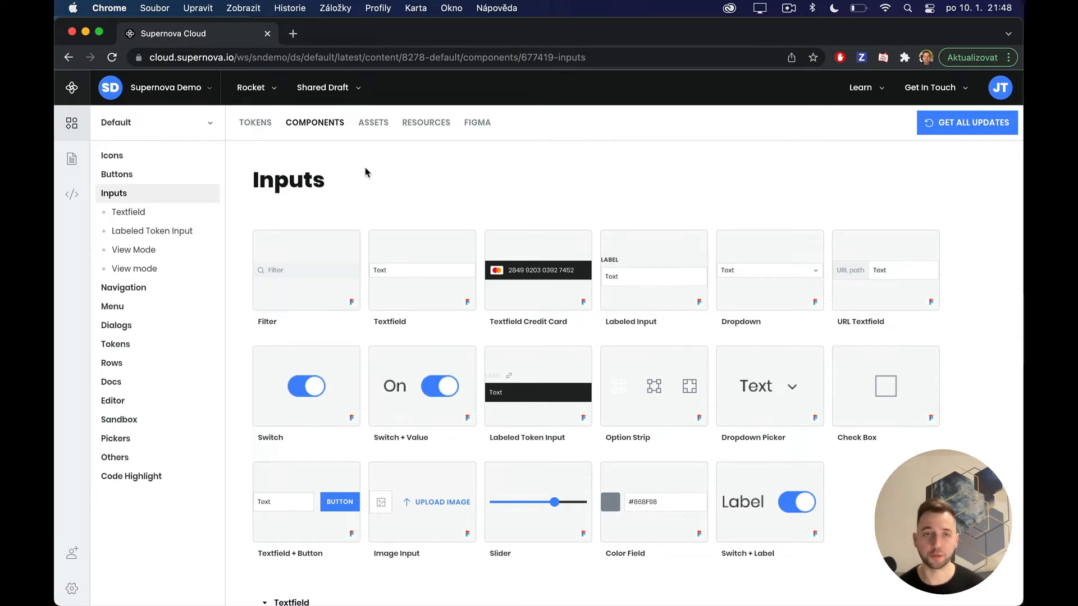
pyautogui.click(374, 122)
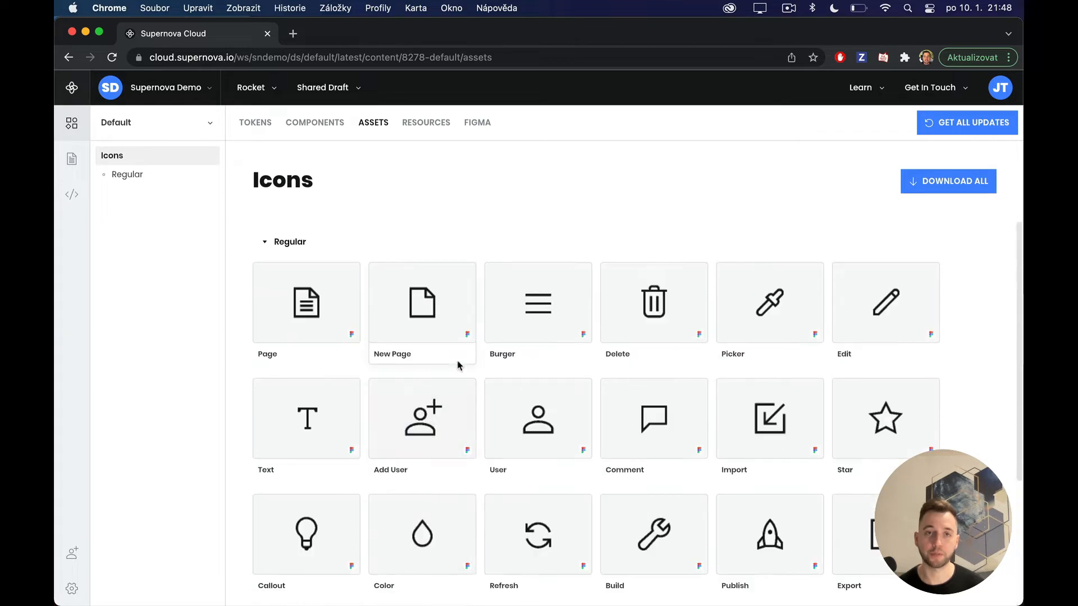
pyautogui.moveTo(410, 224)
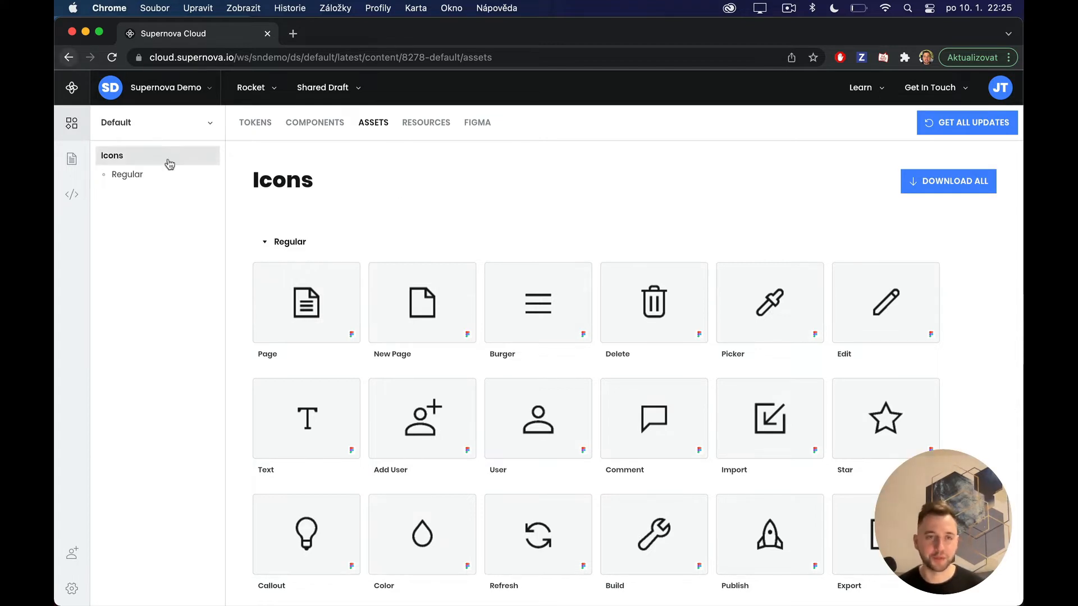
# Open the documentation editor on the Rocket page and scroll through its principles.
pyautogui.click(72, 159)
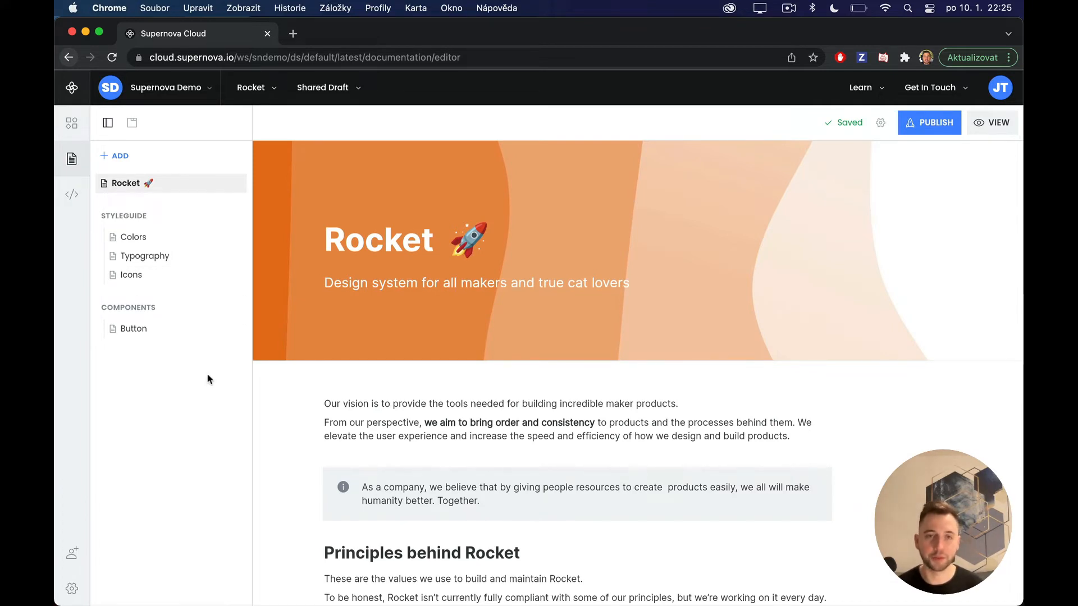
pyautogui.moveTo(240, 367)
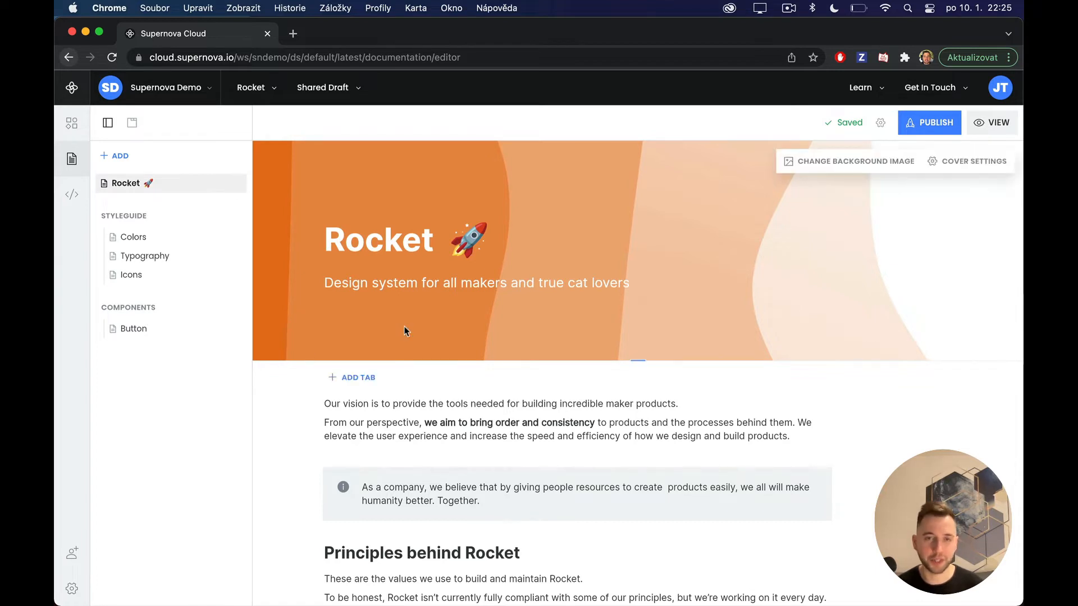
pyautogui.scroll(-3)
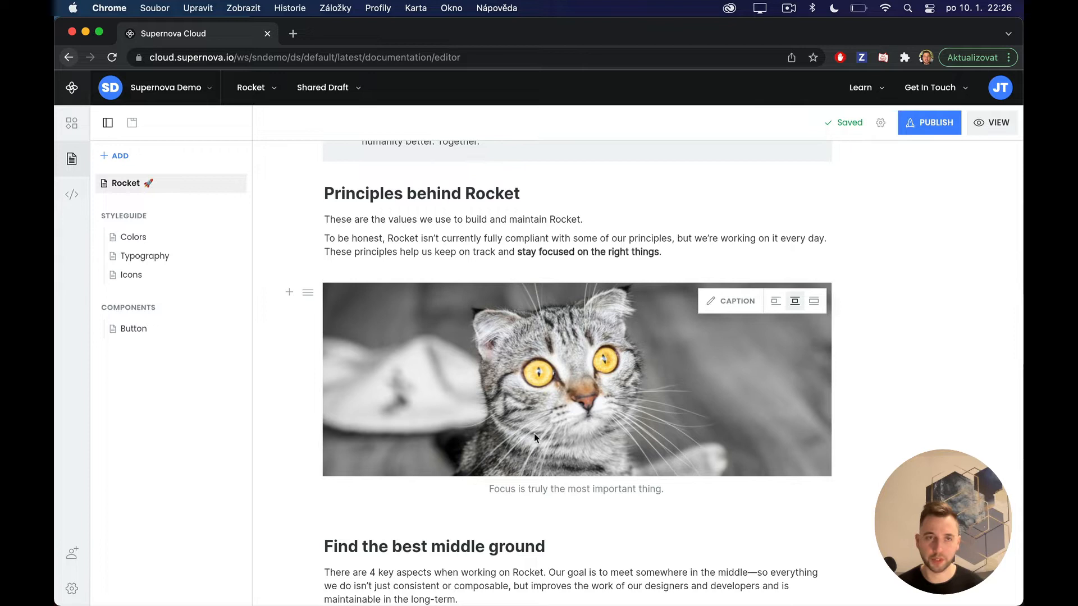
pyautogui.moveTo(581, 450)
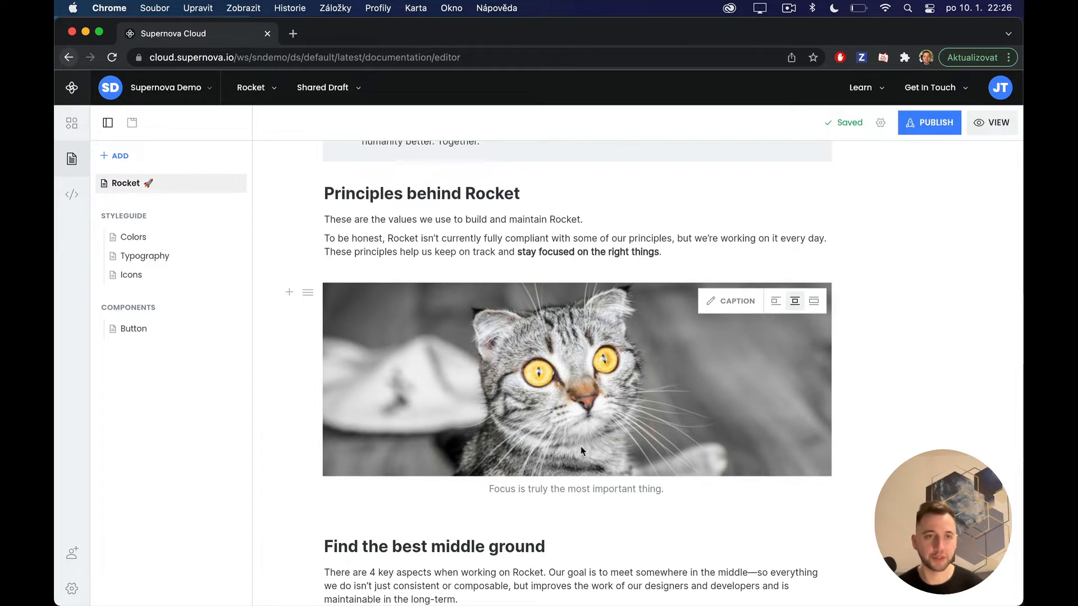
pyautogui.moveTo(495, 397)
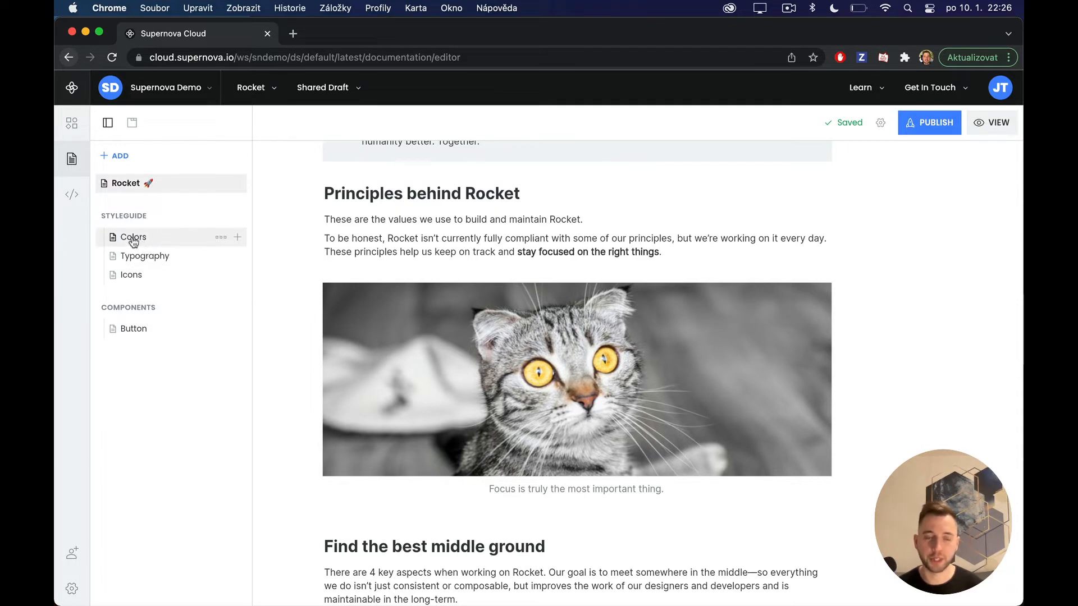
# Open the Colors documentation page and scroll to Background & Foreground Colors.
pyautogui.click(132, 236)
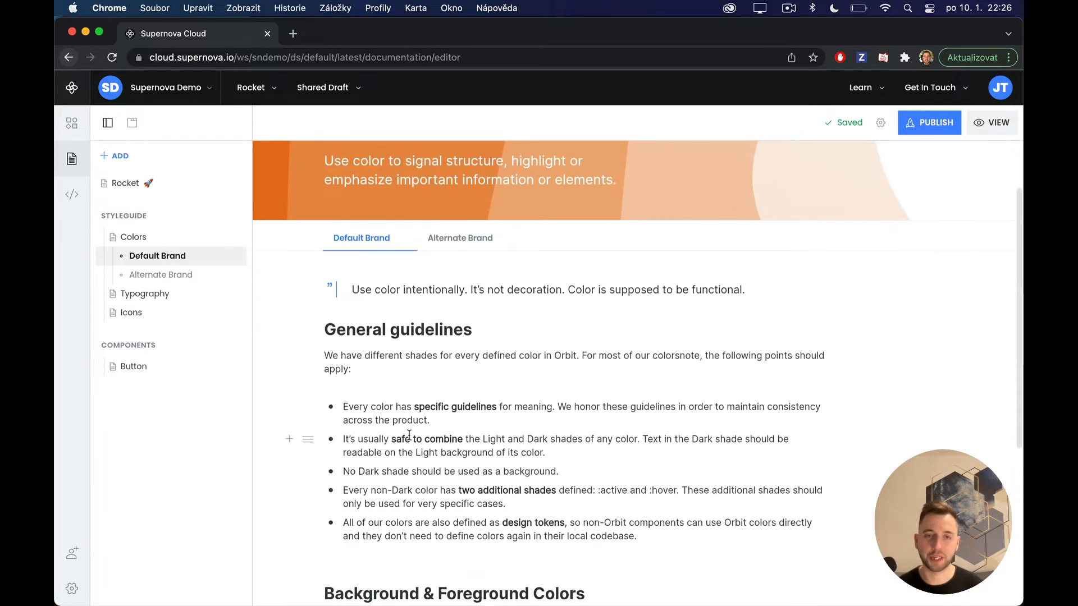
pyautogui.scroll(-3)
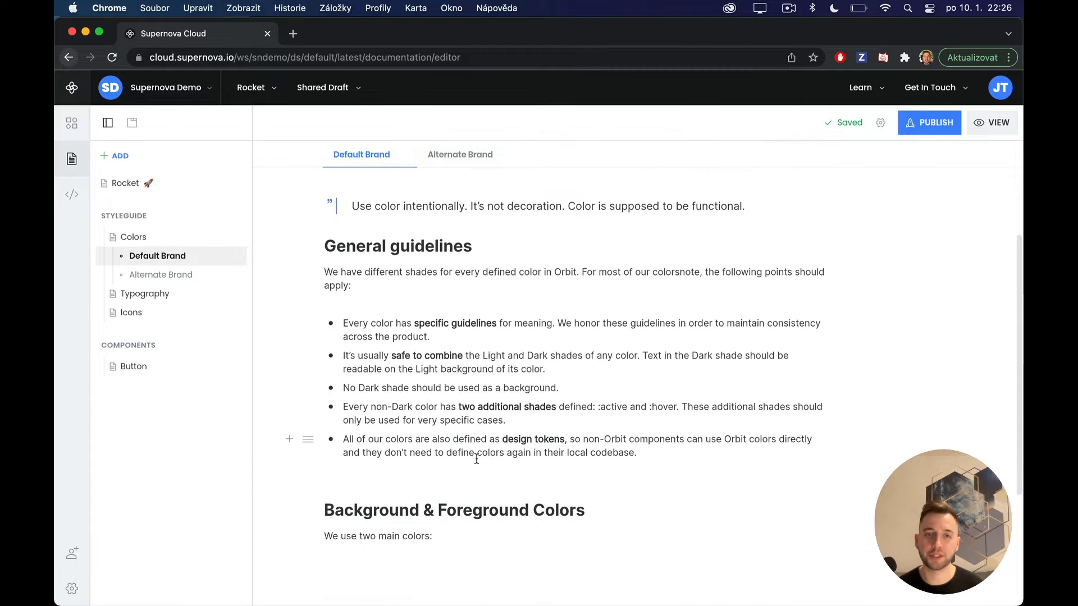
pyautogui.scroll(-3)
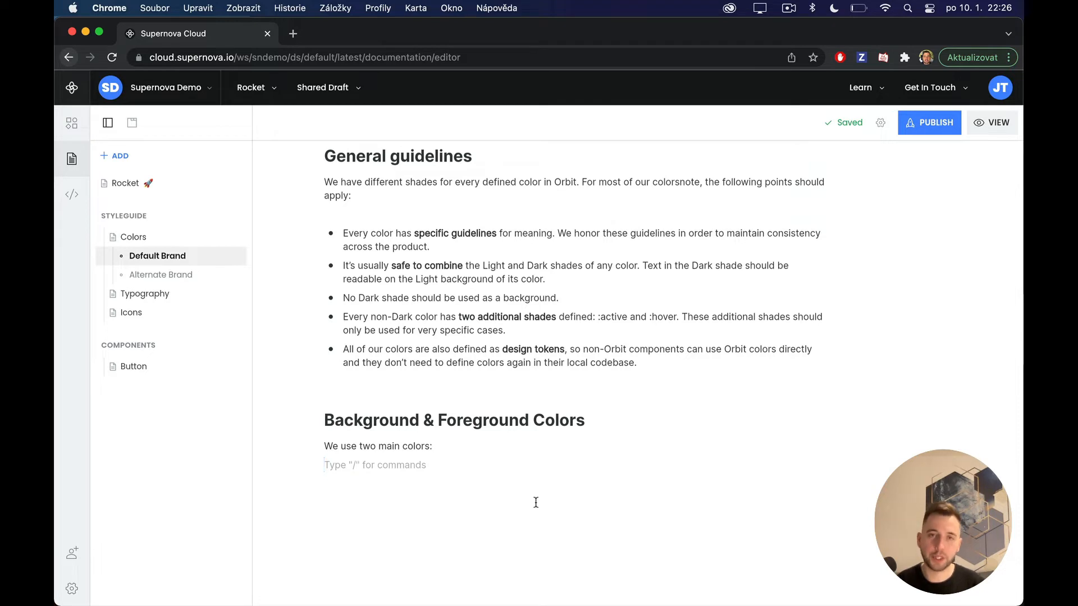
pyautogui.scroll(-3)
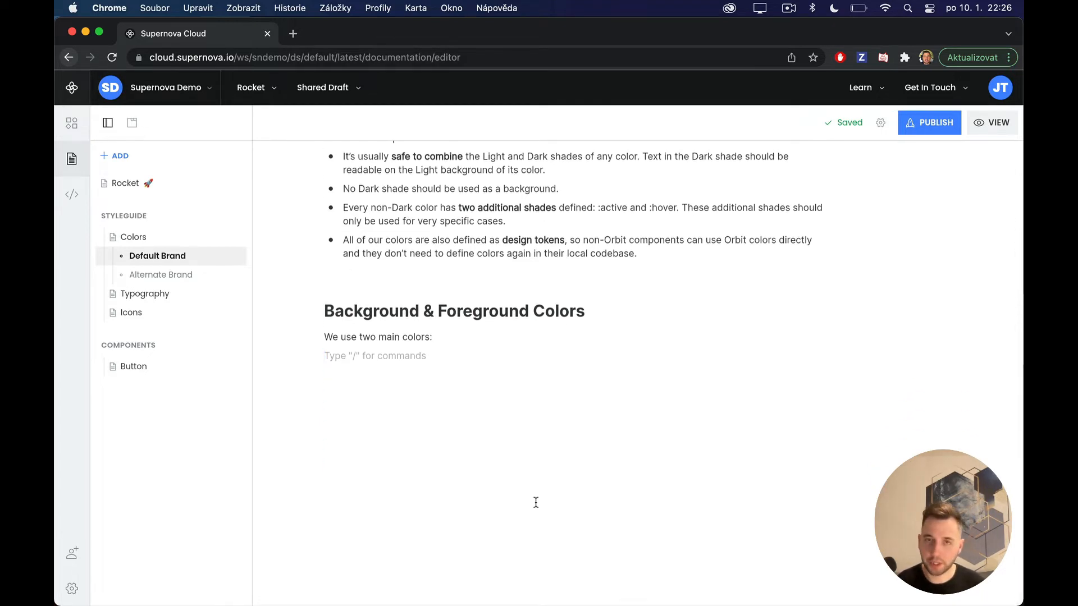
# Insert a color Token List with cta.primary.background and cta.primary.color.
pyautogui.write('/')
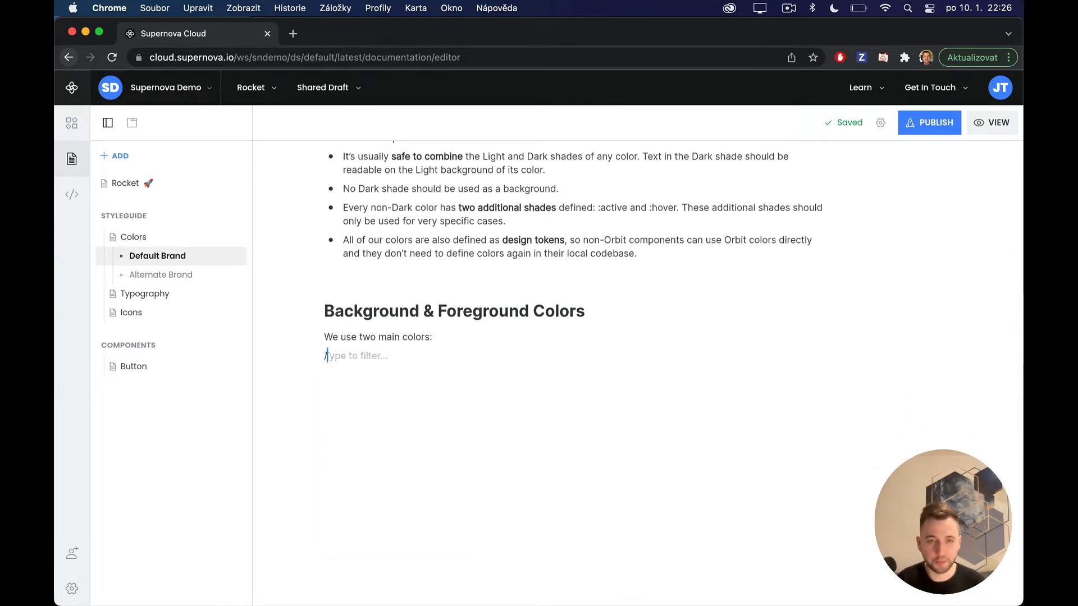
pyautogui.write('/token')
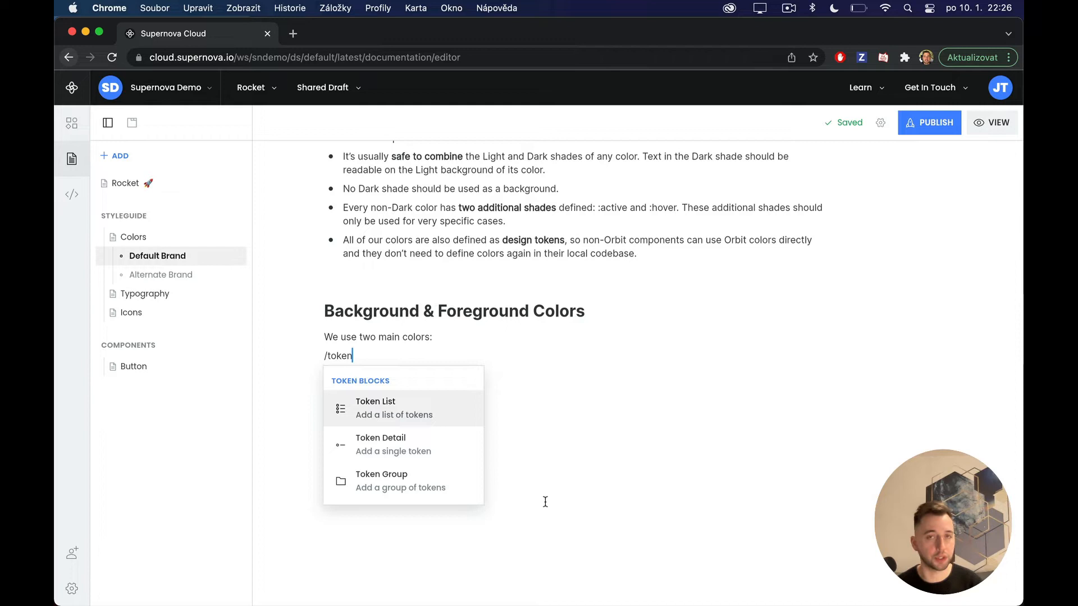
pyautogui.moveTo(500, 461)
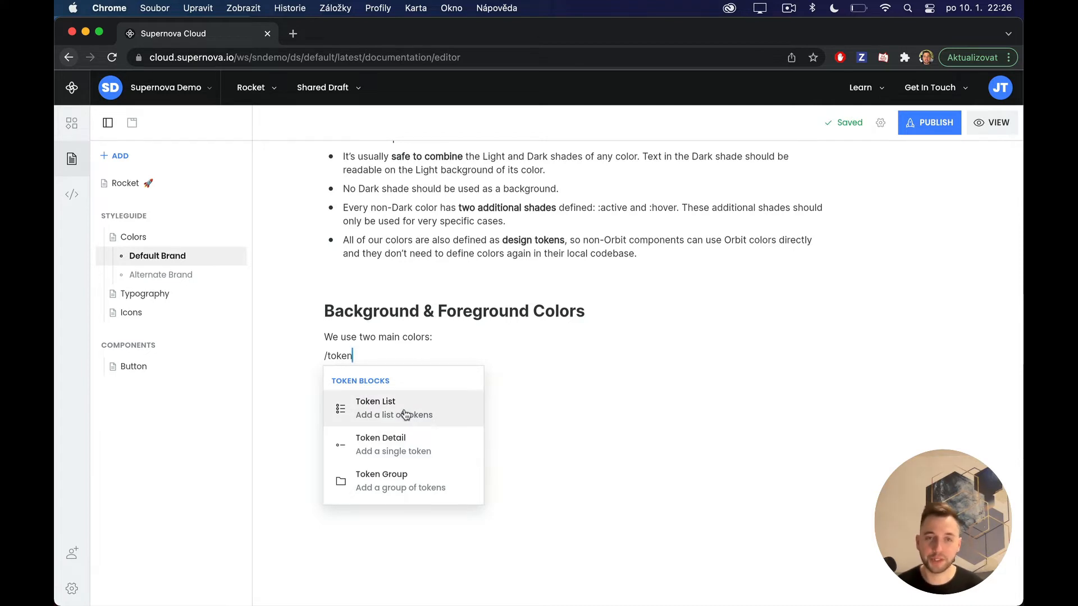
pyautogui.moveTo(418, 412)
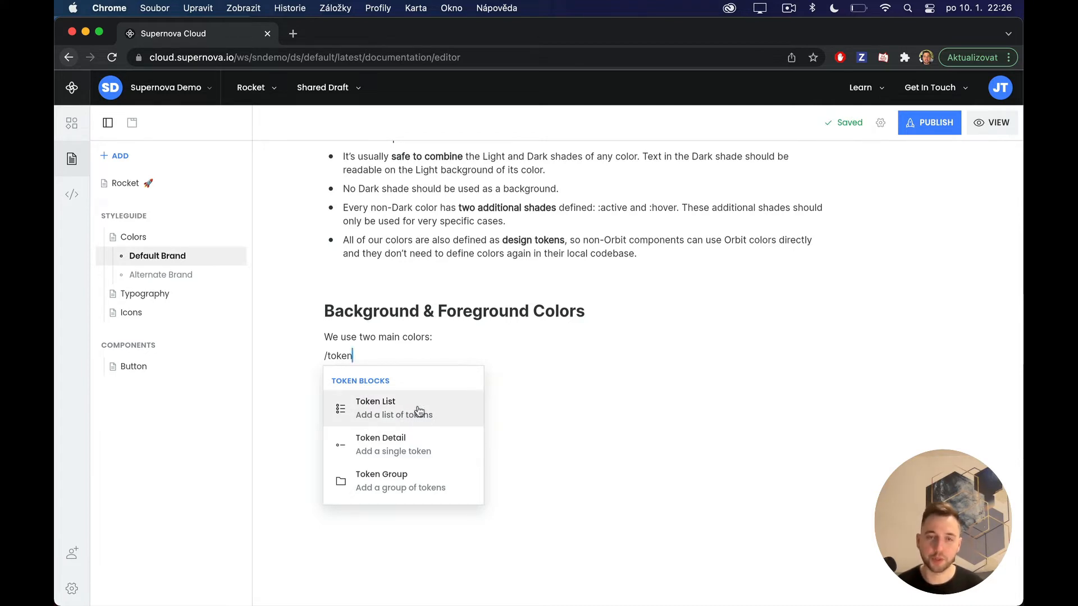
pyautogui.click(376, 407)
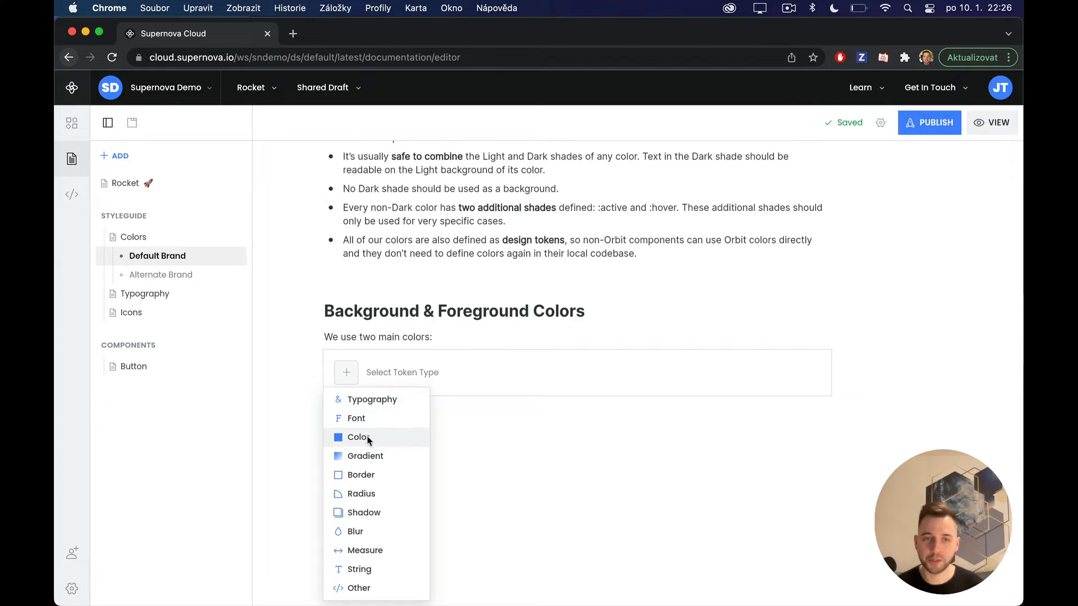
pyautogui.click(358, 437)
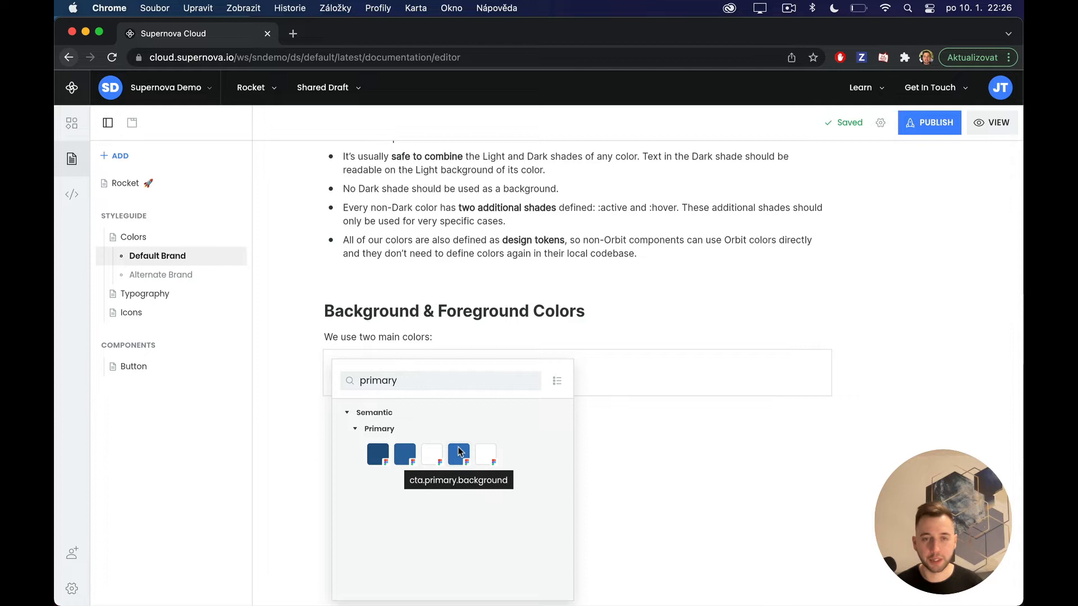
pyautogui.moveTo(459, 454)
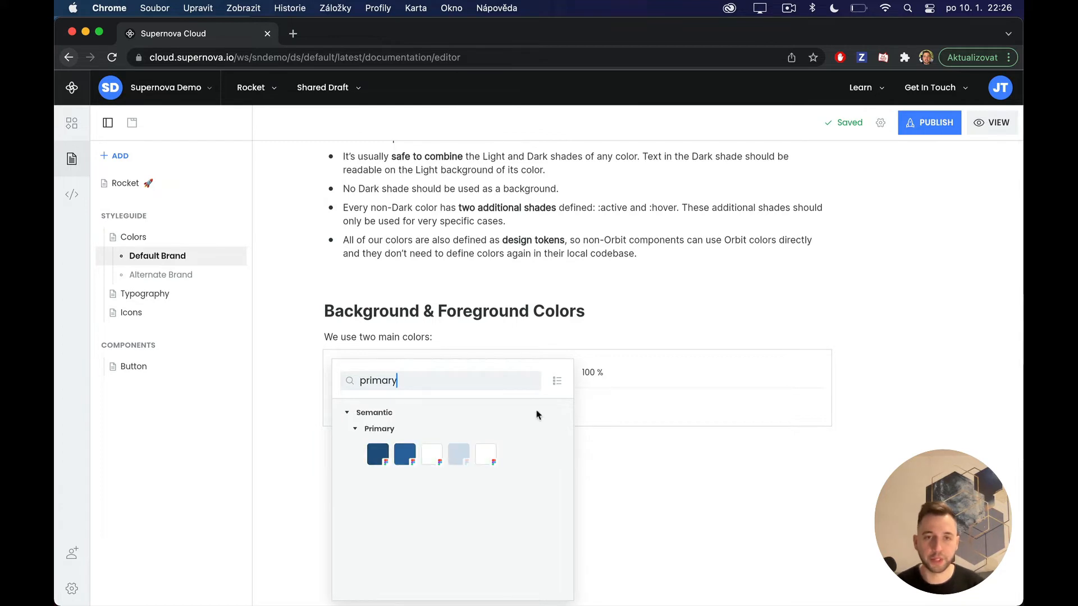
pyautogui.click(376, 454)
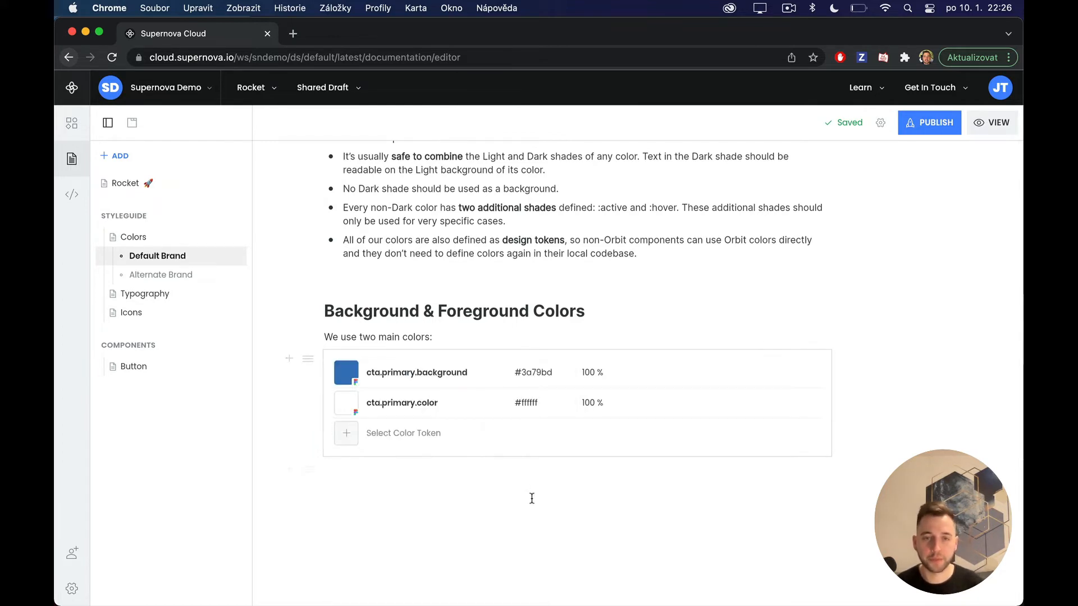
pyautogui.click(481, 469)
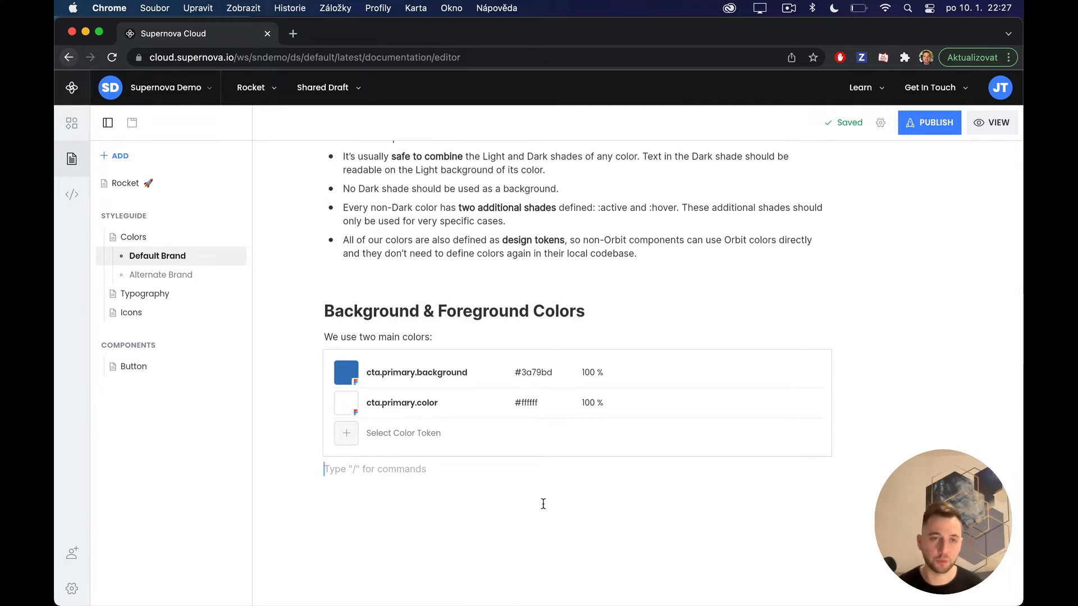
pyautogui.moveTo(144, 294)
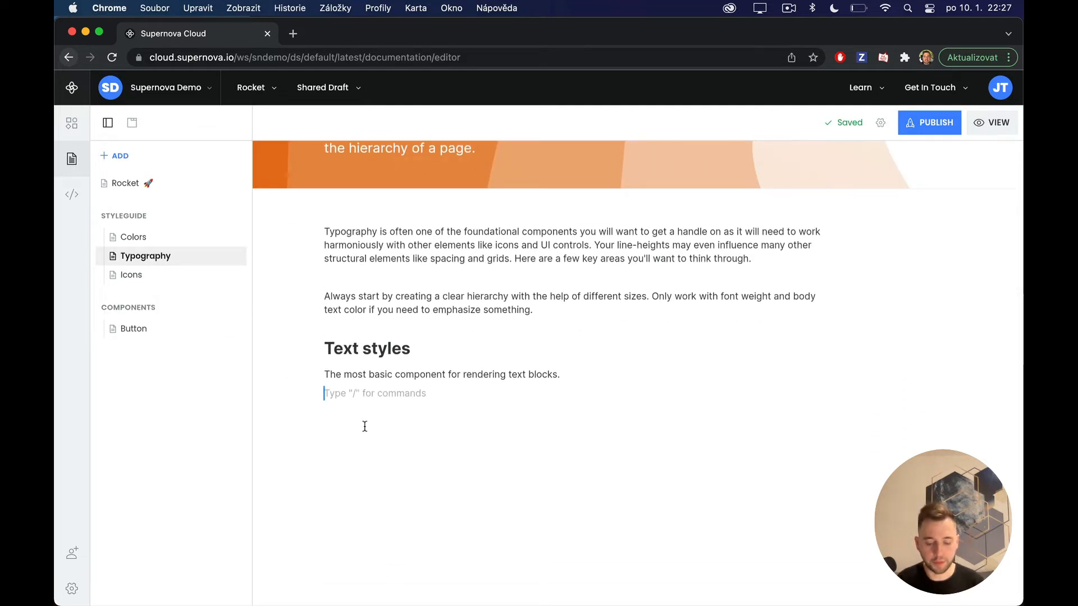
# Insert a Token Group block showing the ungrouped typography tokens under Text styles.
pyautogui.write('/token')
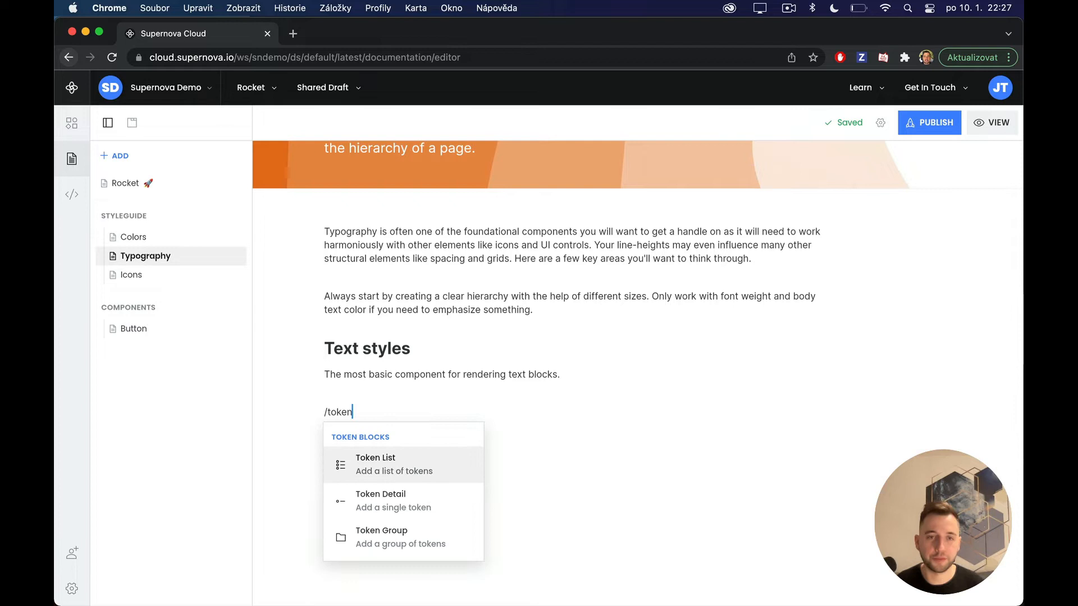
pyautogui.moveTo(403, 536)
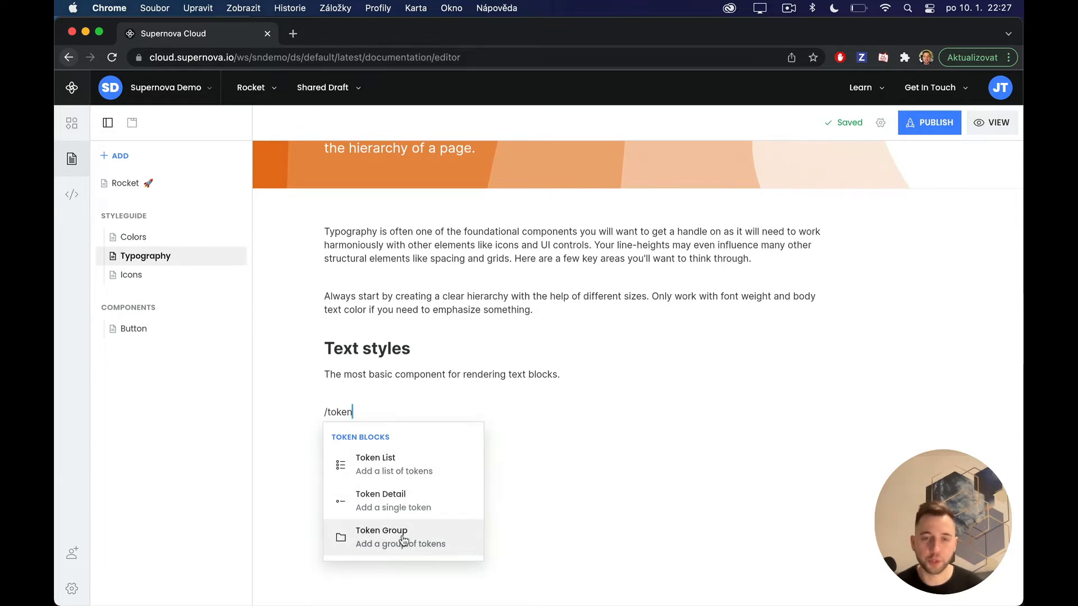
pyautogui.click(382, 536)
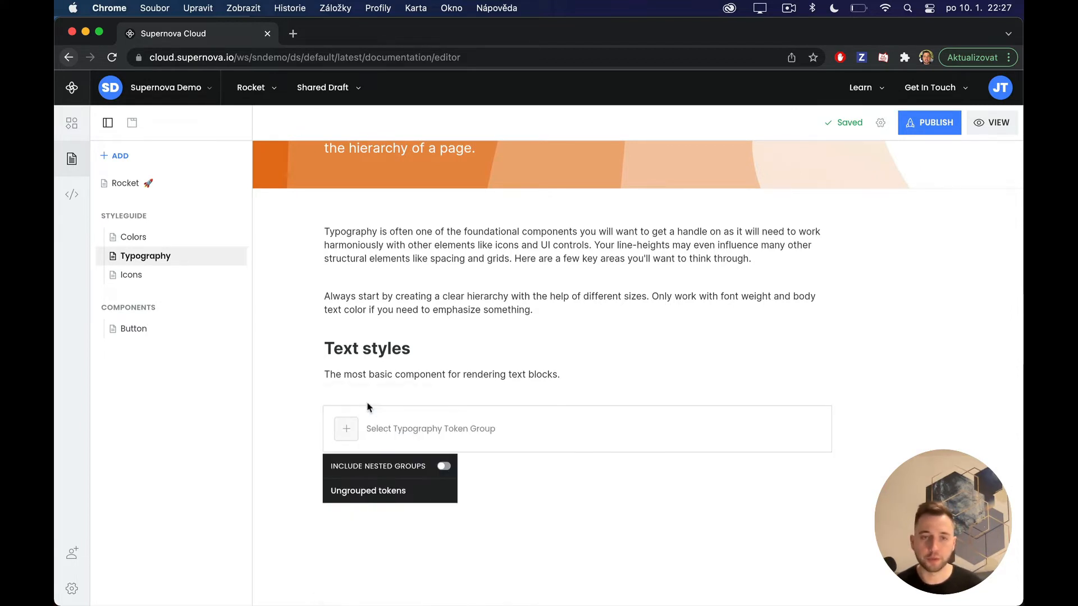
pyautogui.click(444, 466)
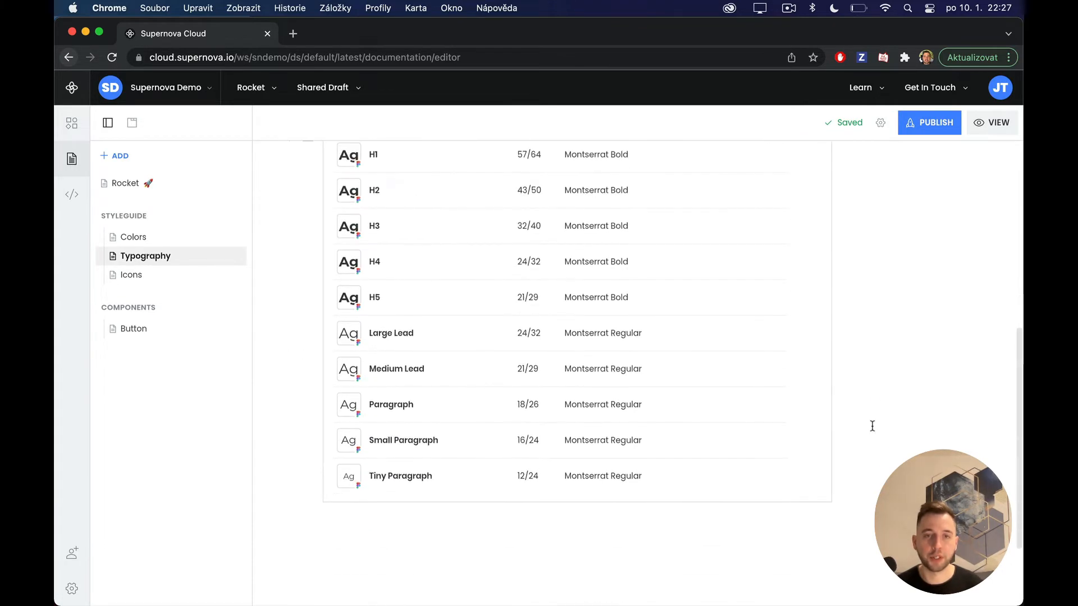
pyautogui.scroll(3)
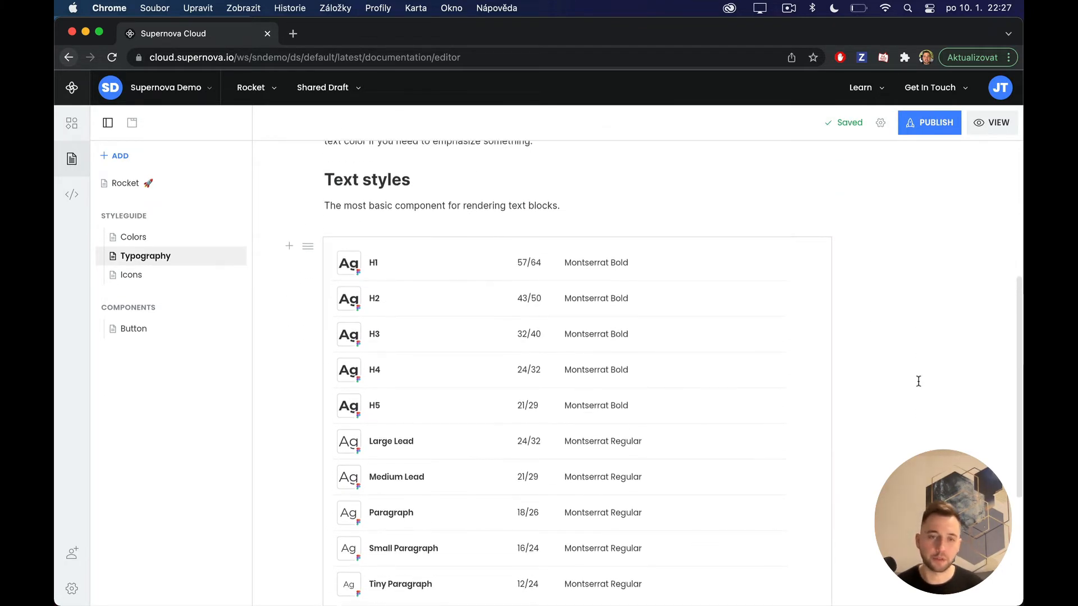
pyautogui.moveTo(574, 128)
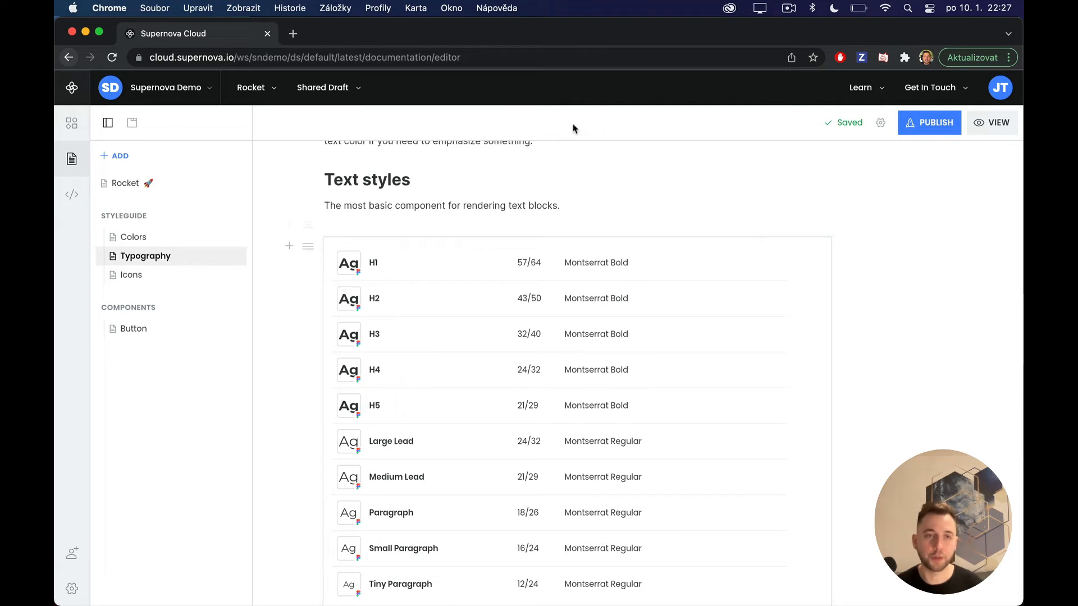
# Add an Assets block with all 20 icons under Library, at a smaller size.
pyautogui.click(130, 274)
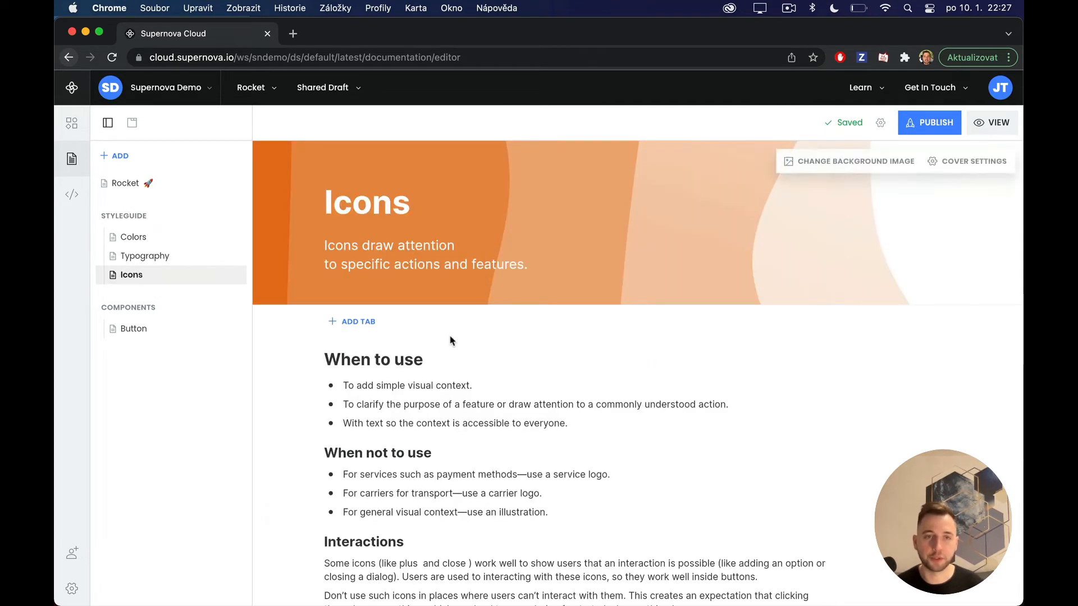
pyautogui.scroll(-3)
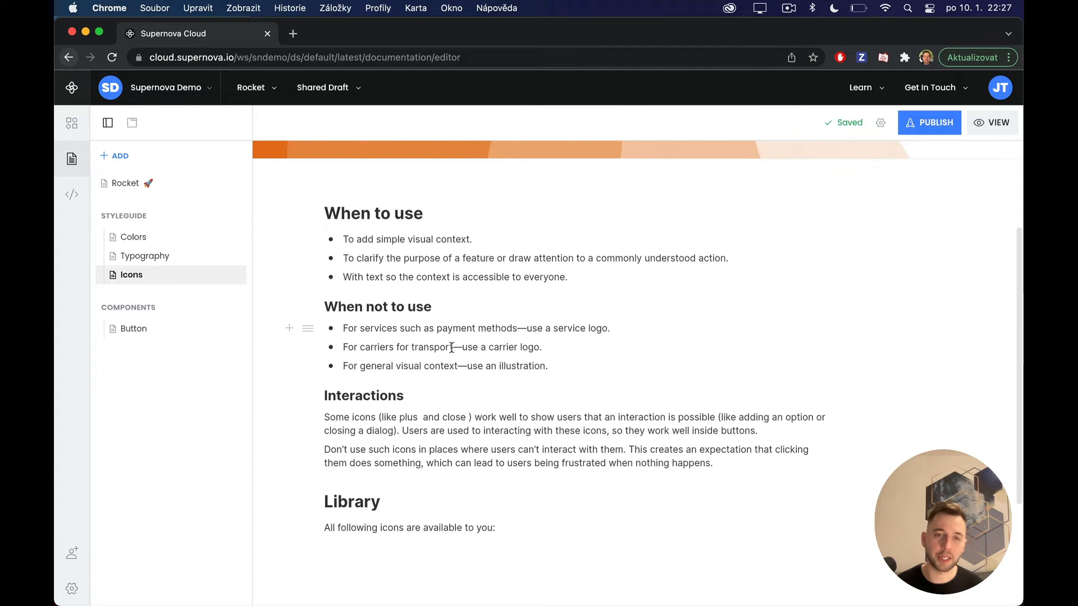
pyautogui.scroll(-3)
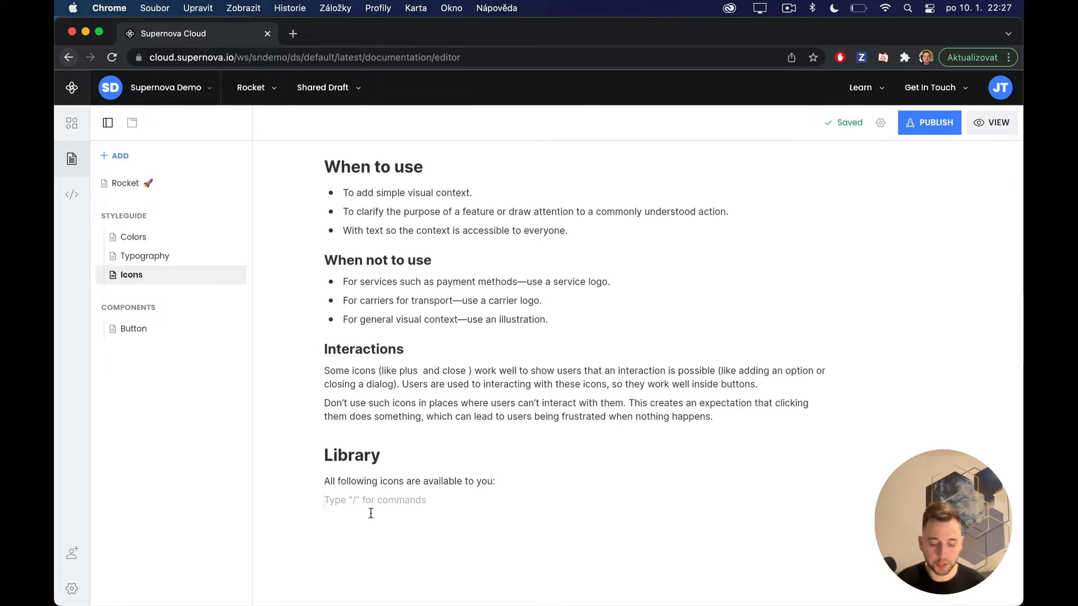
pyautogui.write('/')
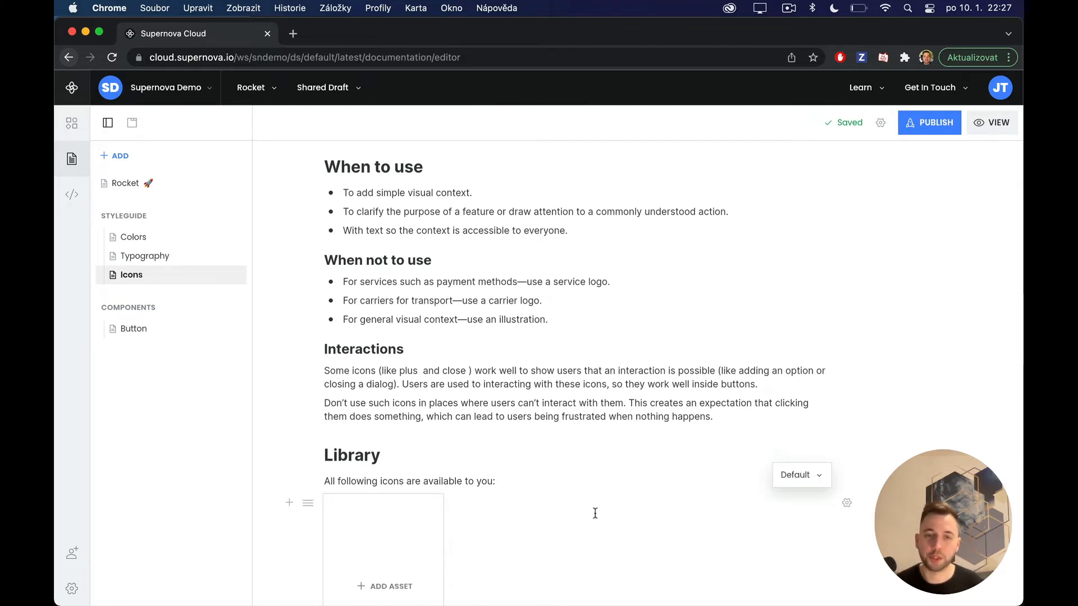
pyautogui.click(385, 586)
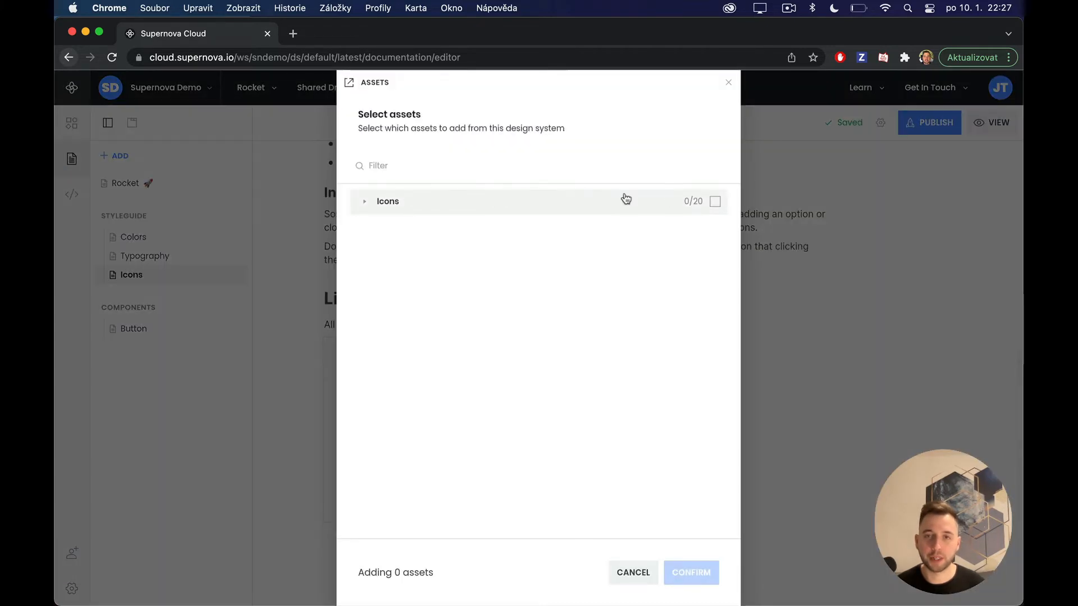
pyautogui.moveTo(742, 221)
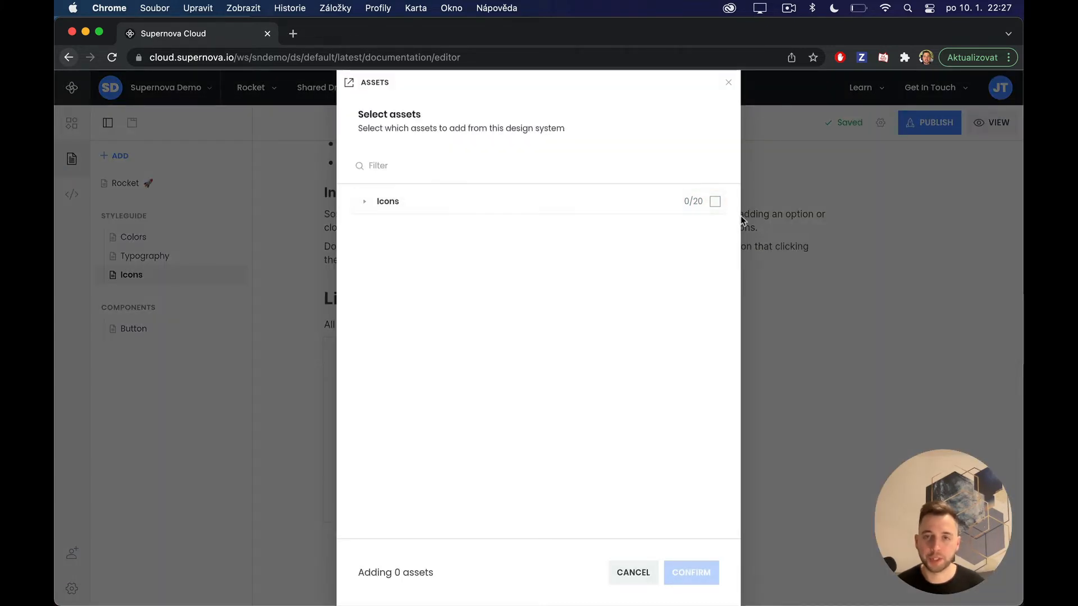
pyautogui.click(632, 572)
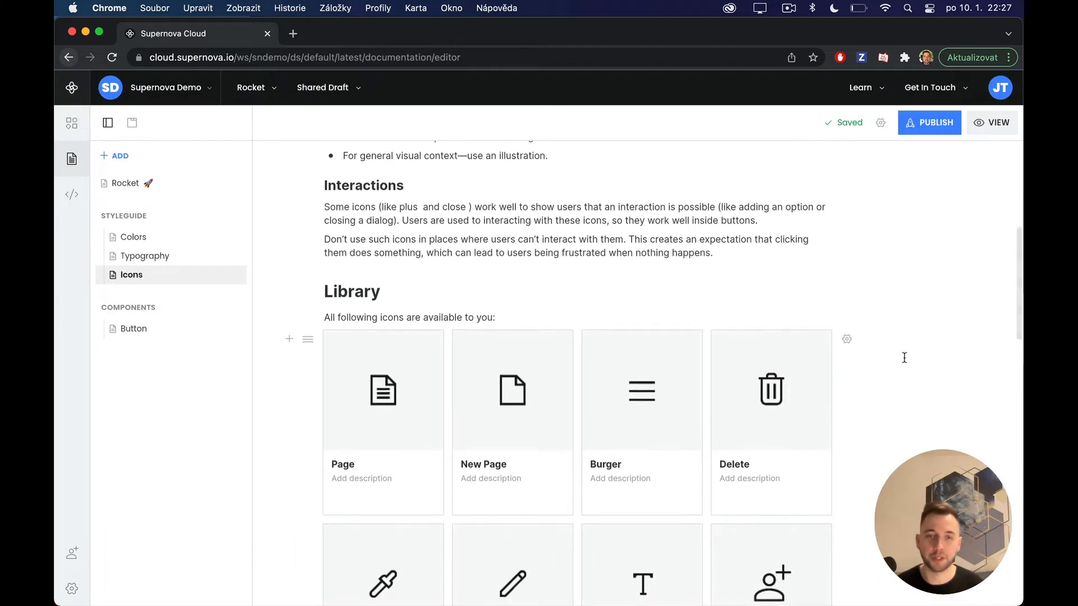
pyautogui.click(846, 337)
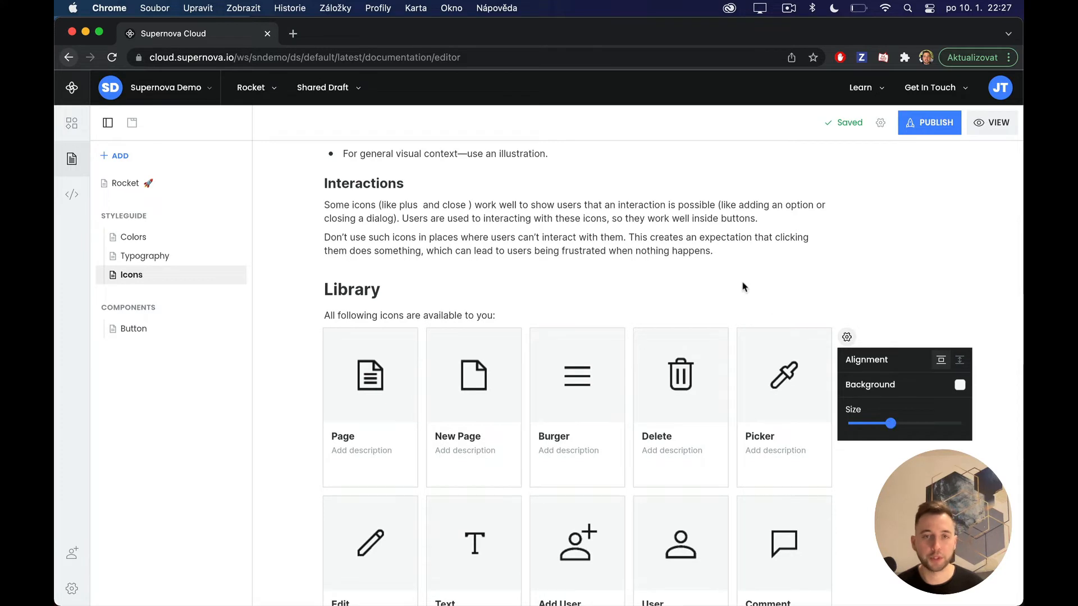
pyautogui.click(134, 329)
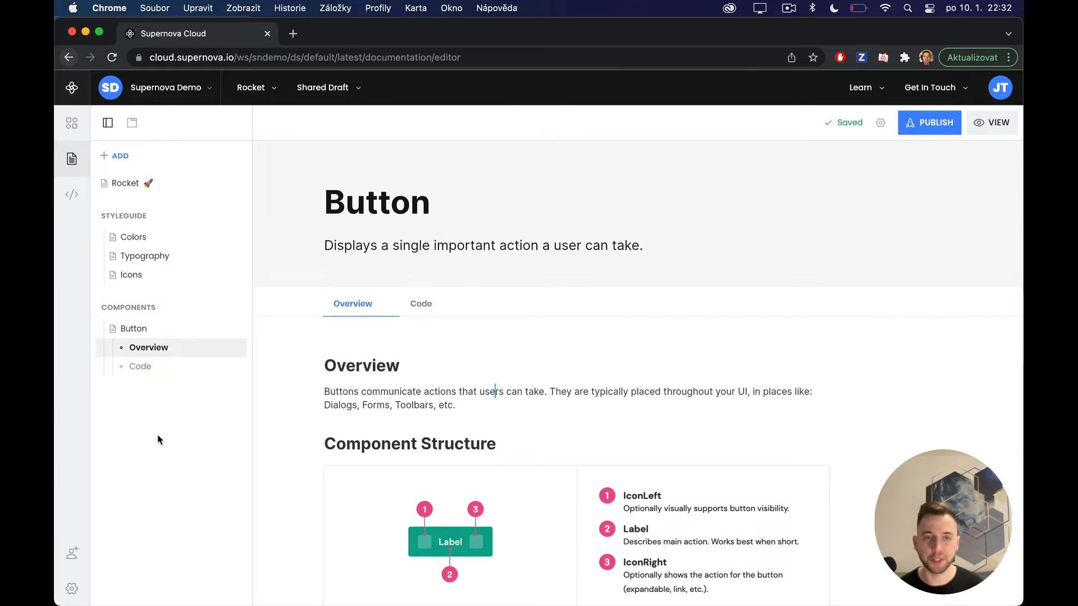
pyautogui.moveTo(396, 328)
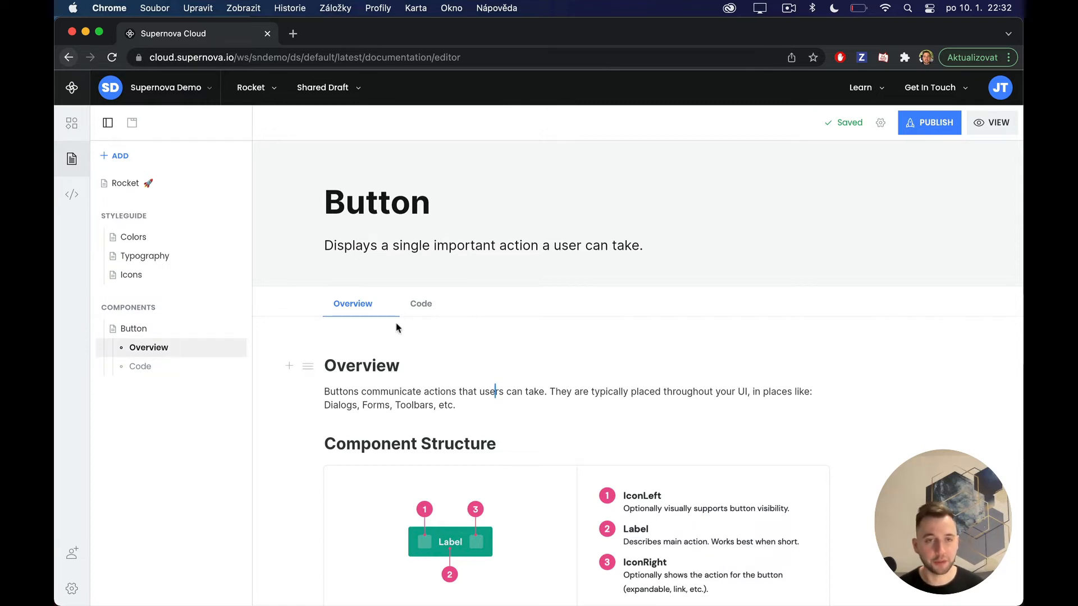
# Scroll to Variants on the Button Overview page and type /figma there.
pyautogui.scroll(3)
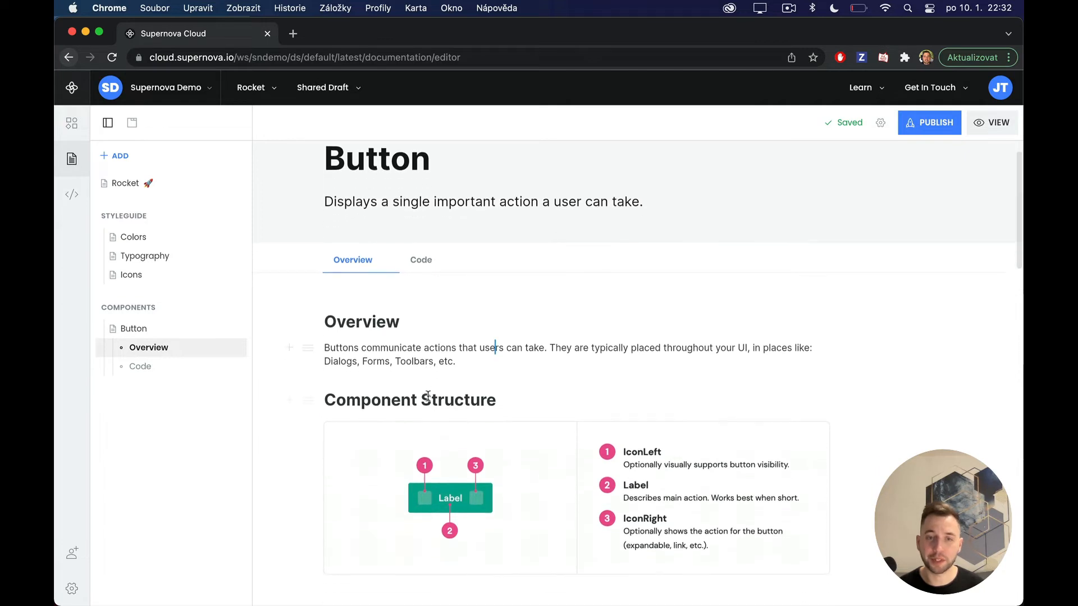
pyautogui.scroll(-3)
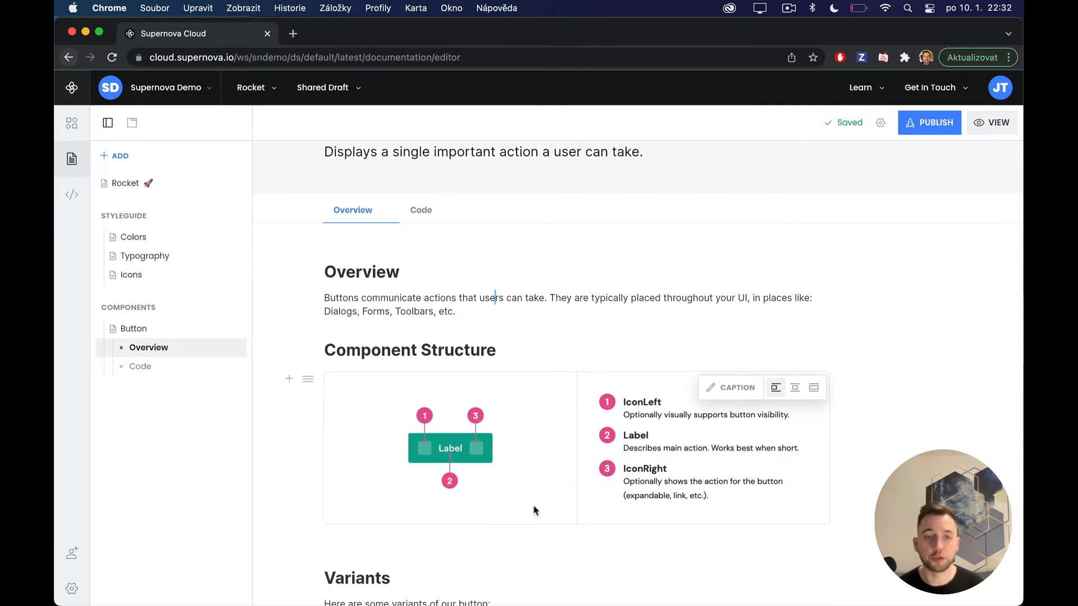
pyautogui.scroll(-3)
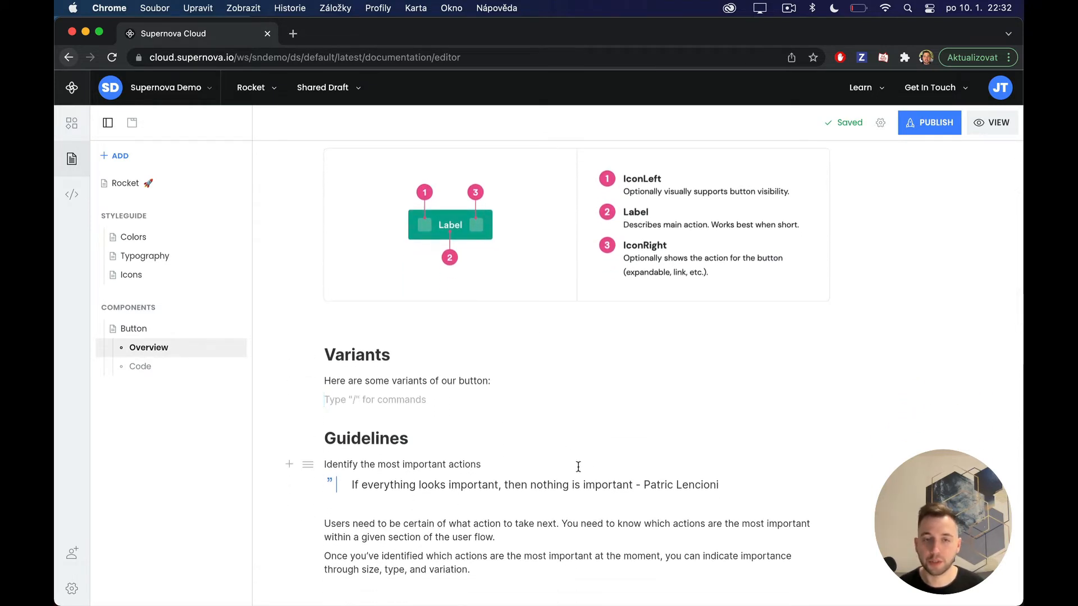
pyautogui.moveTo(492, 438)
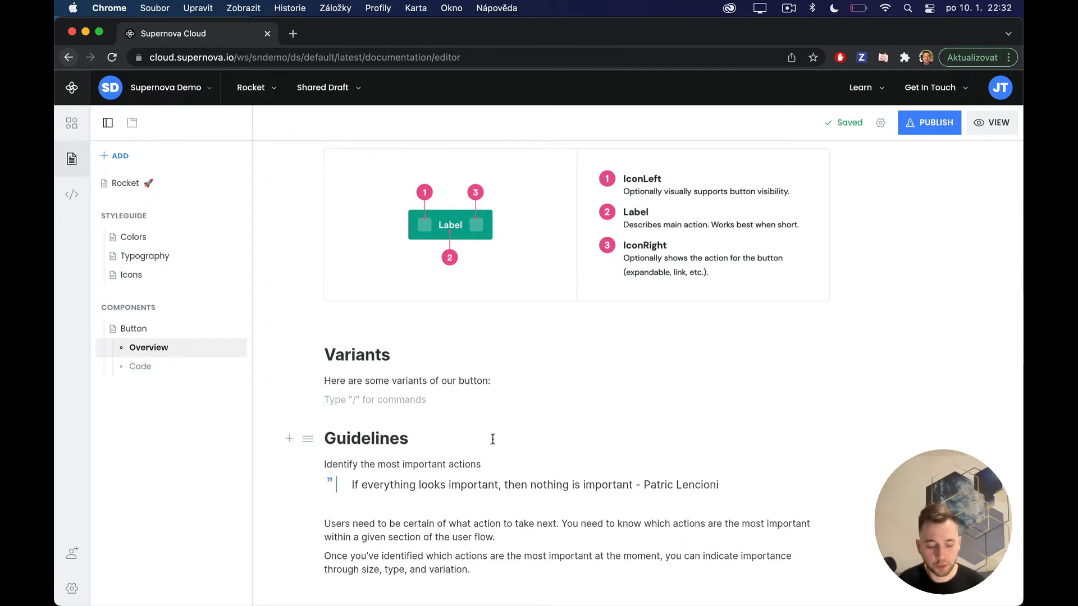
pyautogui.write('/figma')
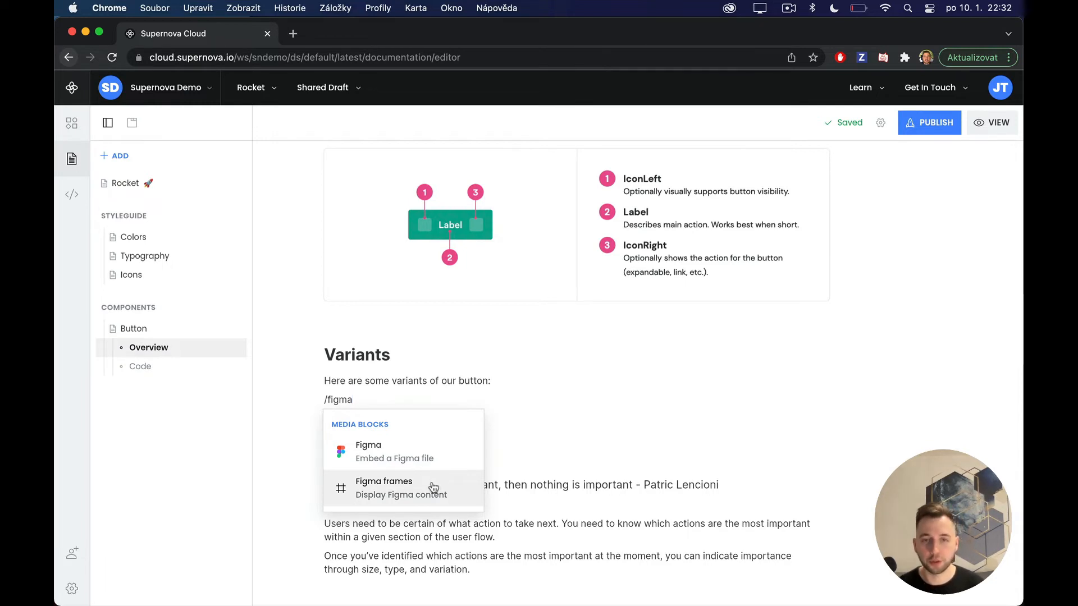
# Insert a Figma frames block with the four button State frames, e.g. State=Default, State=Hover.
pyautogui.click(384, 481)
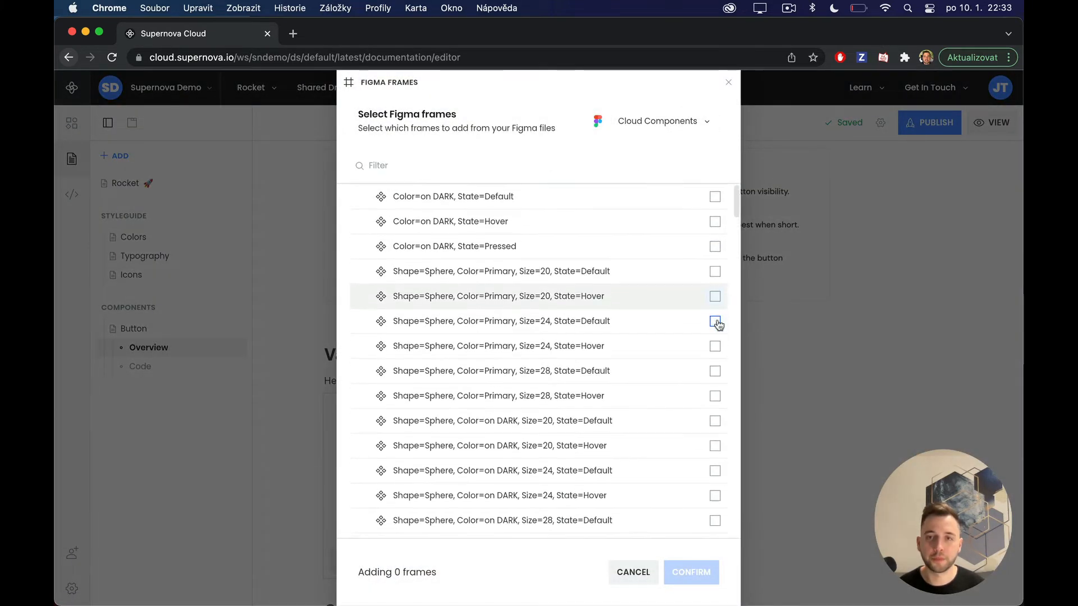
pyautogui.scroll(-3)
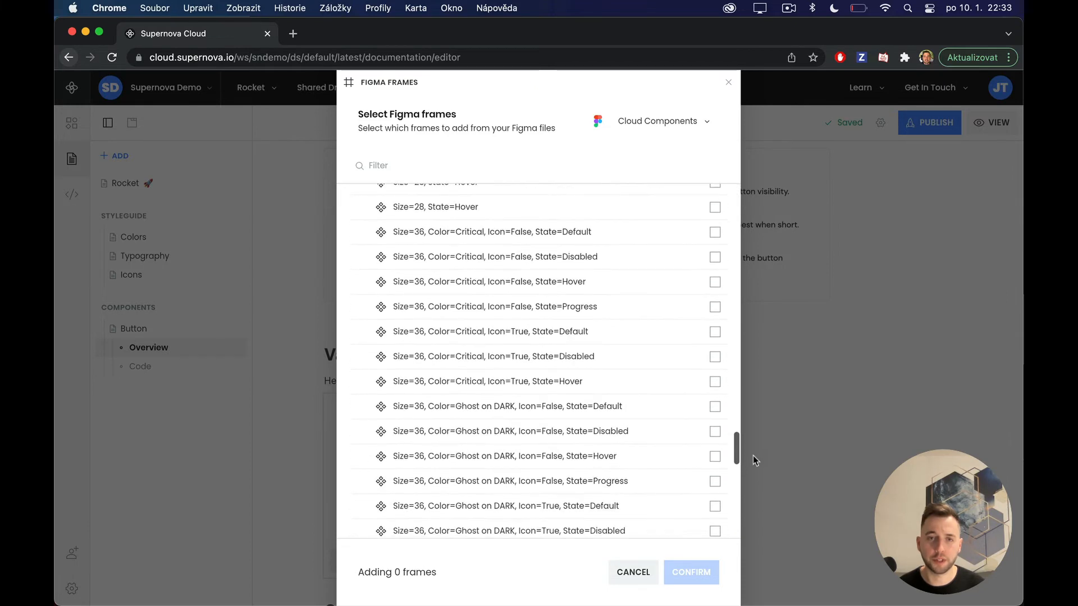
pyautogui.scroll(-3)
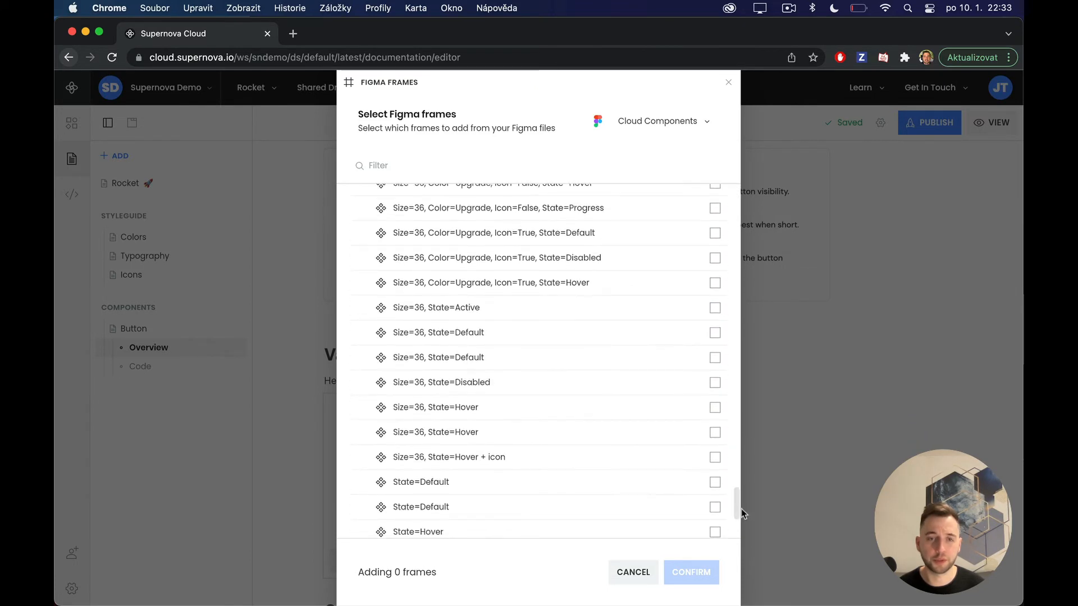
pyautogui.scroll(-3)
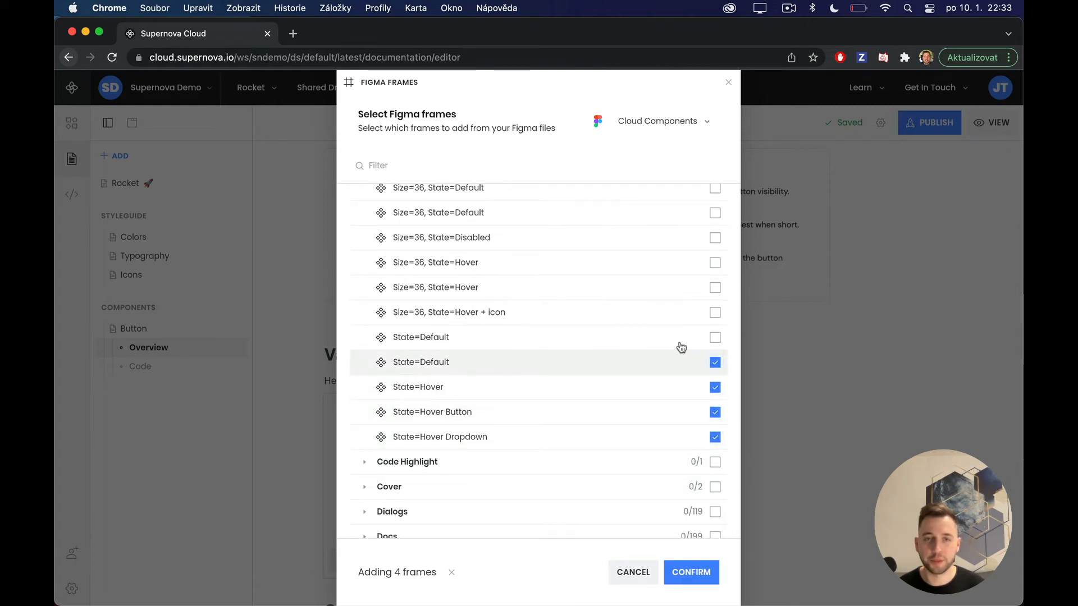
pyautogui.click(691, 572)
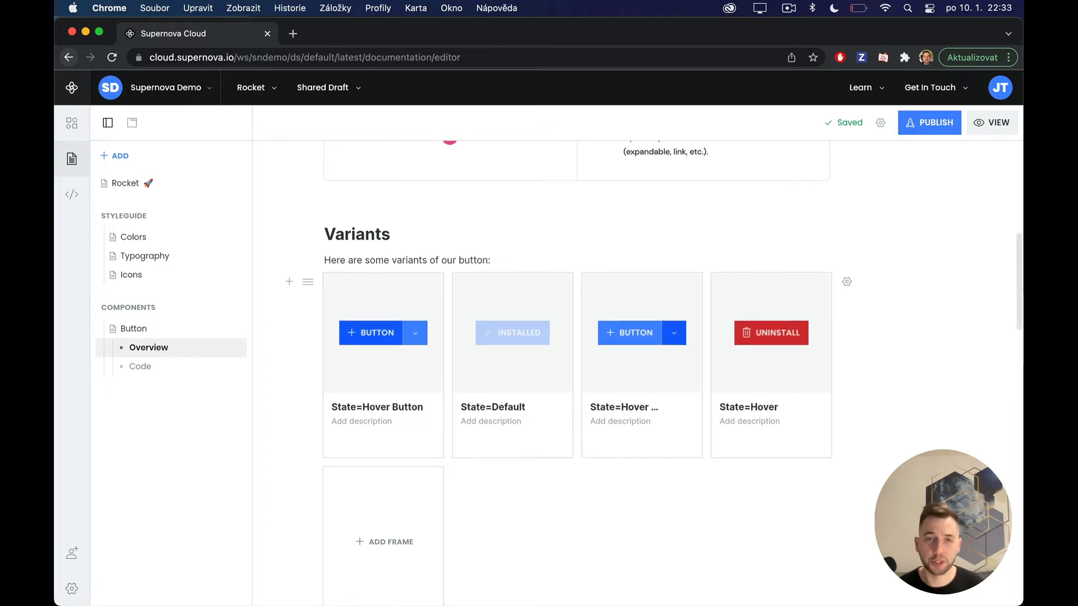
pyautogui.scroll(3)
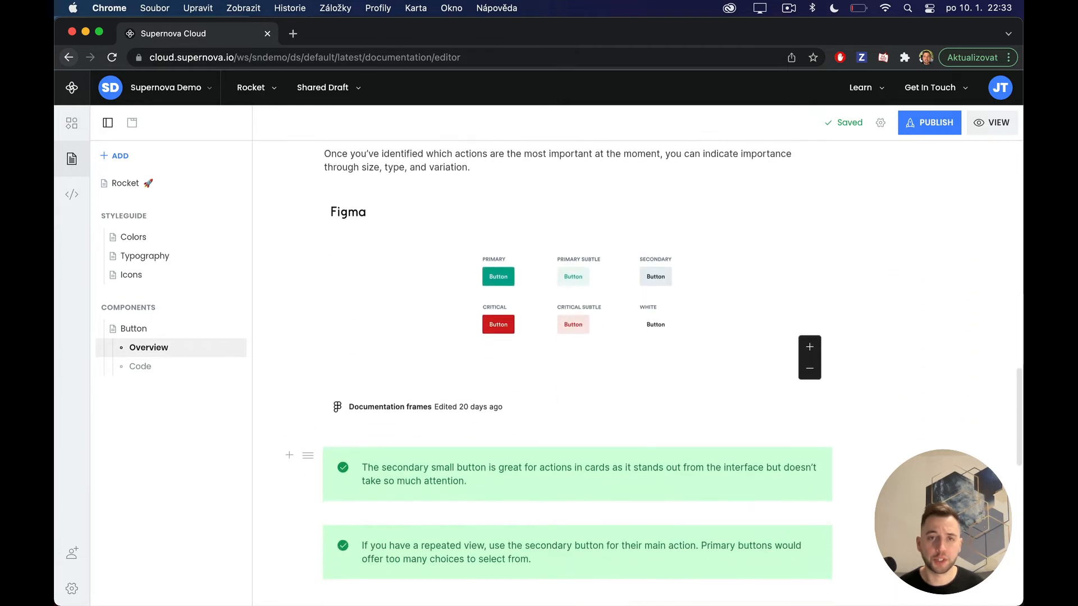
pyautogui.scroll(-3)
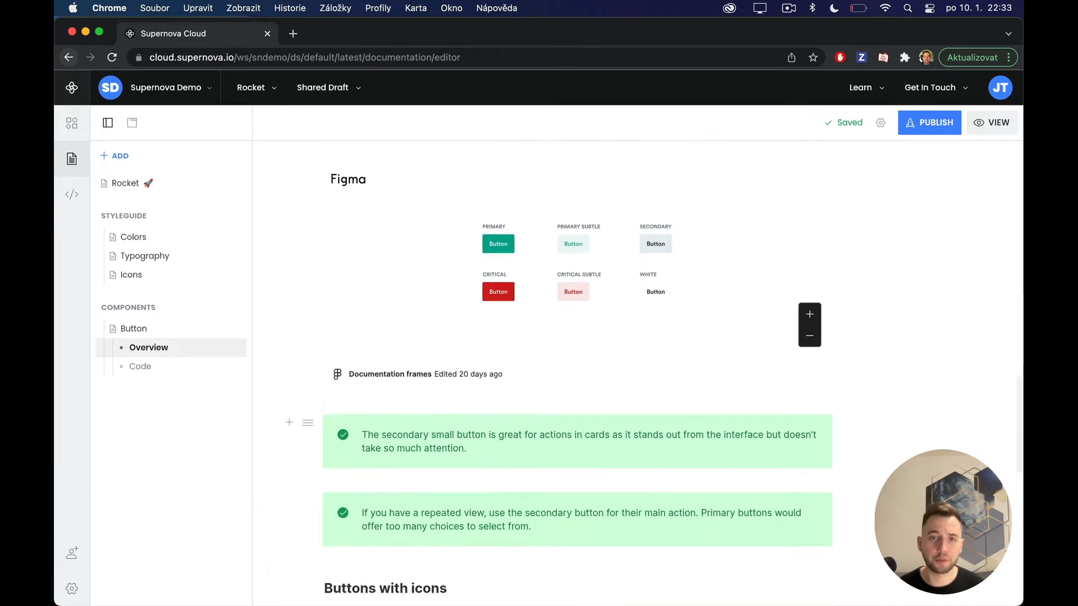
pyautogui.scroll(-3)
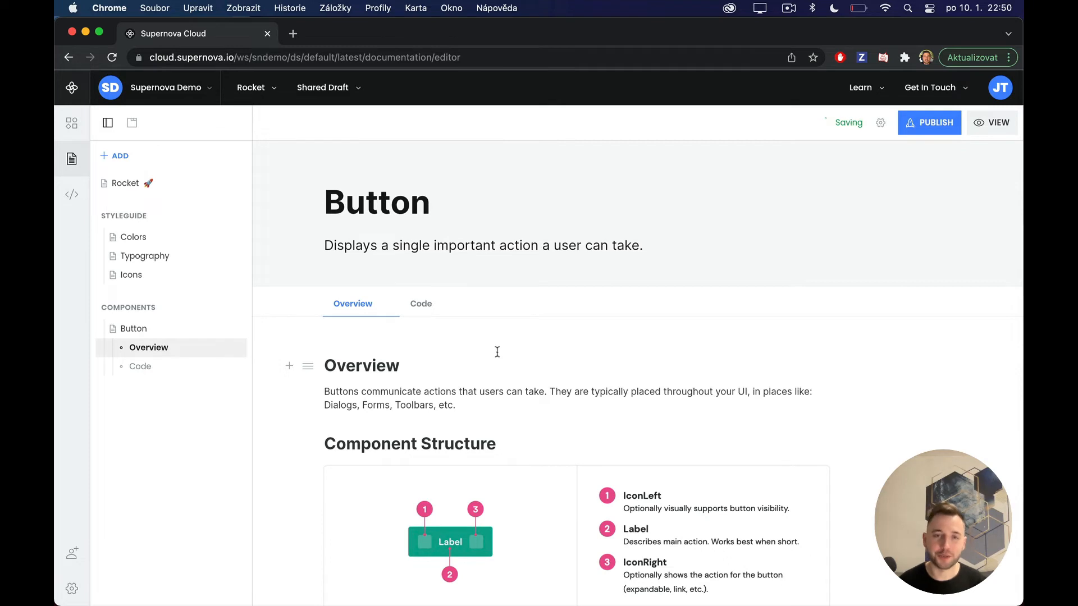
# Switch Button to its Code documentation page and scroll down to the Showcase section.
pyautogui.click(420, 303)
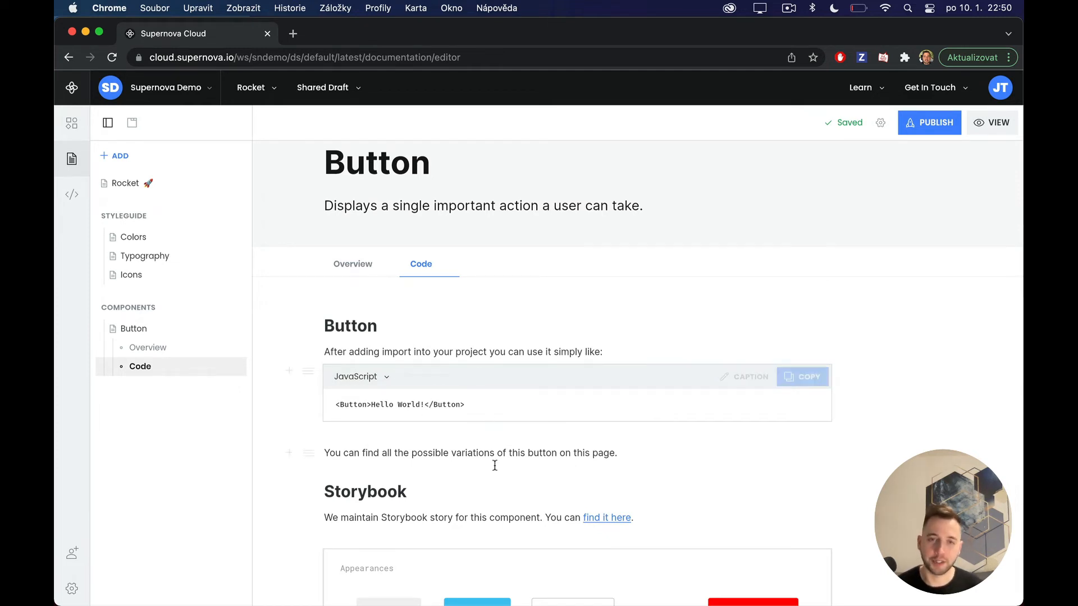
pyautogui.moveTo(491, 465)
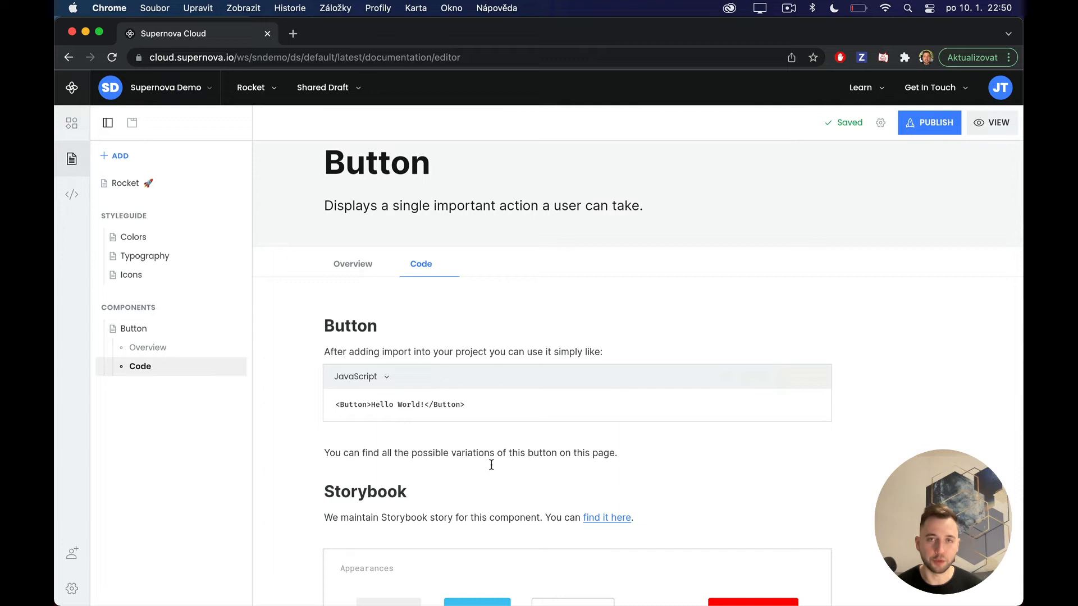
pyautogui.scroll(-3)
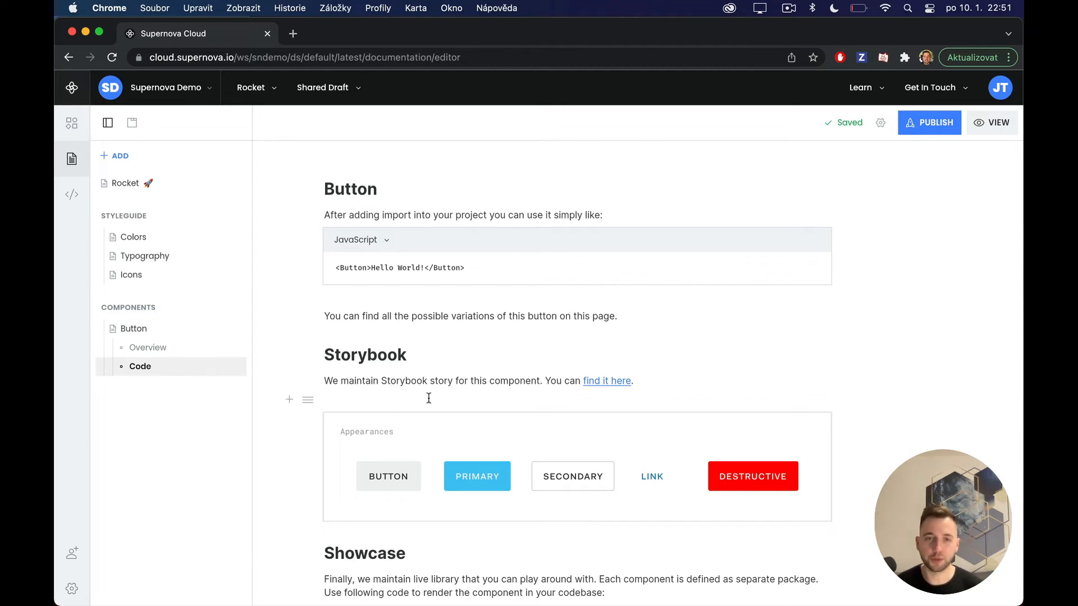
pyautogui.scroll(-3)
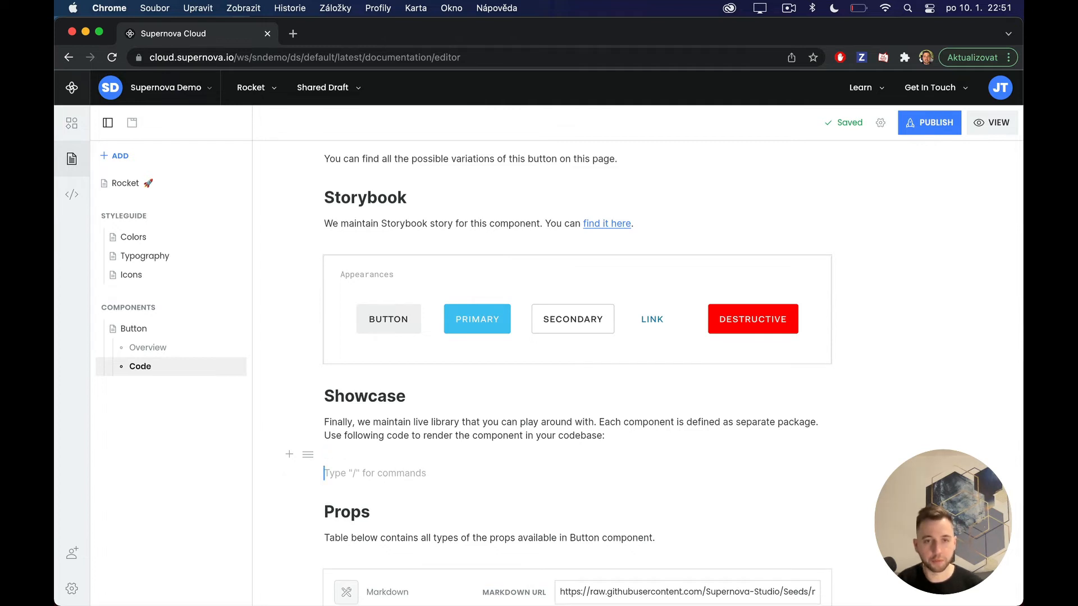
# Insert a Render React Code block with the MUI Stack example, relabelling Outlined to Text.
pyautogui.write('/react')
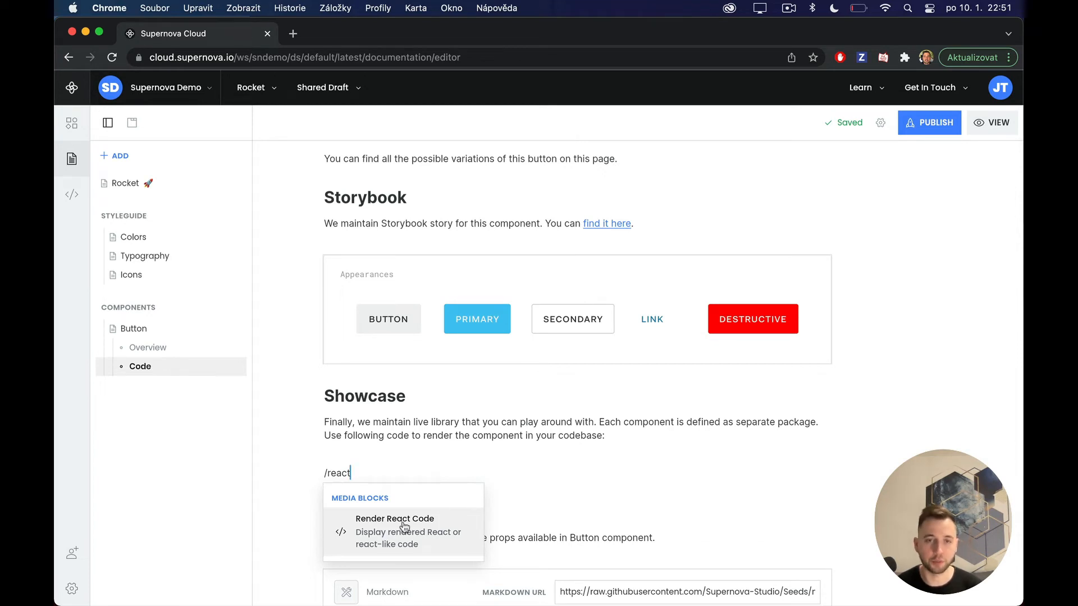
pyautogui.click(394, 518)
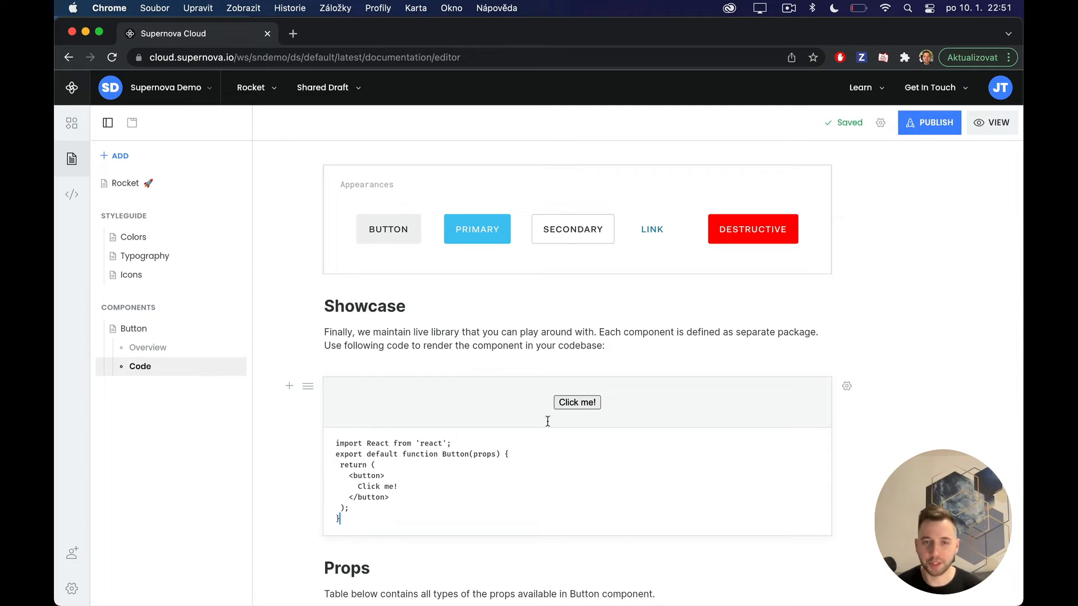
pyautogui.moveTo(438, 462)
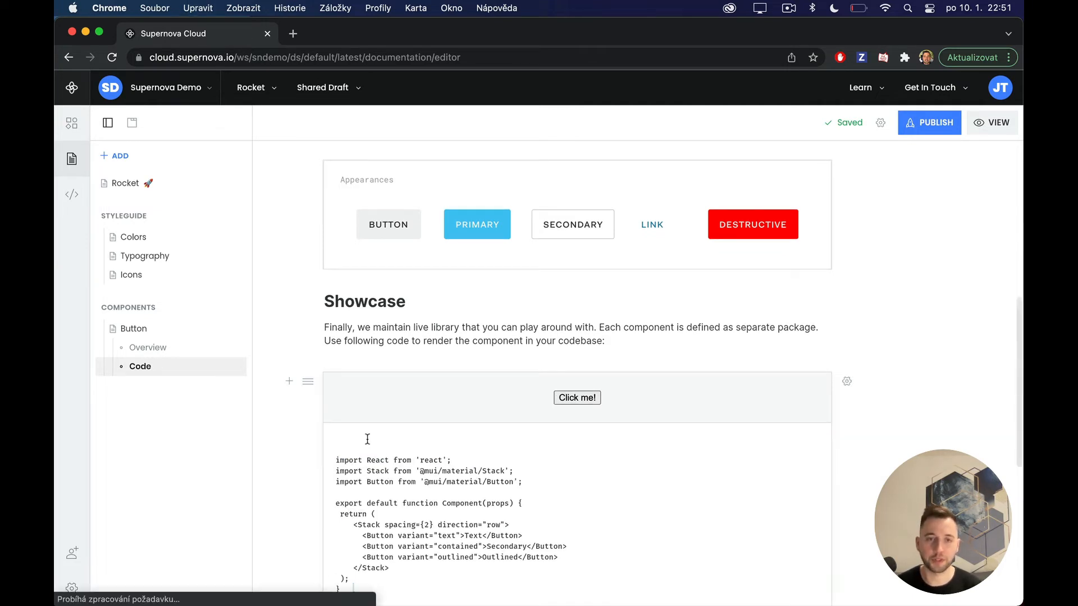
pyautogui.scroll(-3)
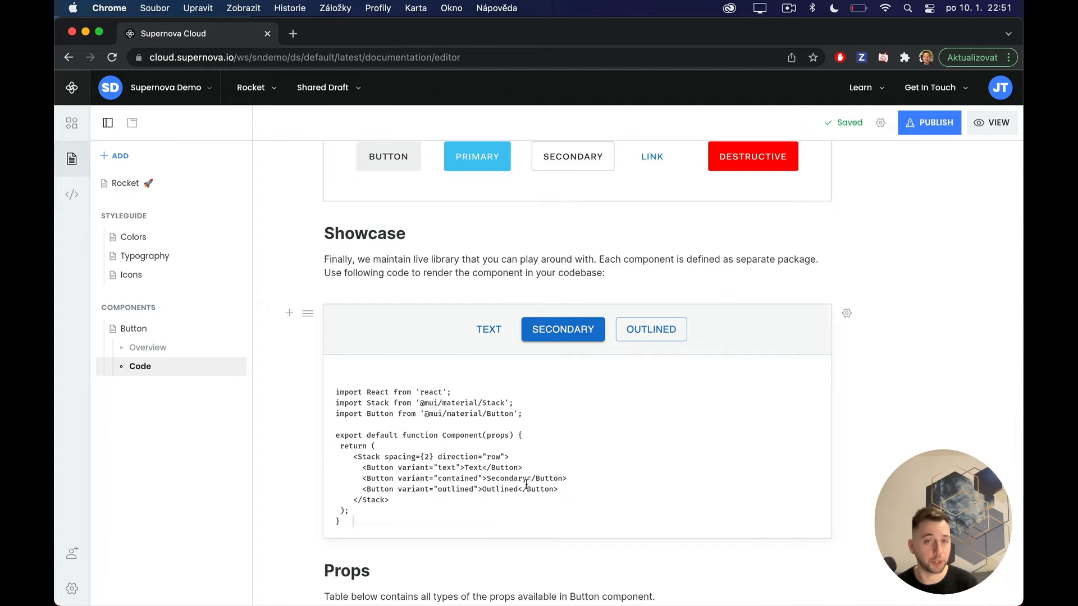
pyautogui.scroll(-3)
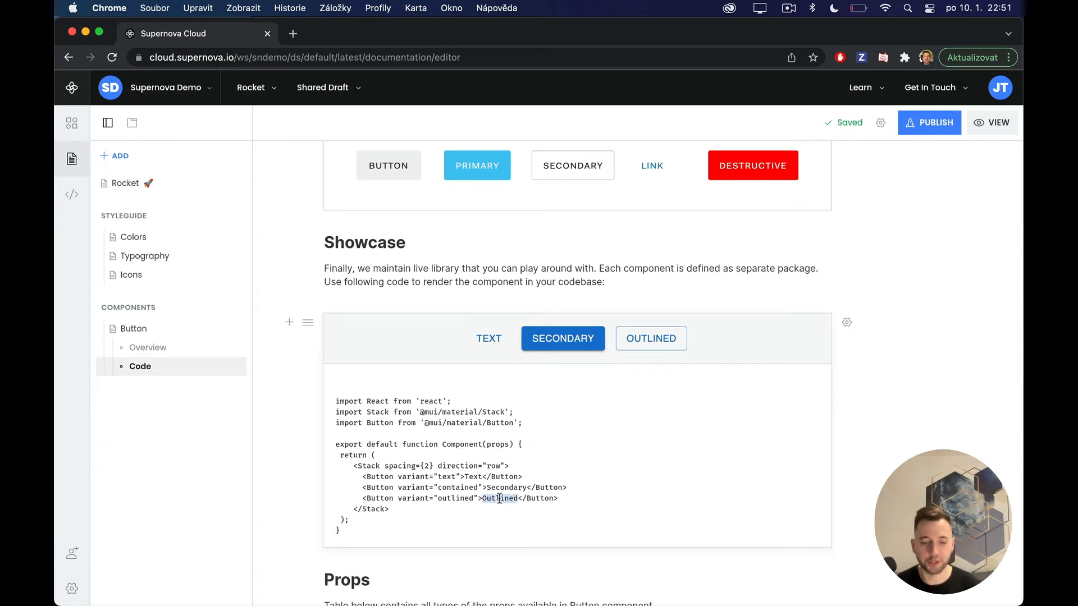
pyautogui.click(650, 338)
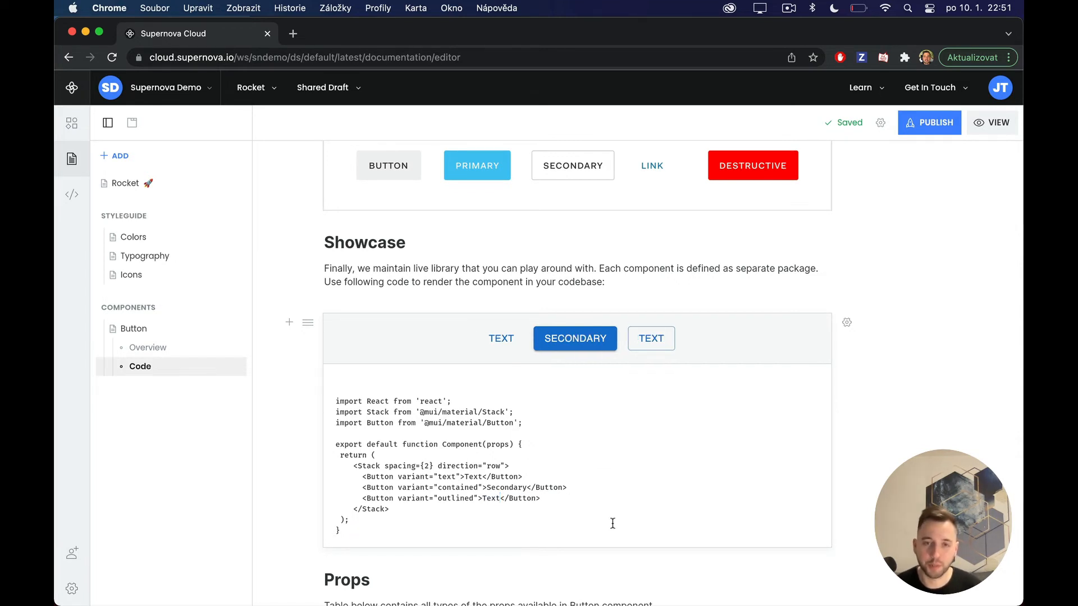
pyautogui.moveTo(888, 472)
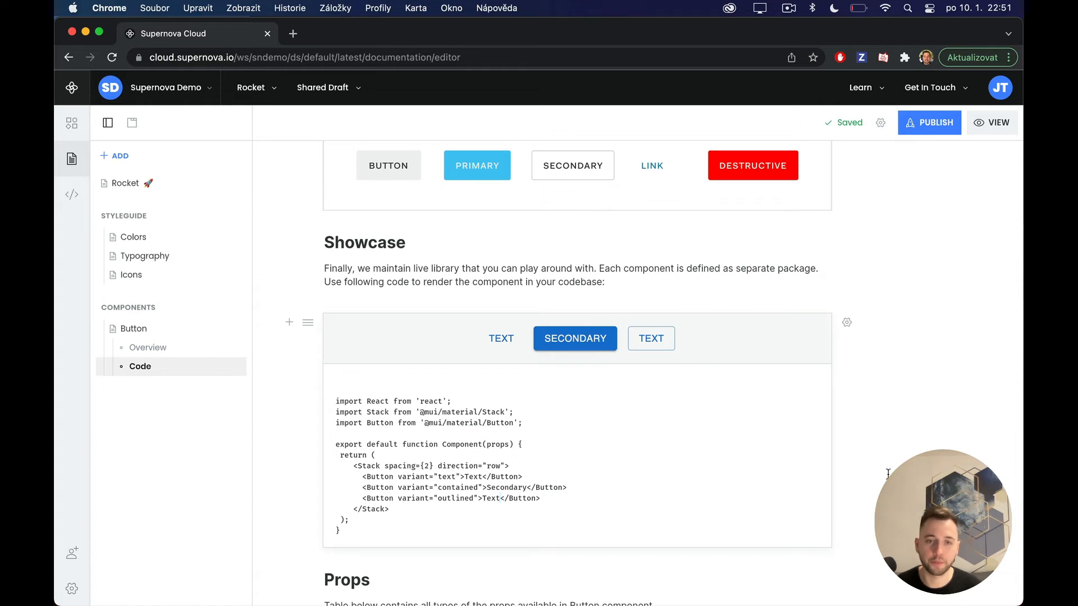
pyautogui.scroll(-3)
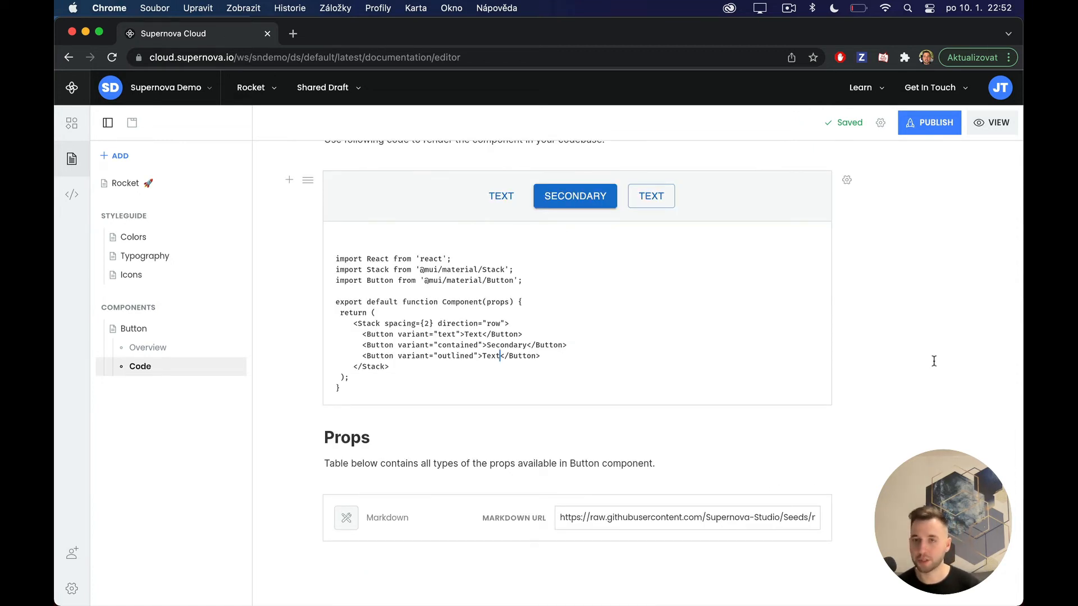
# Publish the Rocket documentation and view the live docs site.
pyautogui.click(928, 122)
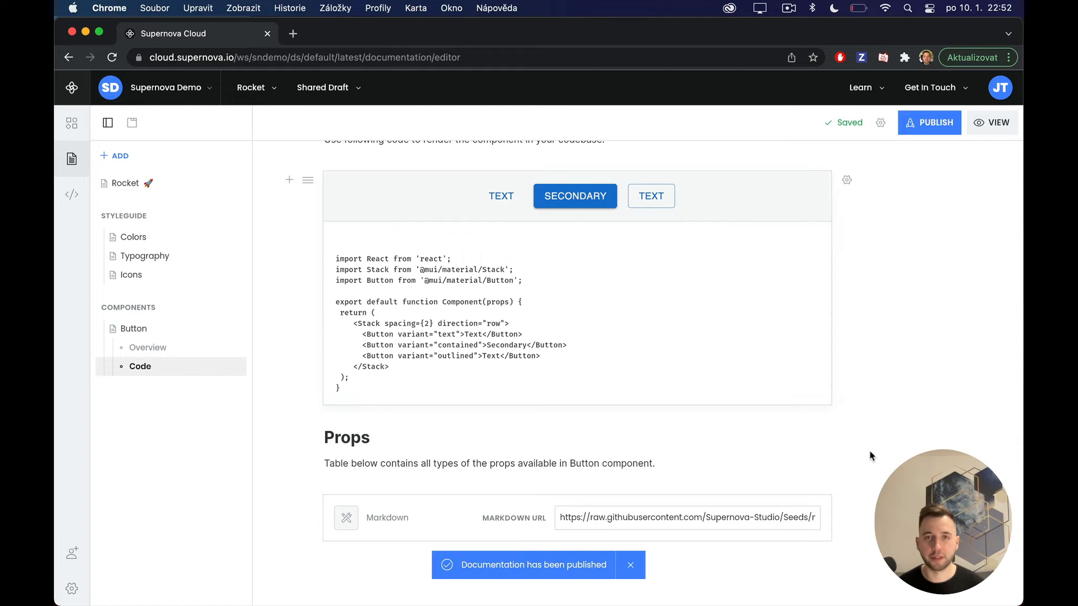
pyautogui.moveTo(976, 162)
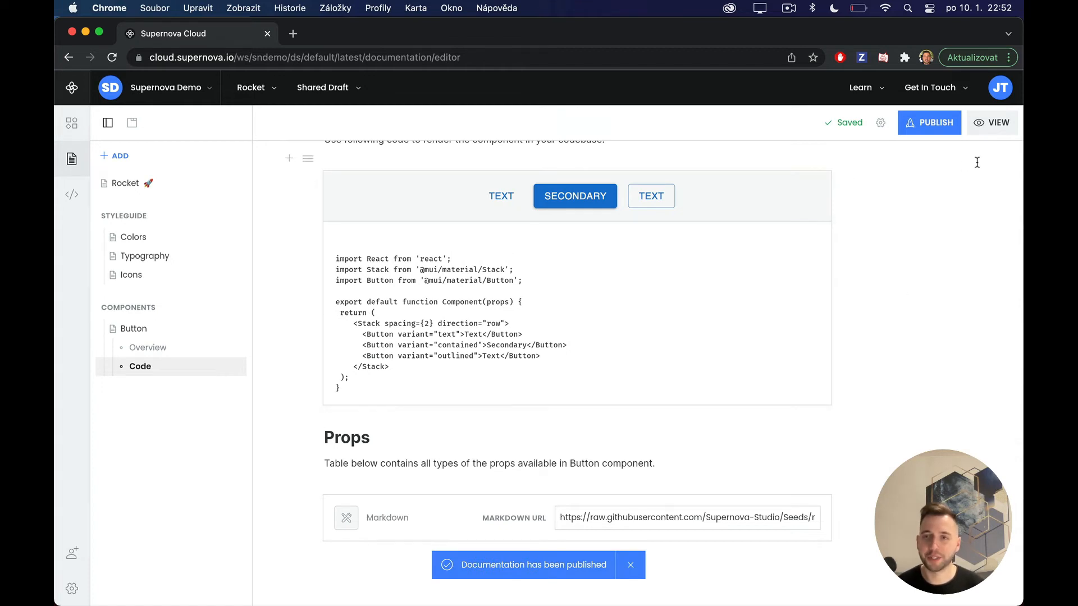
pyautogui.click(992, 122)
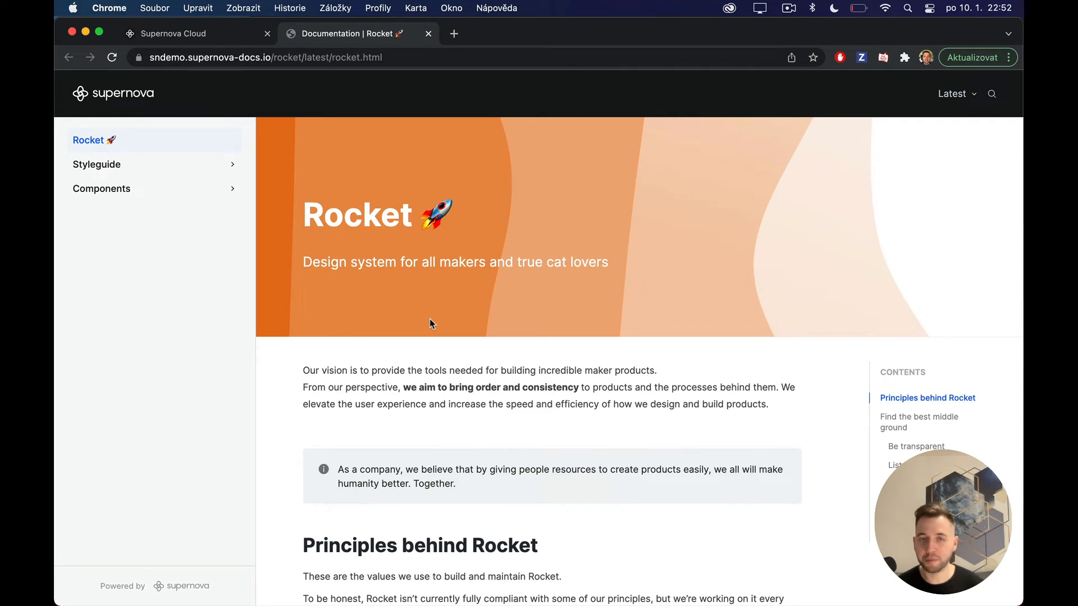
# Browse the published Default Brand colors, then the Icons library grid.
pyautogui.scroll(-3)
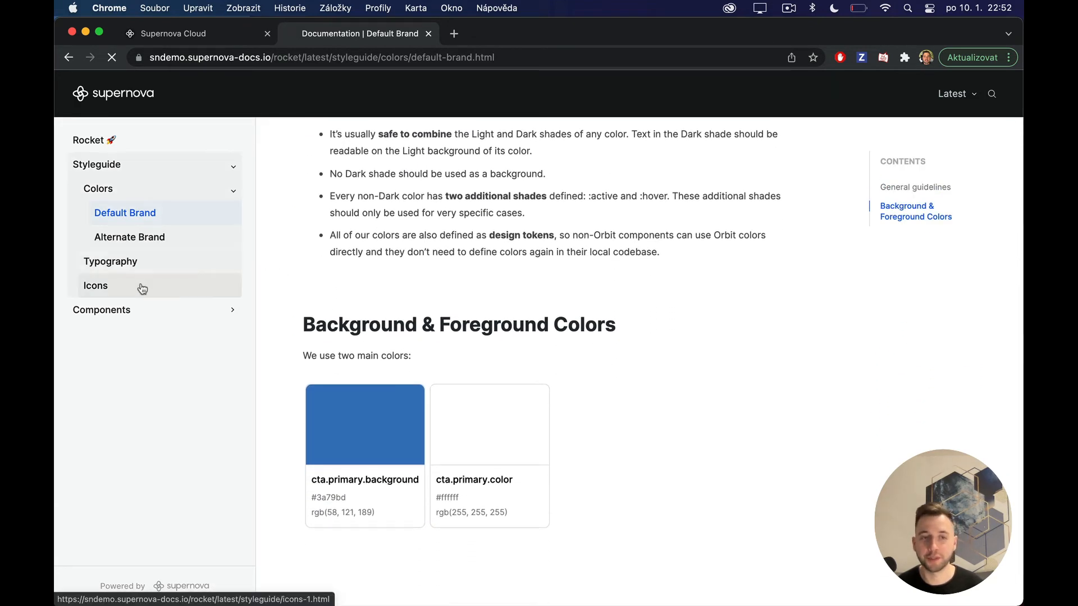
pyautogui.click(95, 285)
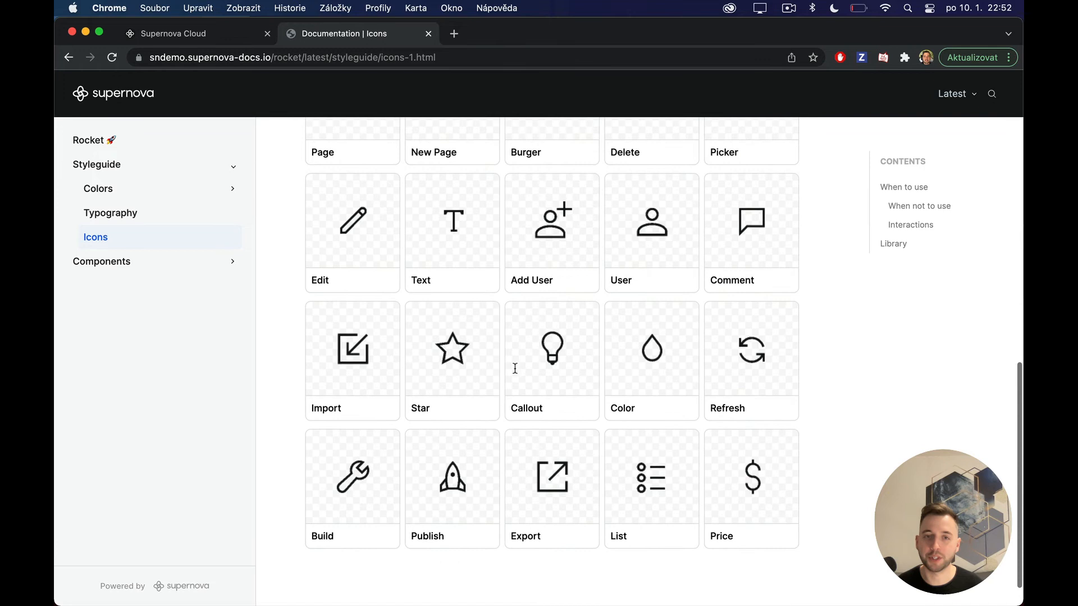
pyautogui.scroll(3)
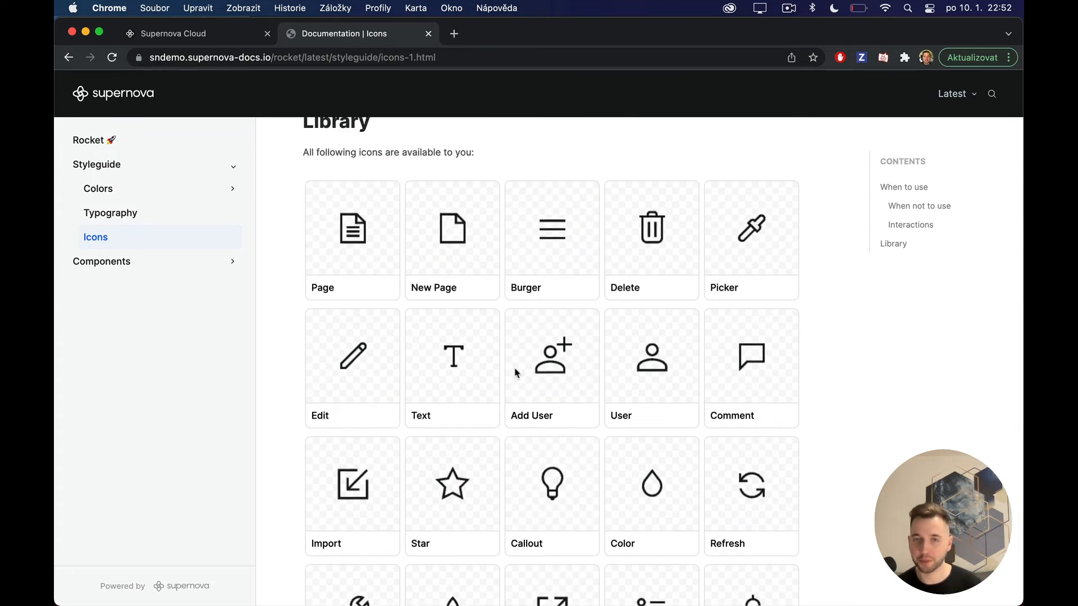
pyautogui.moveTo(346, 327)
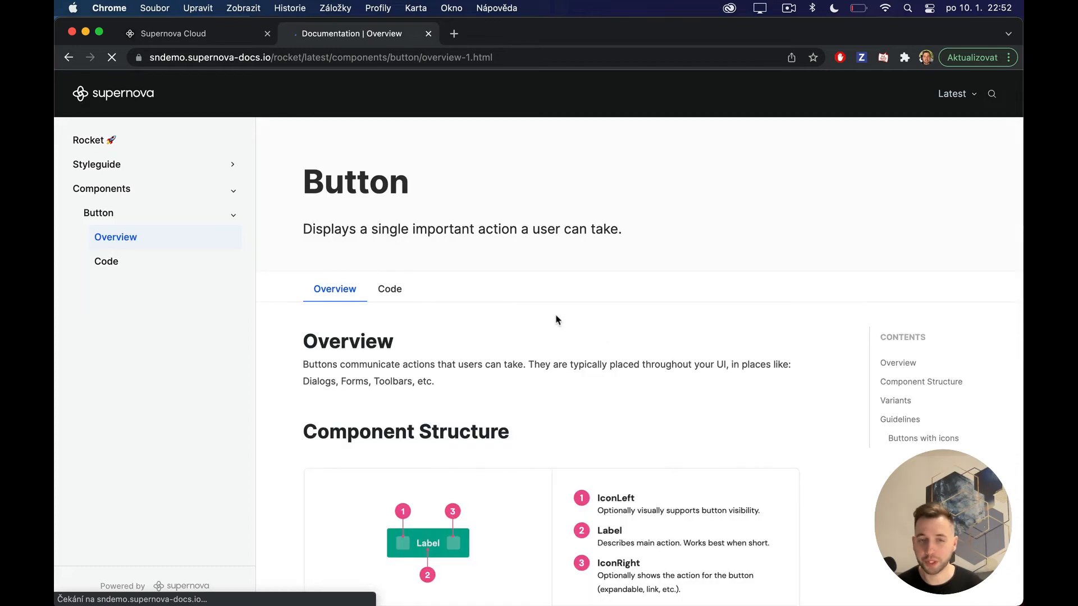
# Scroll through the published Button Overview's Figma variants, then switch to the Code page.
pyautogui.scroll(-3)
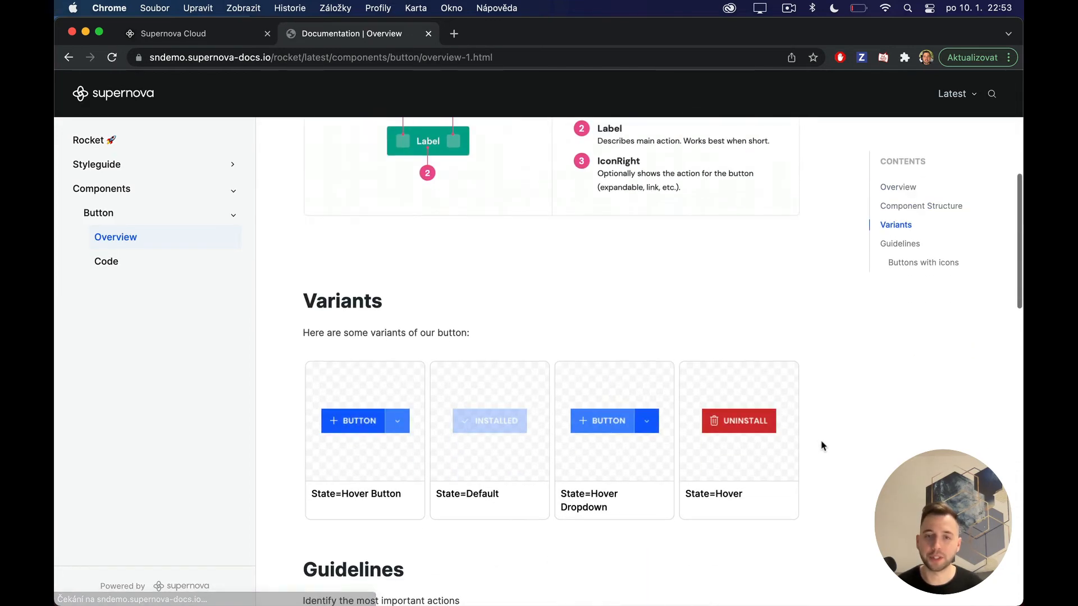
pyautogui.scroll(-3)
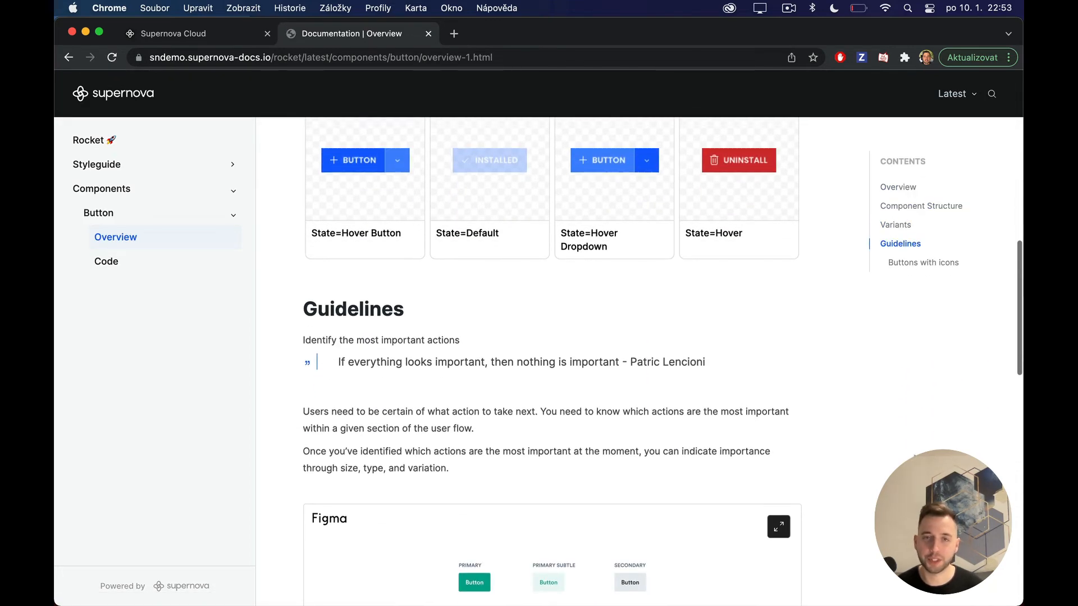
pyautogui.scroll(-3)
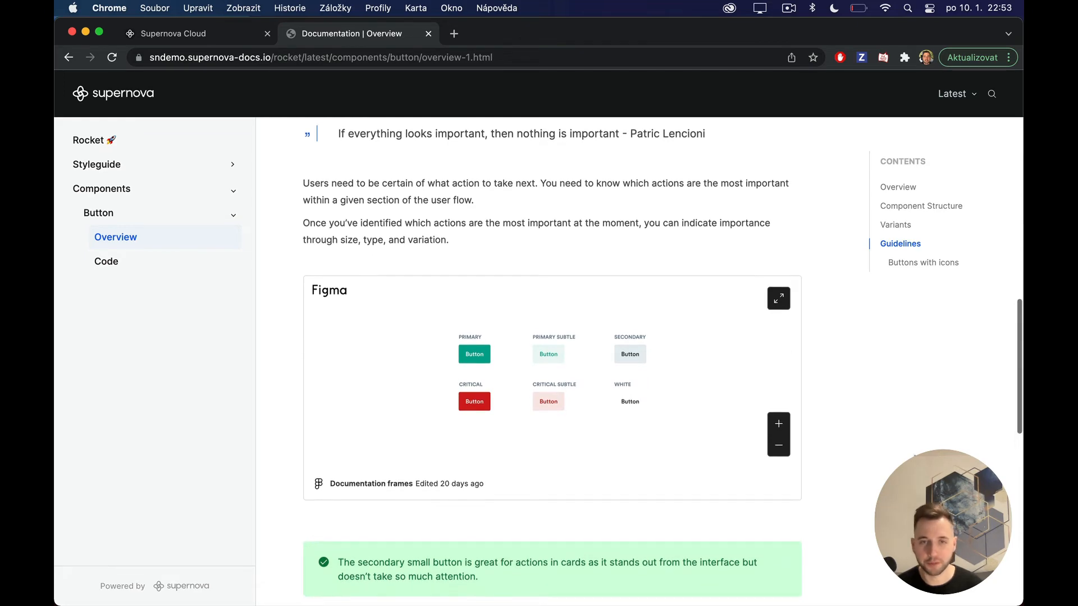
pyautogui.scroll(3)
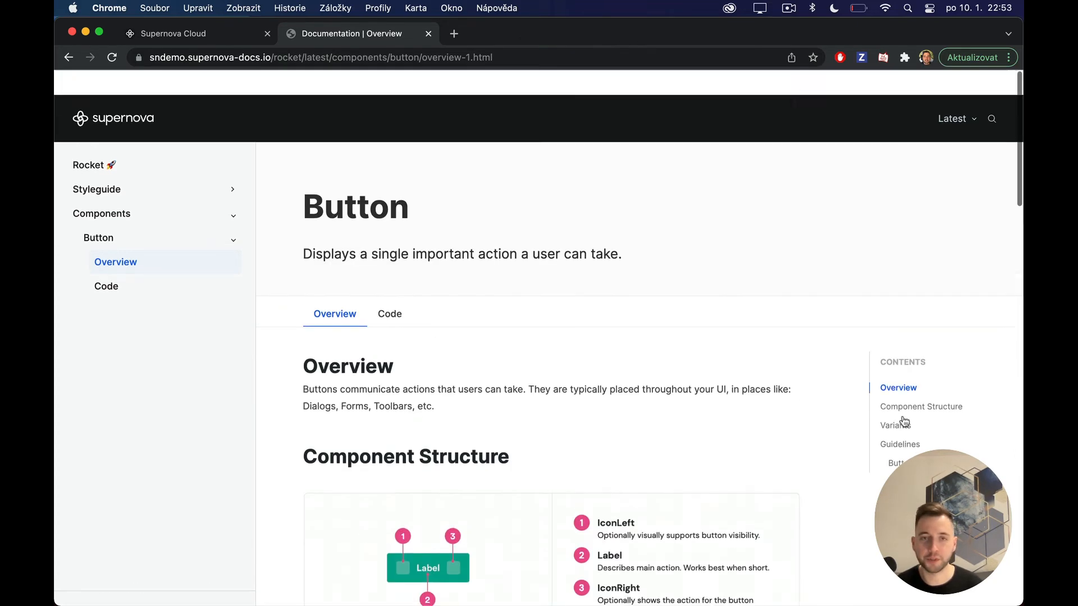
pyautogui.click(389, 313)
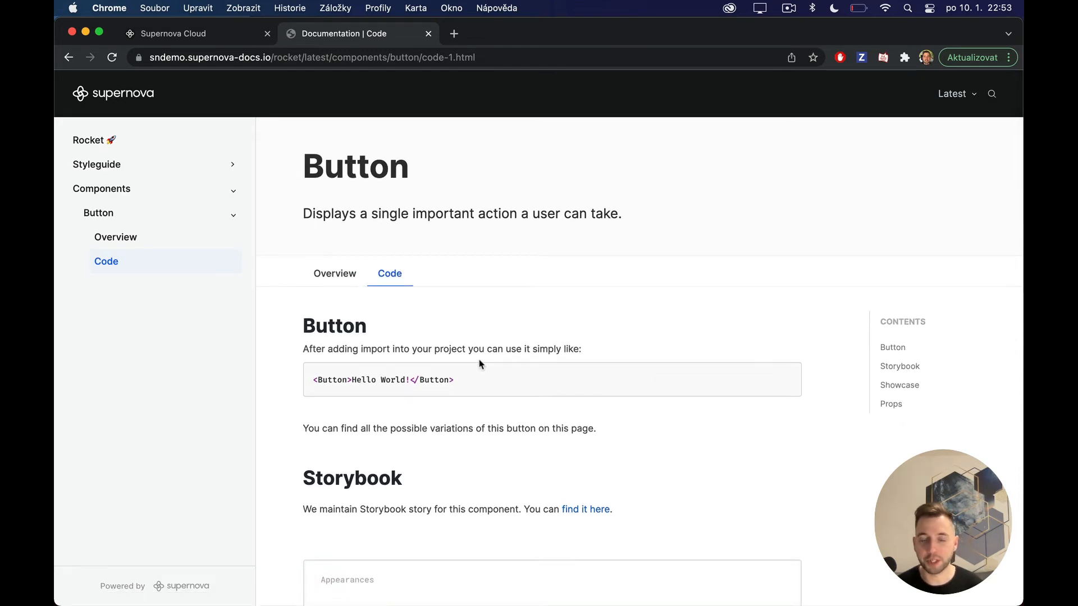
# Scroll to Showcase on the published Button Code page and toggle the example's React source.
pyautogui.scroll(-3)
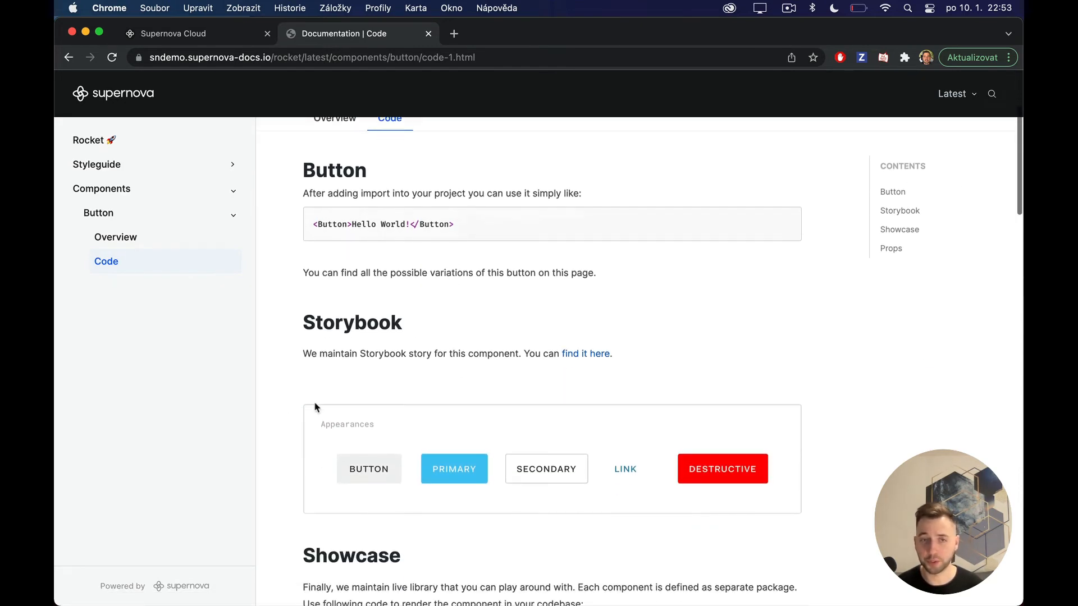
pyautogui.scroll(-3)
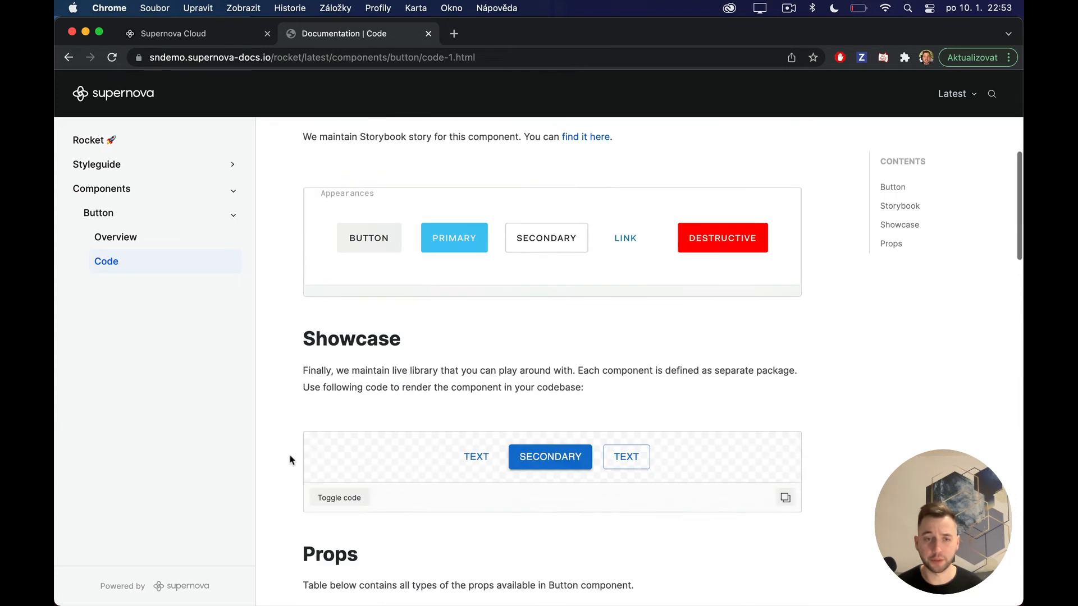
pyautogui.scroll(-3)
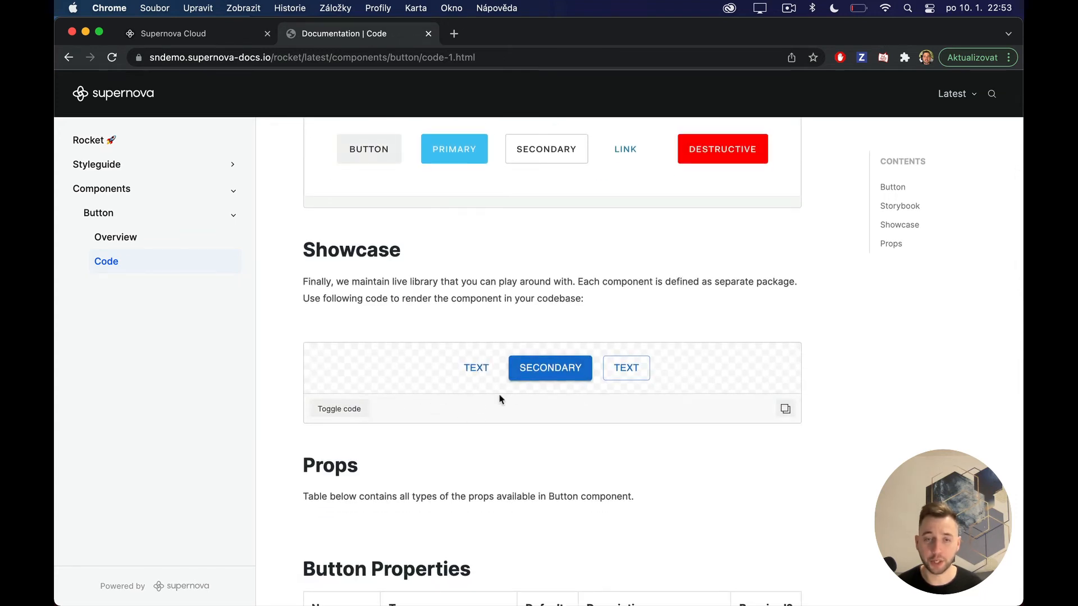
pyautogui.click(338, 408)
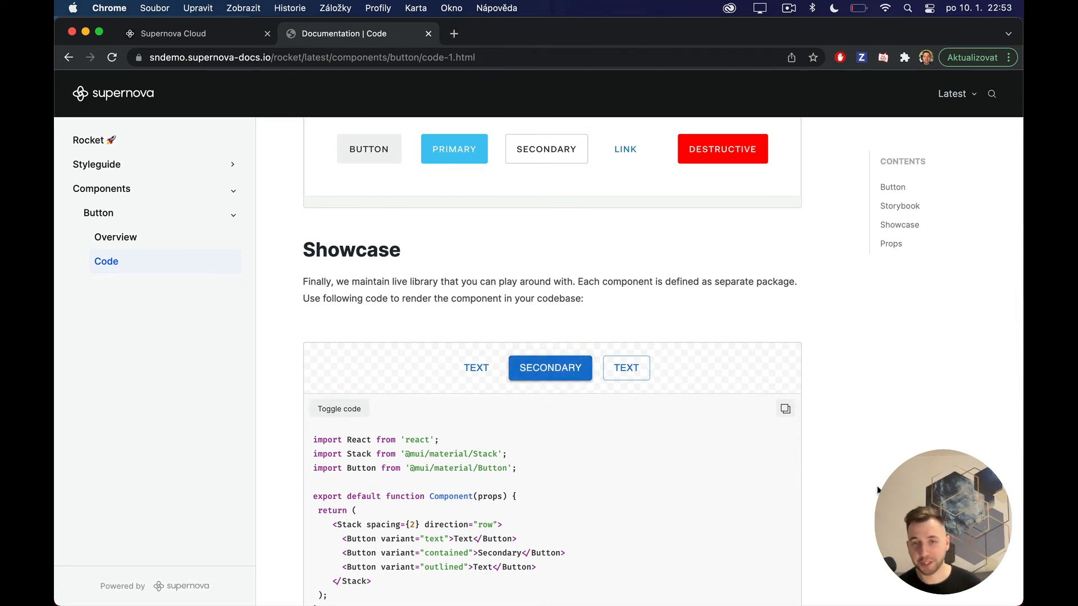
pyautogui.moveTo(863, 480)
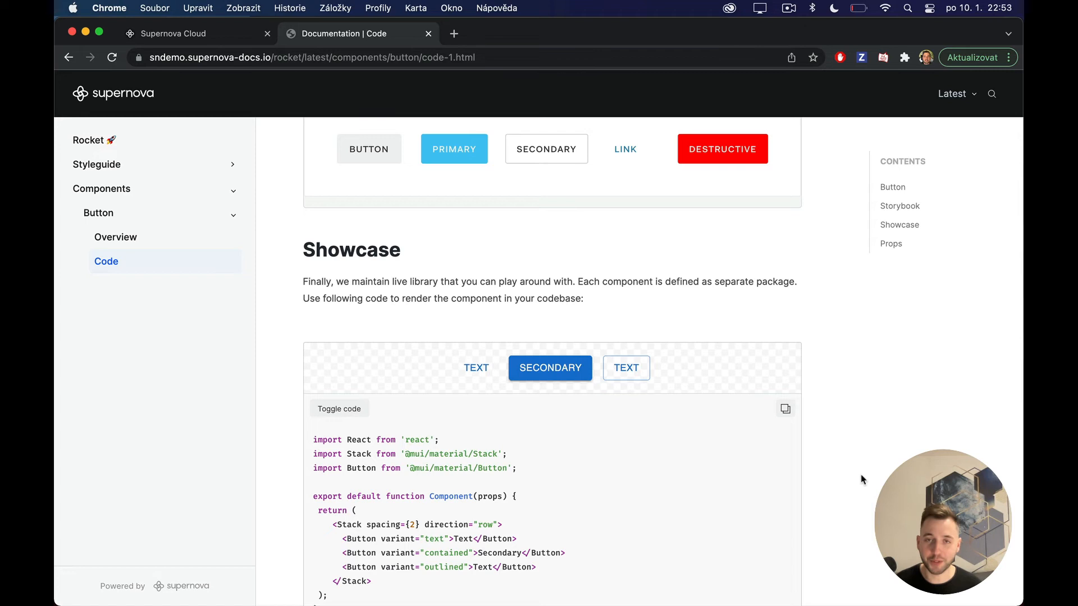
pyautogui.moveTo(818, 459)
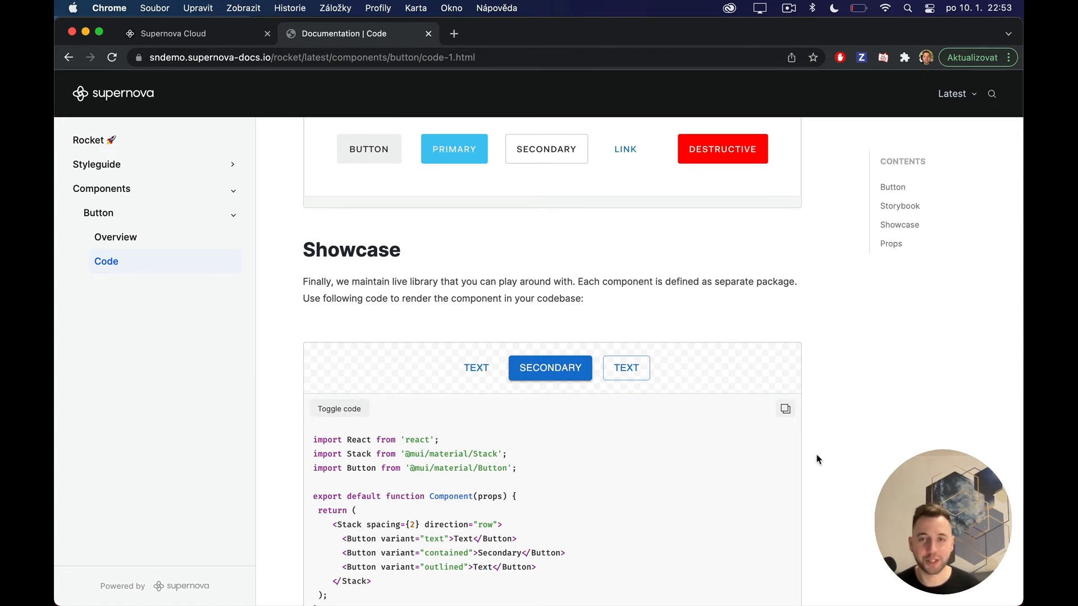
pyautogui.scroll(3)
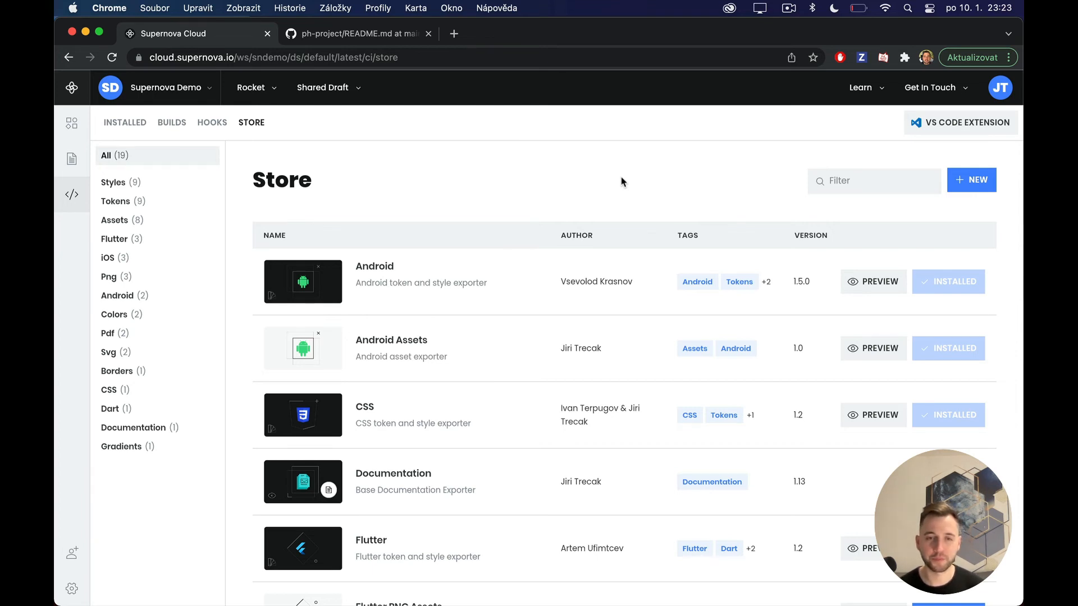
pyautogui.moveTo(359, 193)
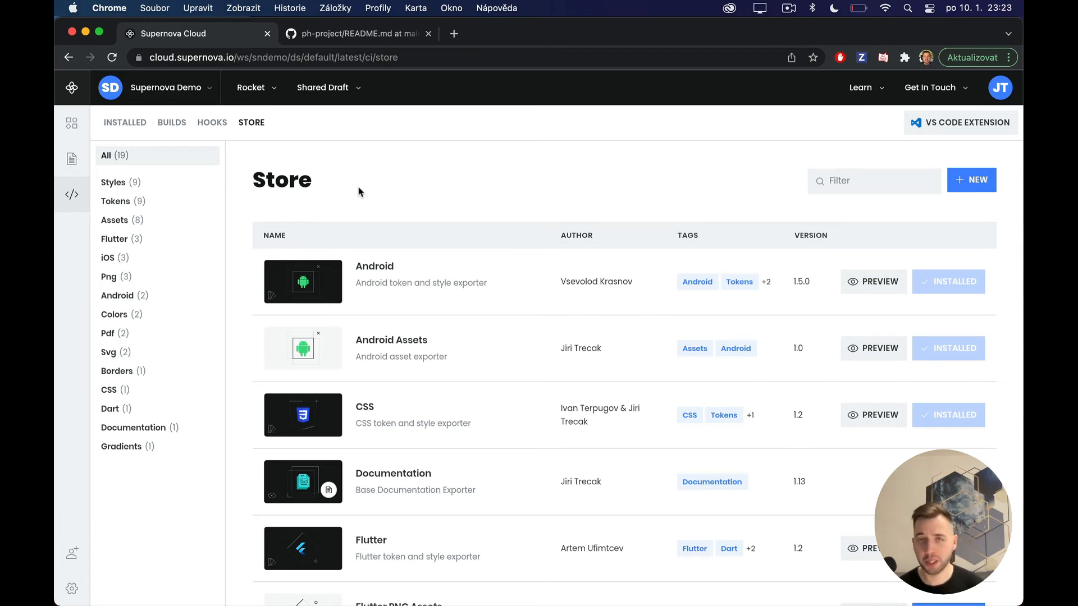
pyautogui.moveTo(380, 223)
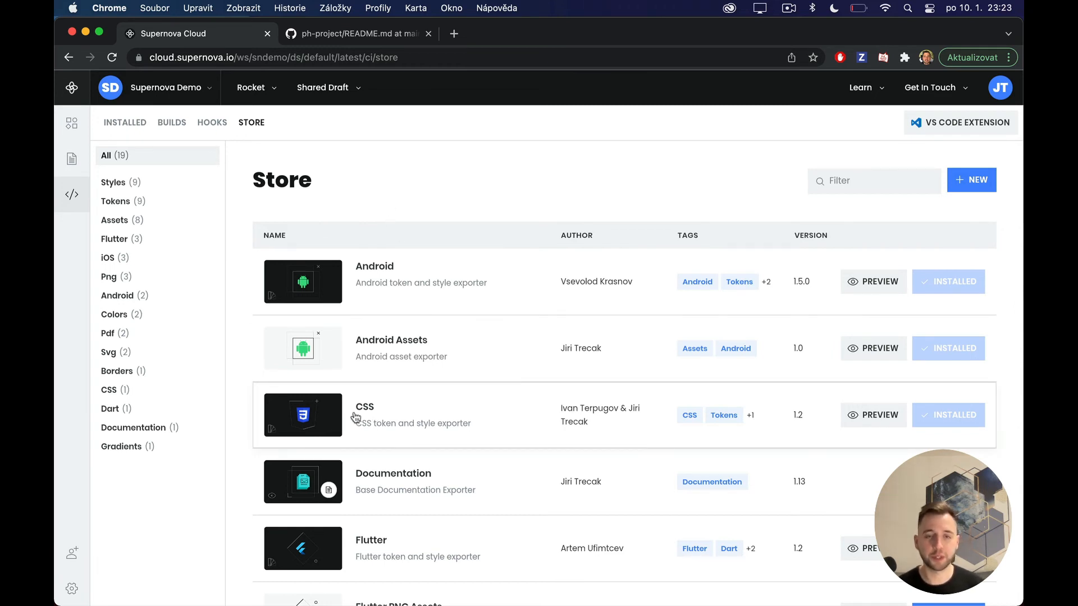
pyautogui.moveTo(662, 414)
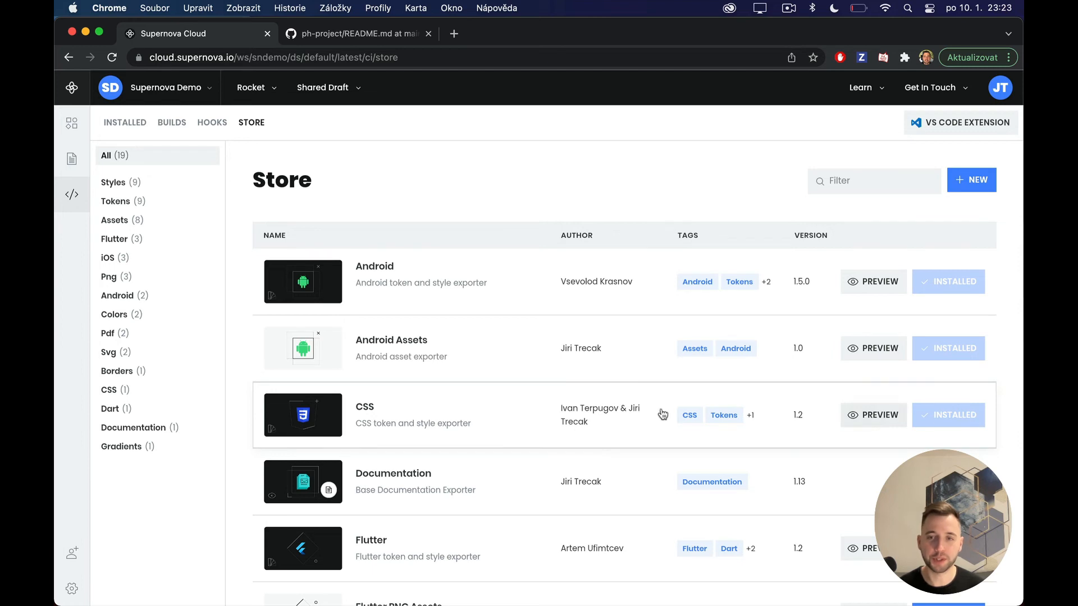
# Open the CSS exporter from the Store and show its Builds tab.
pyautogui.click(412, 407)
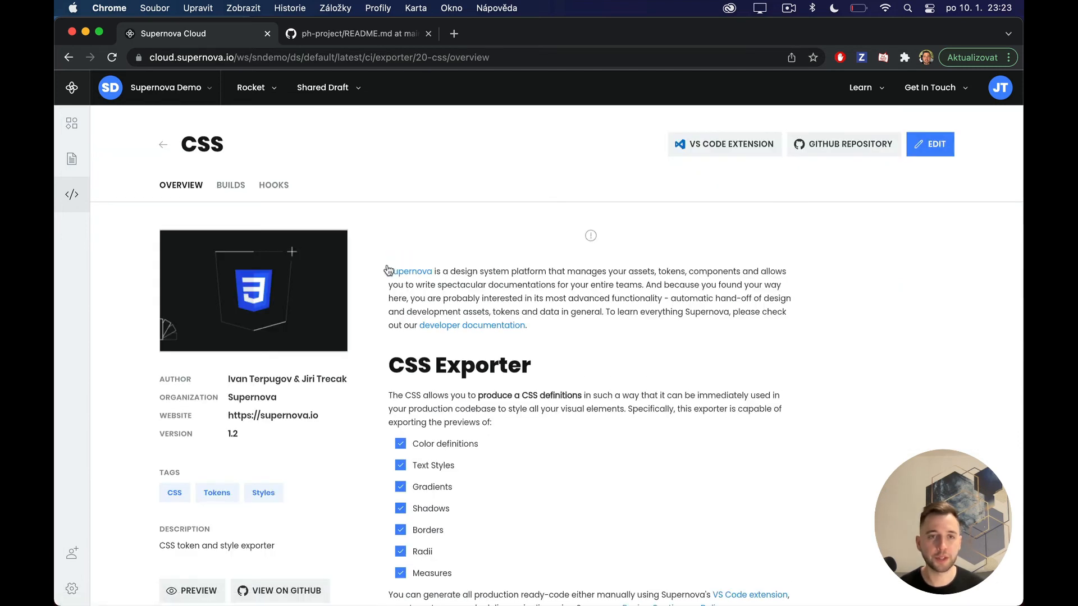
pyautogui.click(230, 185)
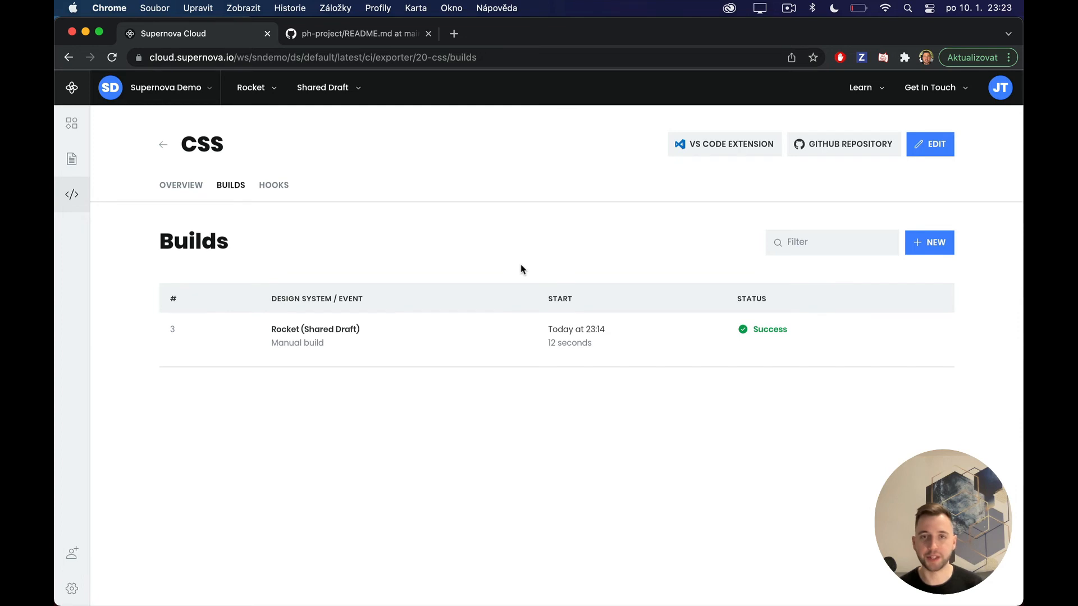
# Run a Default-brand CSS build opening a pull request to ph-project main under /tokens.
pyautogui.click(929, 242)
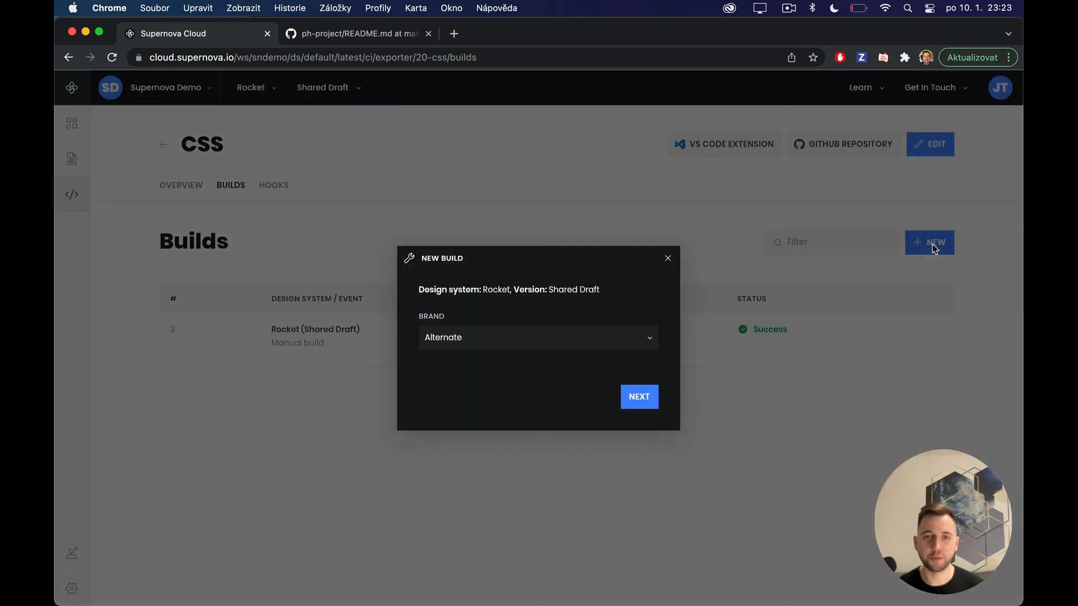
pyautogui.click(537, 337)
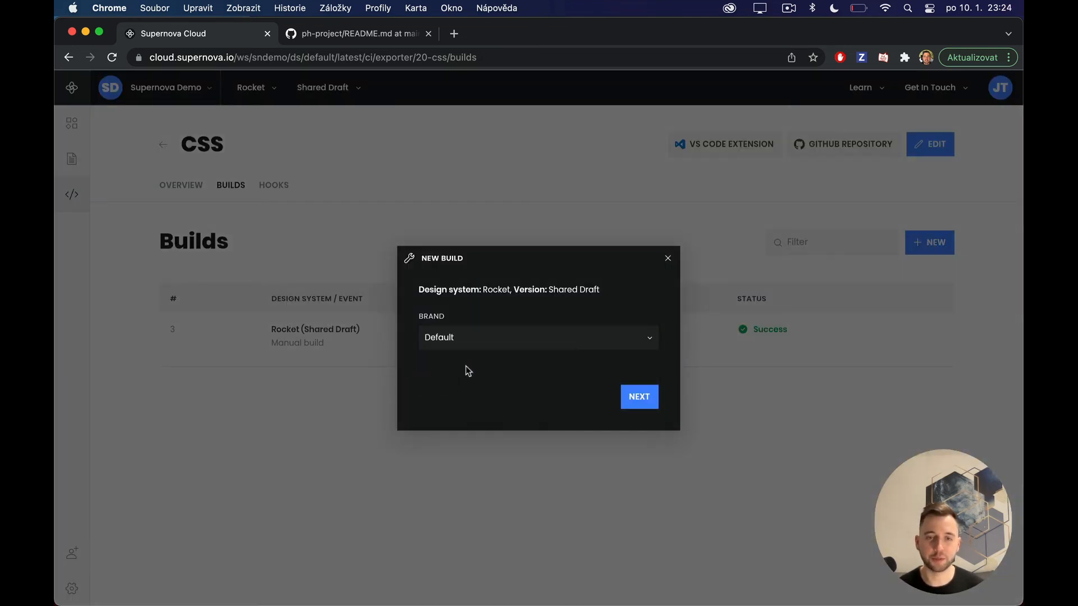
pyautogui.click(638, 397)
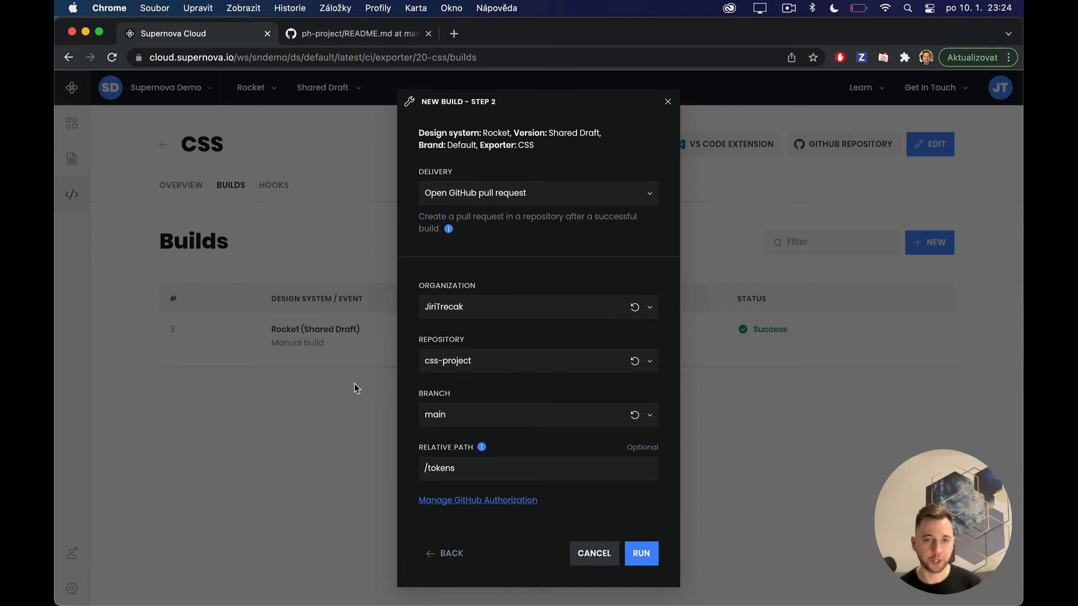
pyautogui.moveTo(419, 342)
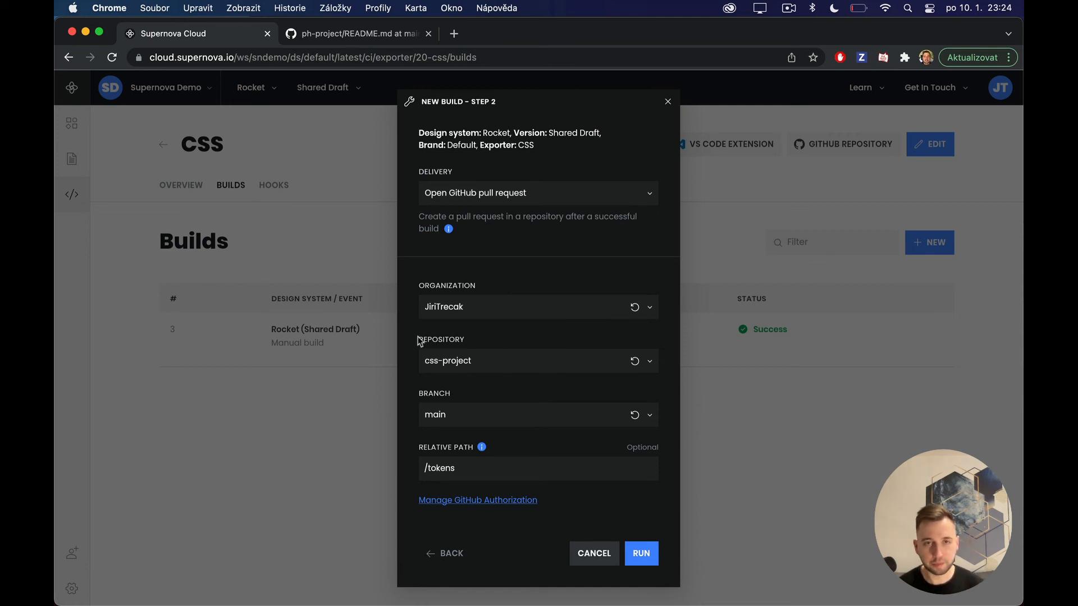
pyautogui.moveTo(441, 270)
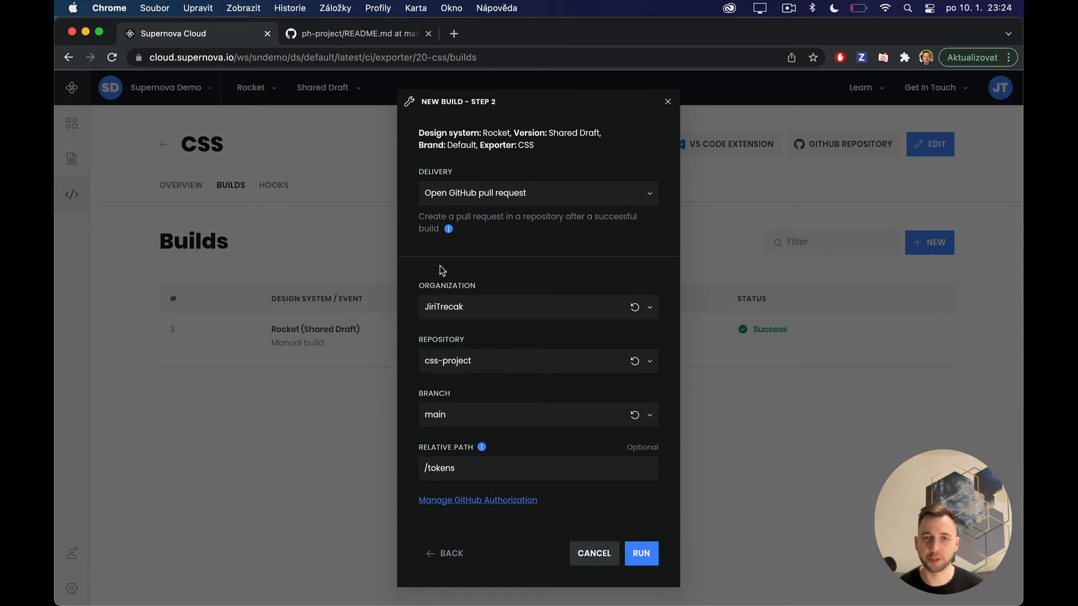
pyautogui.moveTo(492, 312)
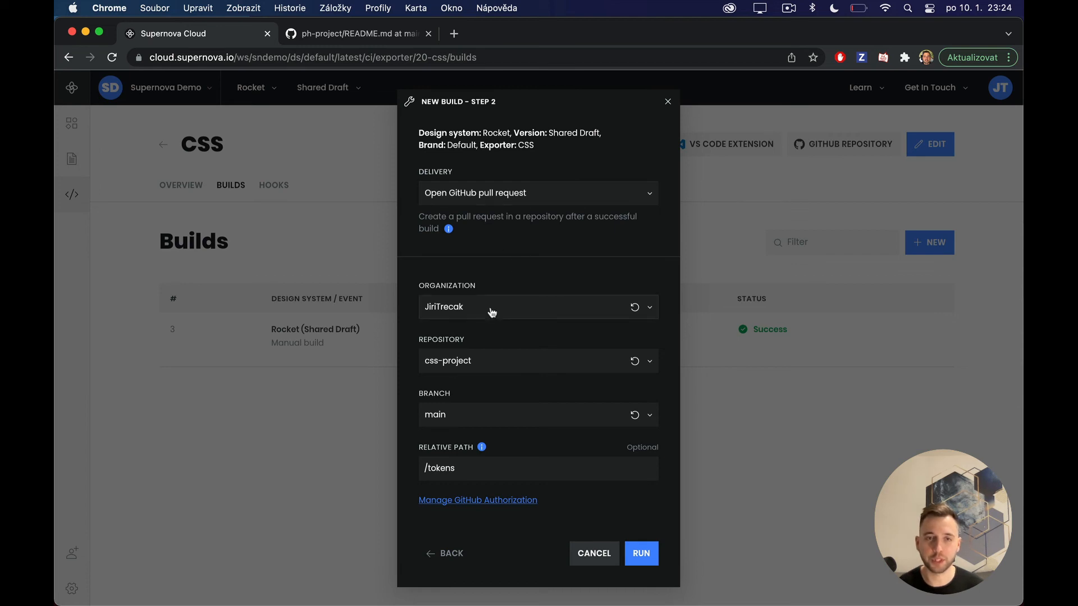
pyautogui.moveTo(414, 424)
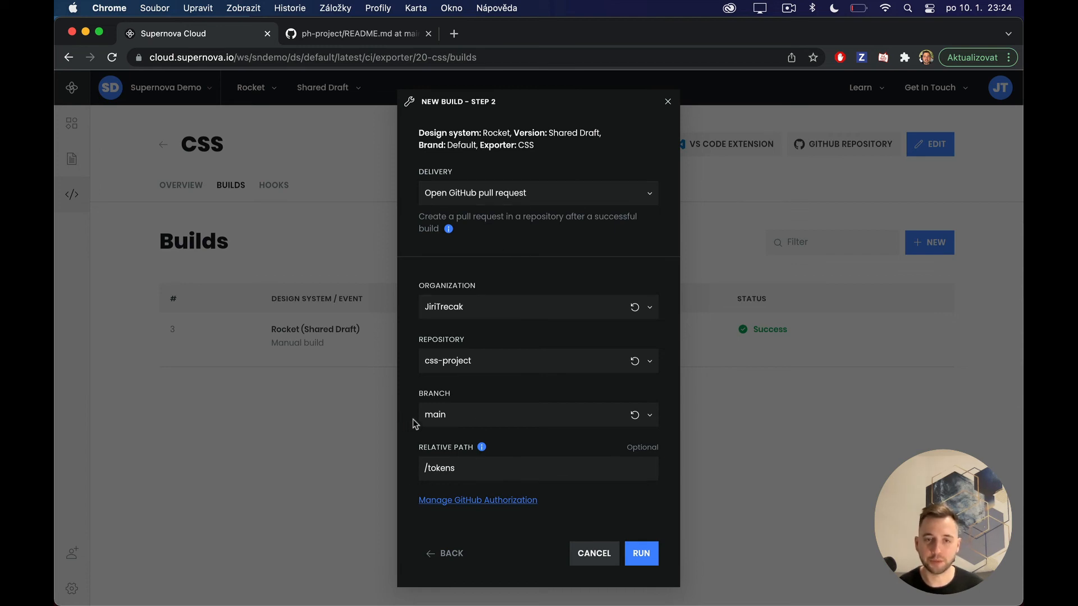
pyautogui.click(537, 361)
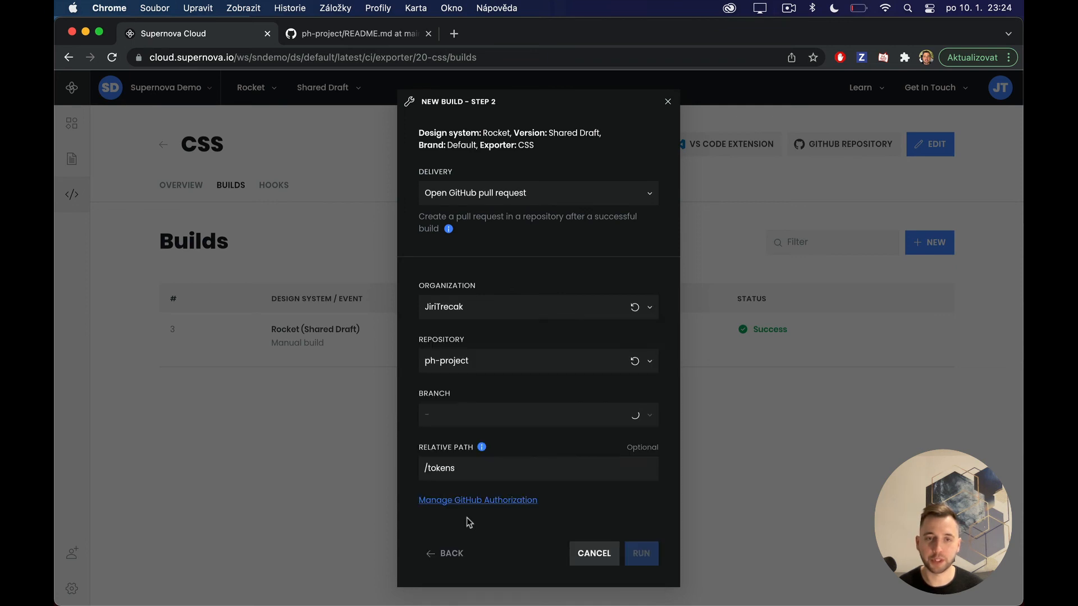
pyautogui.moveTo(443, 434)
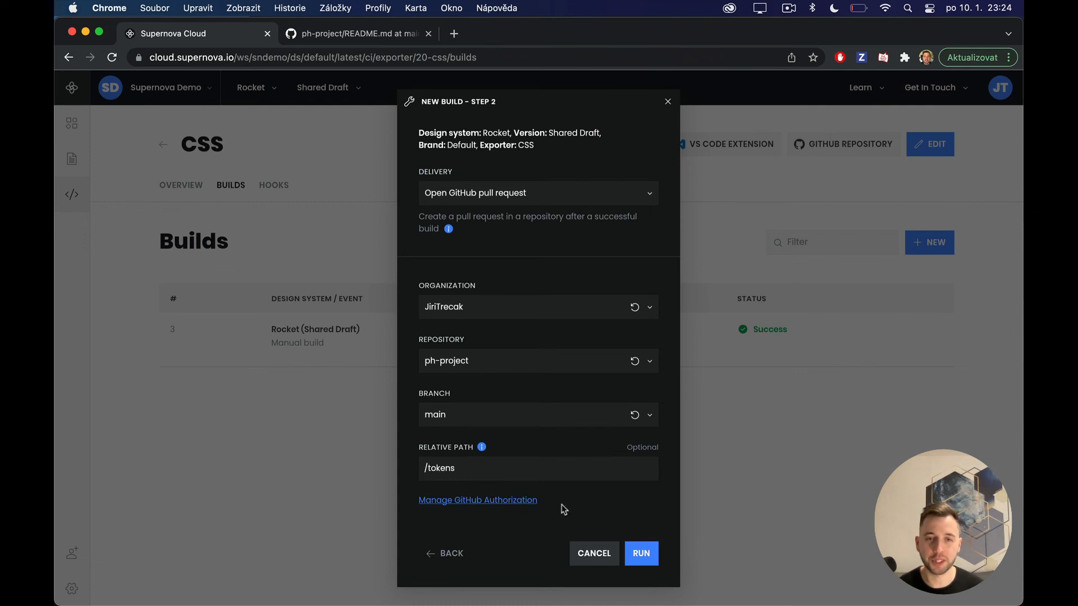
pyautogui.moveTo(594, 512)
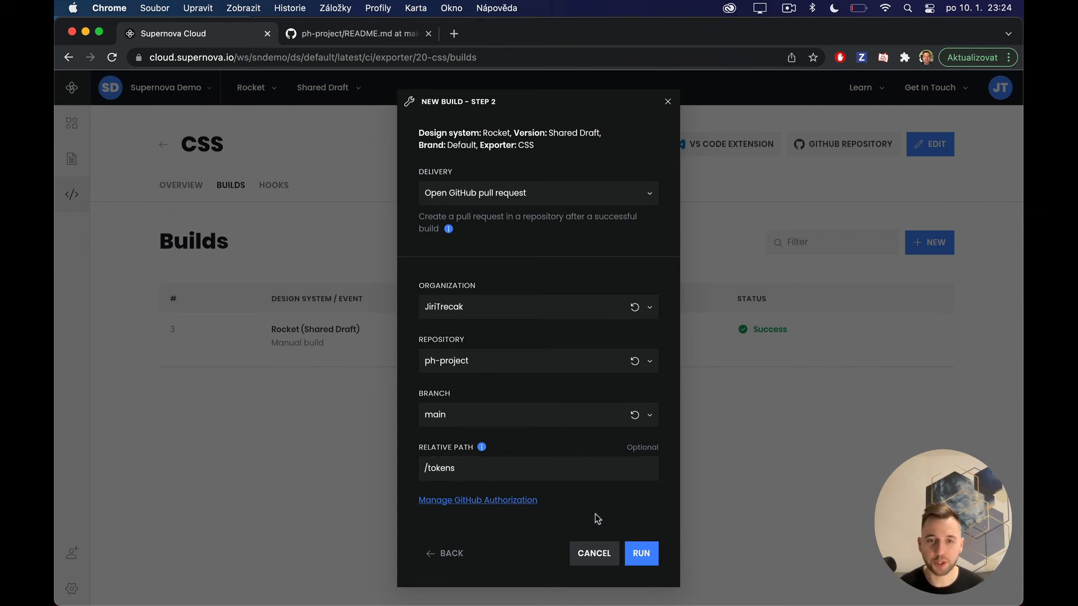
pyautogui.click(640, 553)
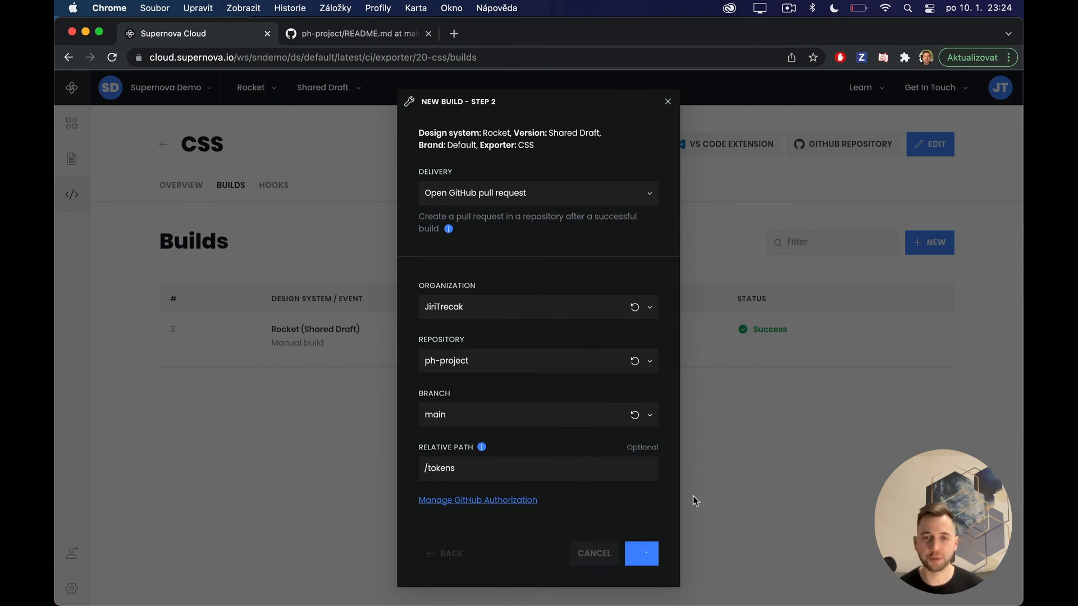
pyautogui.click(640, 554)
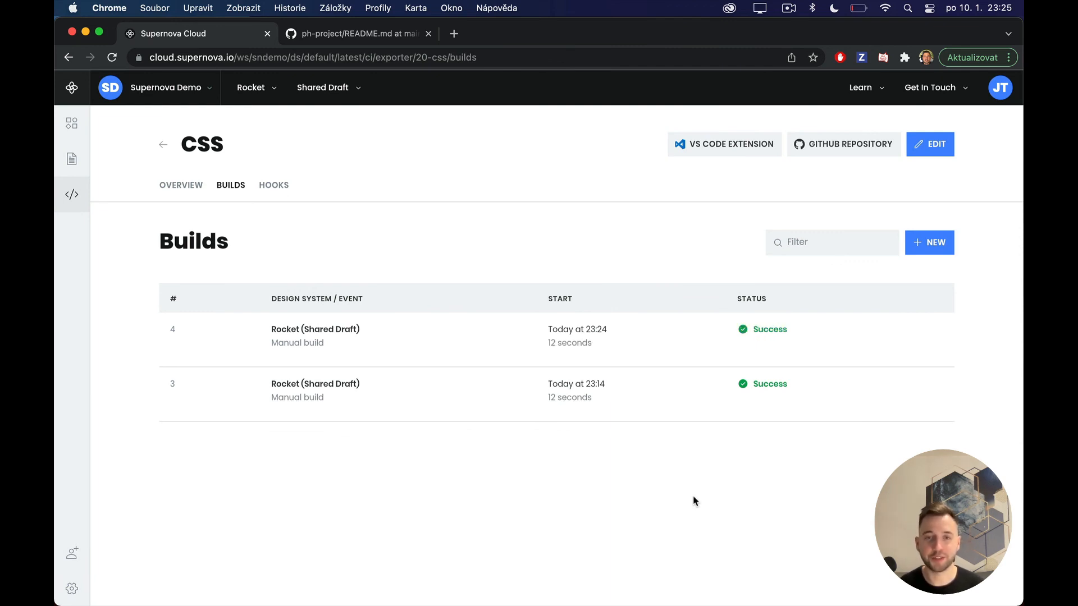
pyautogui.moveTo(543, 350)
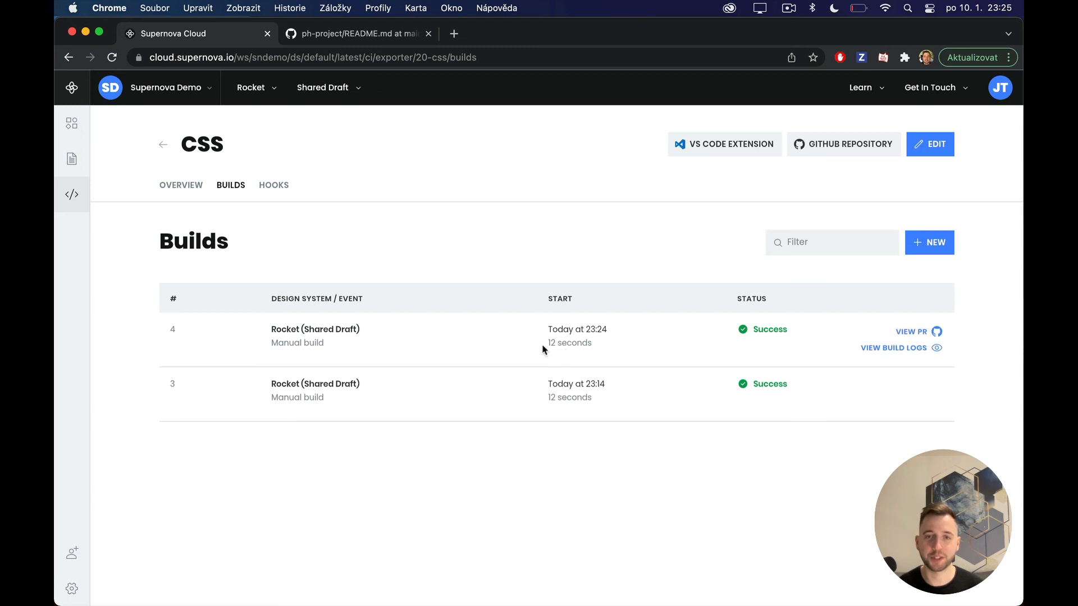
pyautogui.moveTo(910, 336)
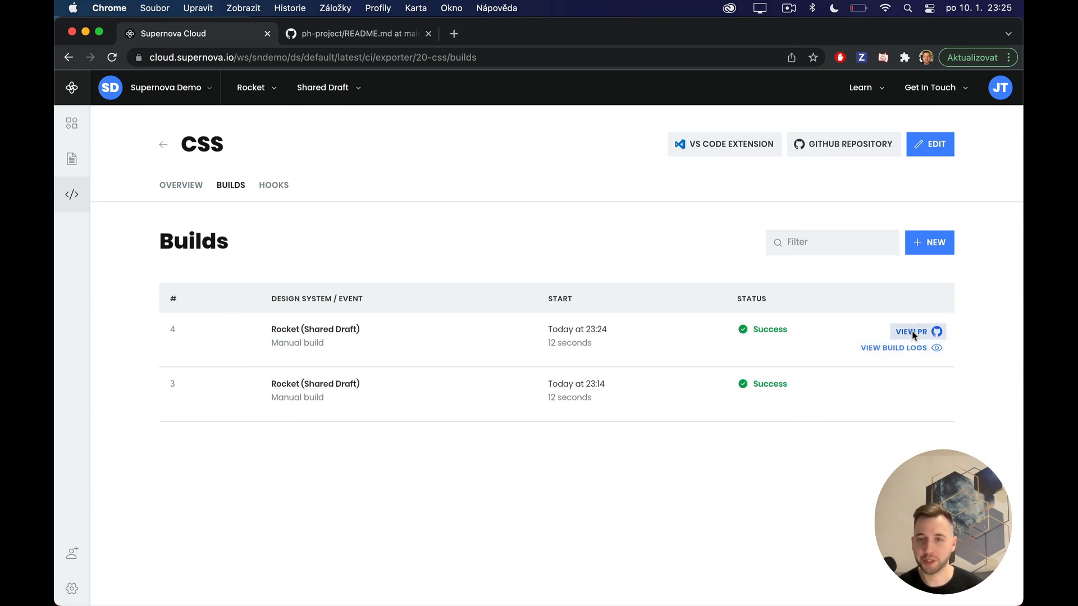
# Open View PR on build #4 to reach Rocket Tokens & Styles (CSS) #1 on GitHub.
pyautogui.click(911, 331)
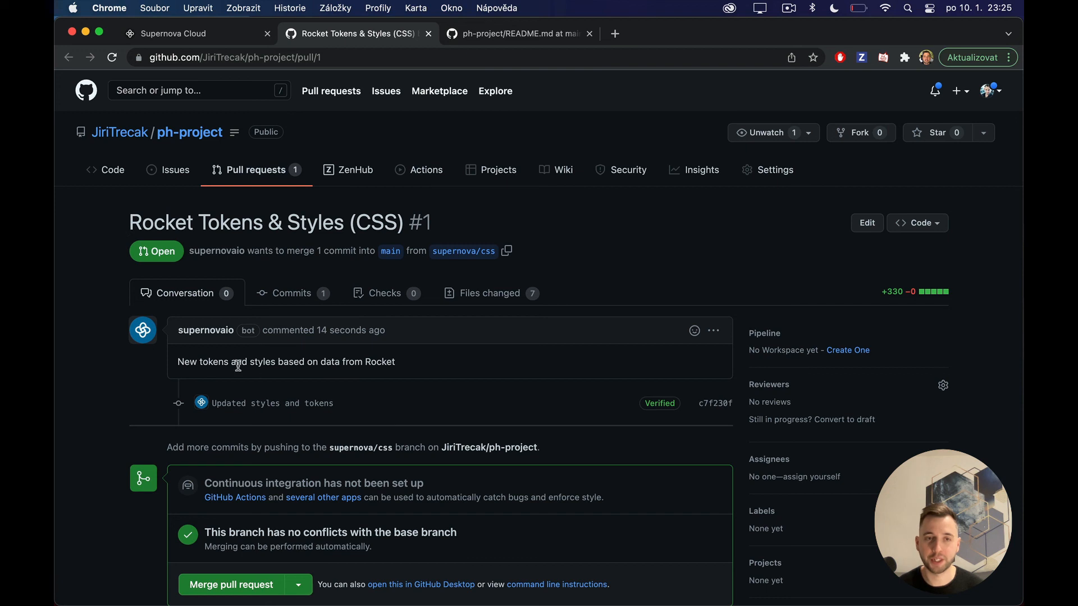
pyautogui.moveTo(377, 372)
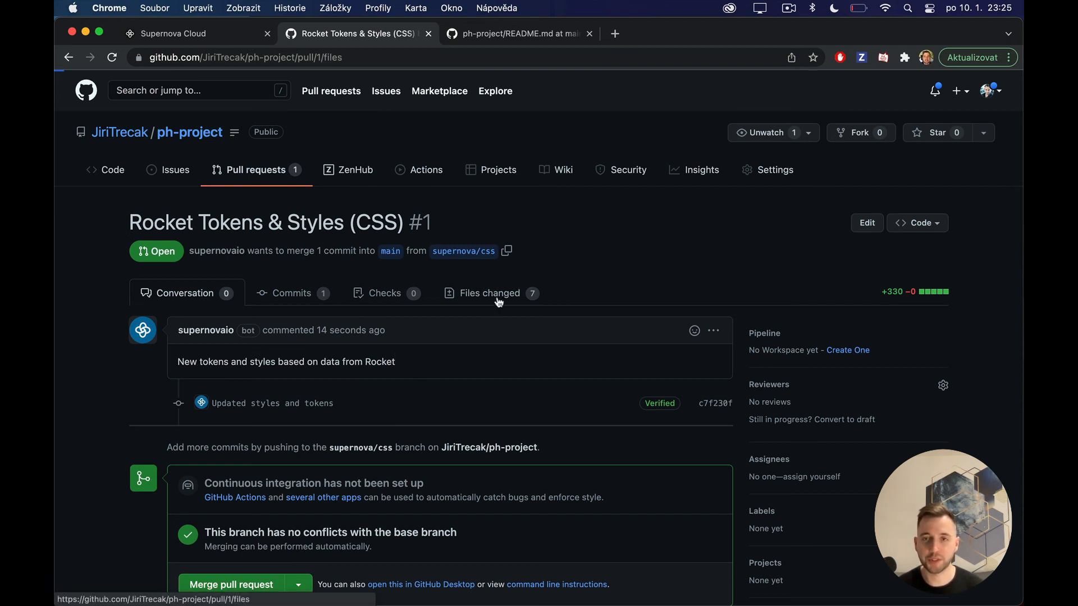
# Scroll the Files changed diffs, including the added tokens/borders.css and tokens/colors.css.
pyautogui.click(490, 293)
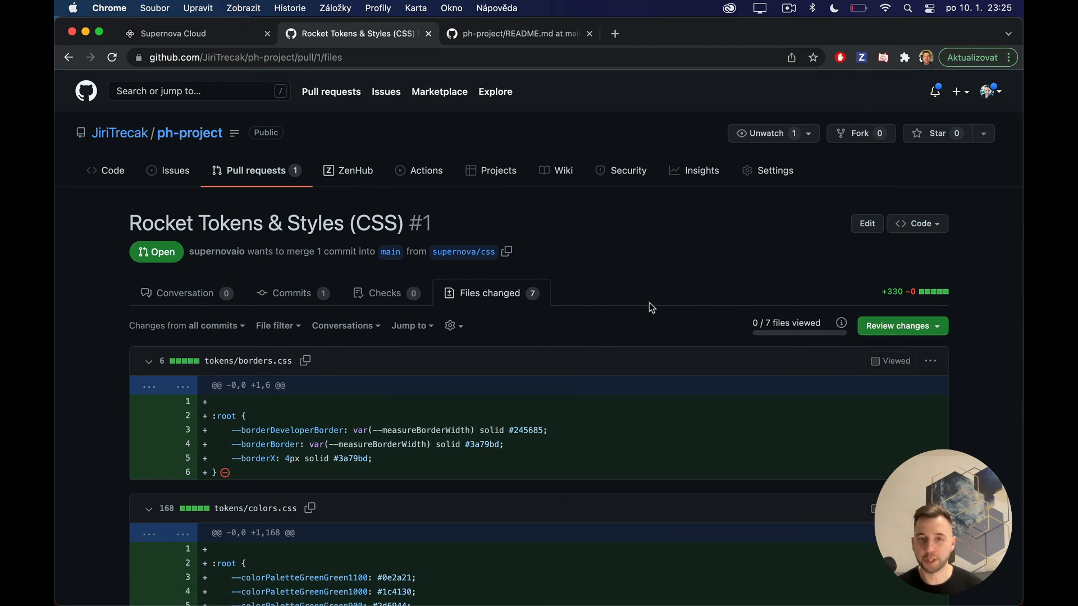
pyautogui.scroll(-3)
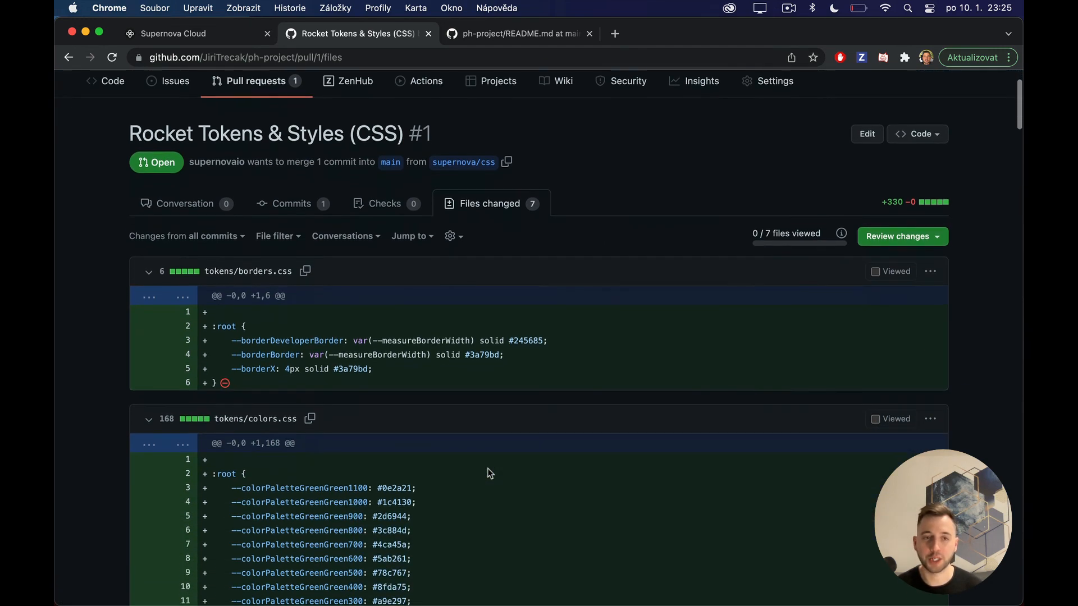
pyautogui.scroll(3)
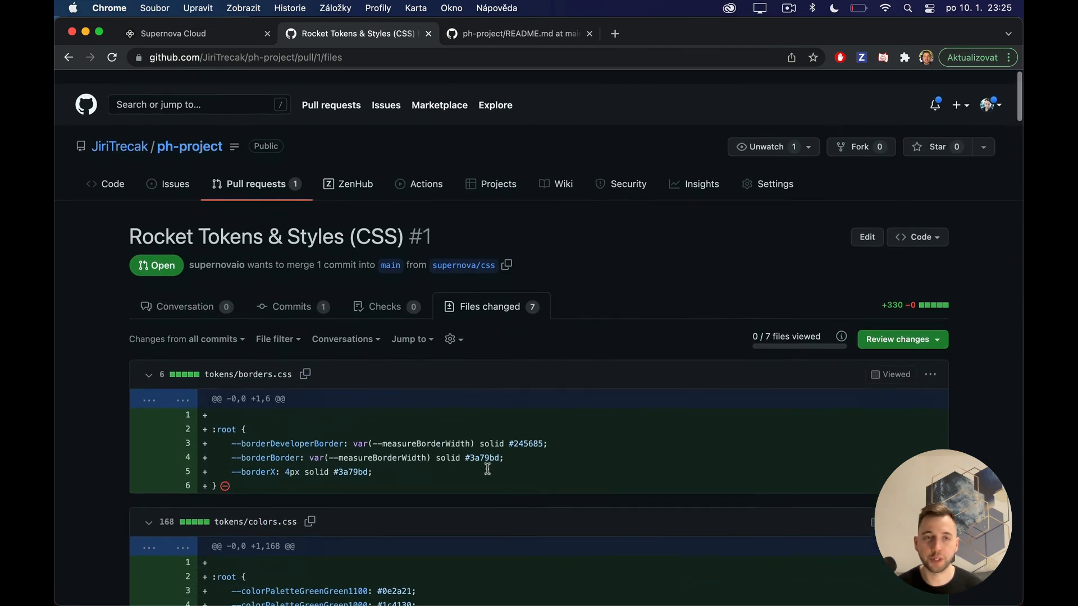
pyautogui.scroll(3)
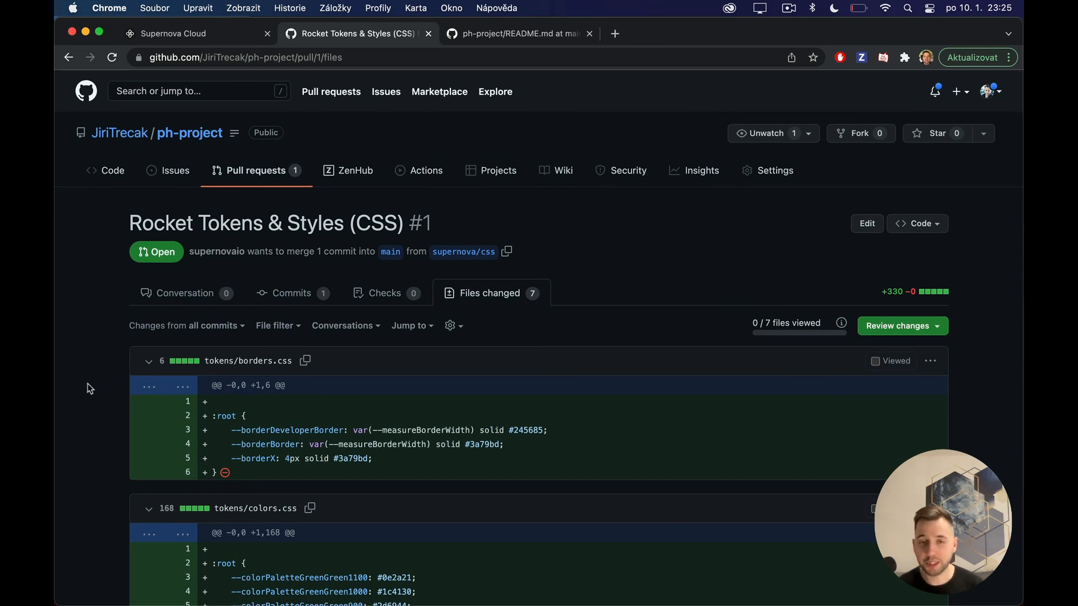
pyautogui.moveTo(260, 489)
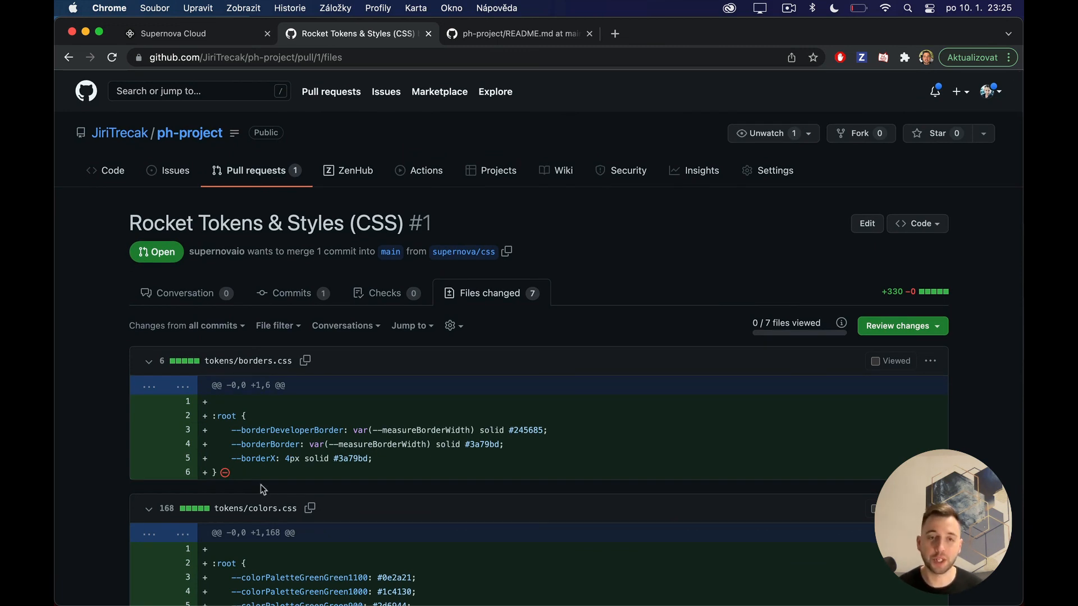
pyautogui.moveTo(60, 535)
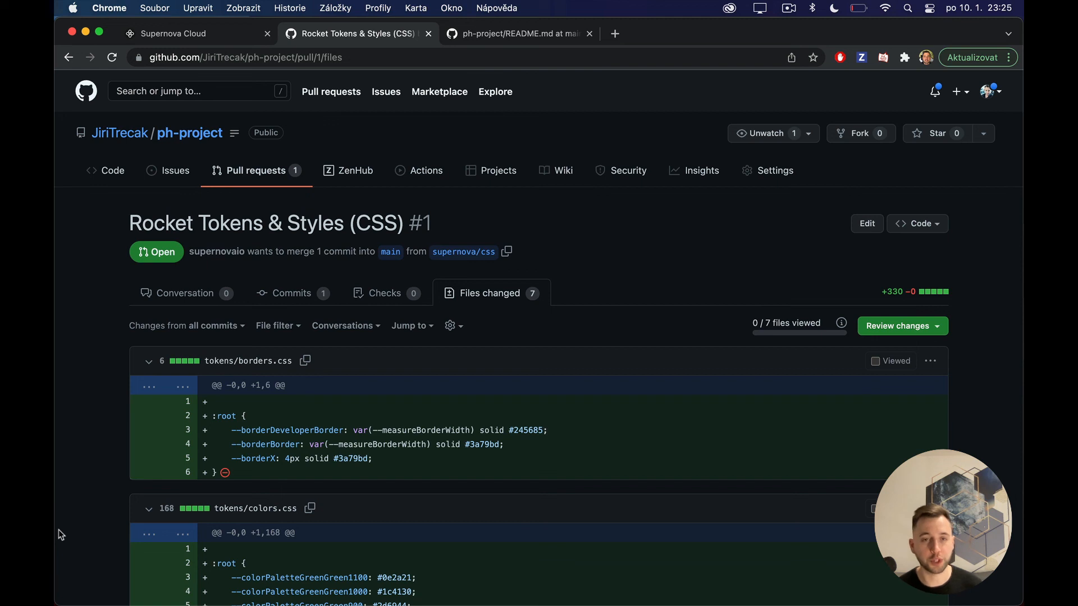